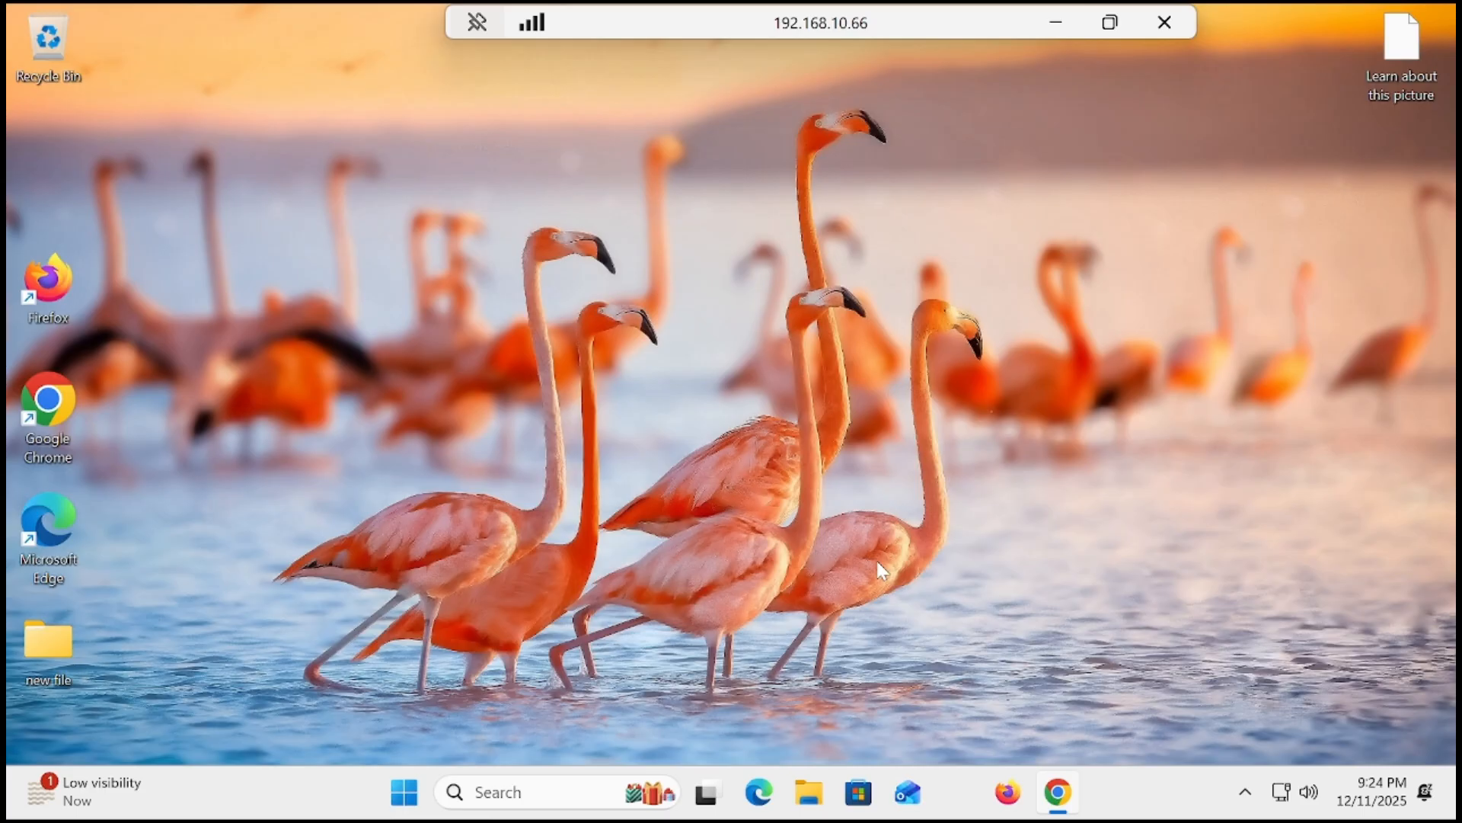
pyautogui.moveTo(369, 763)
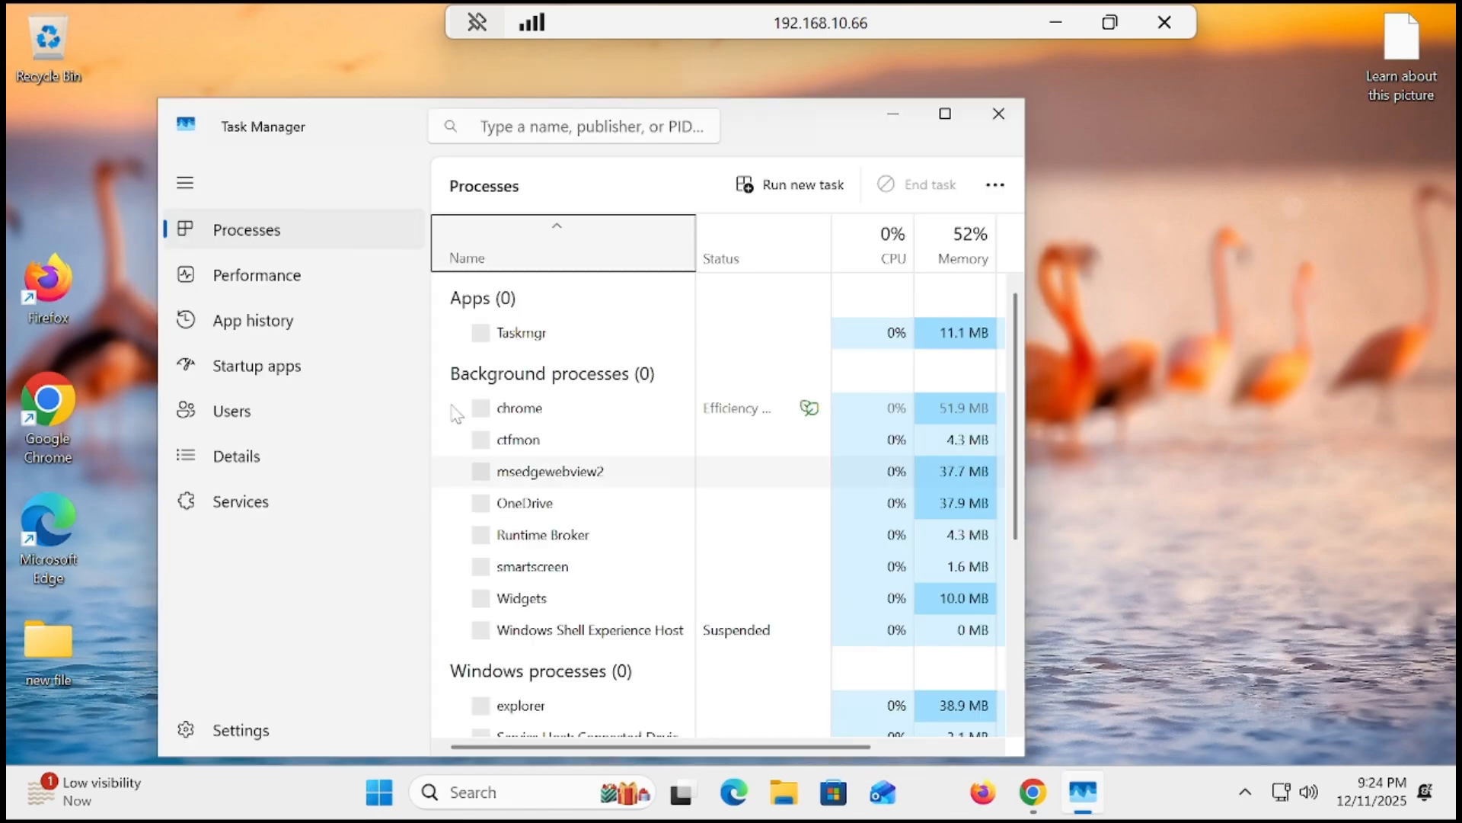
# Step: Check Task Manager's CPU performance page showing 178 processes, then close Task Manager
pyautogui.click(257, 274)
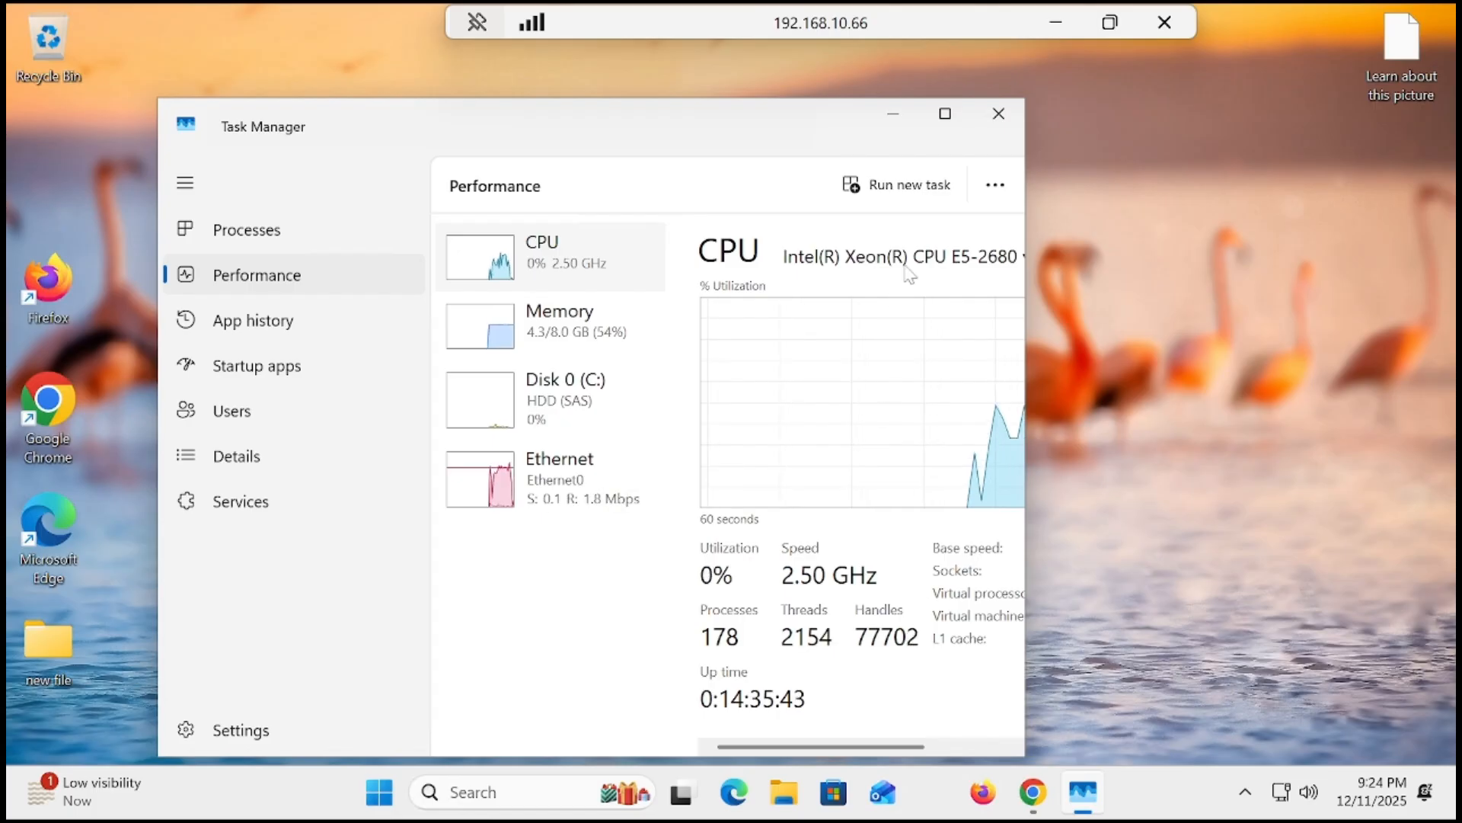
pyautogui.click(998, 112)
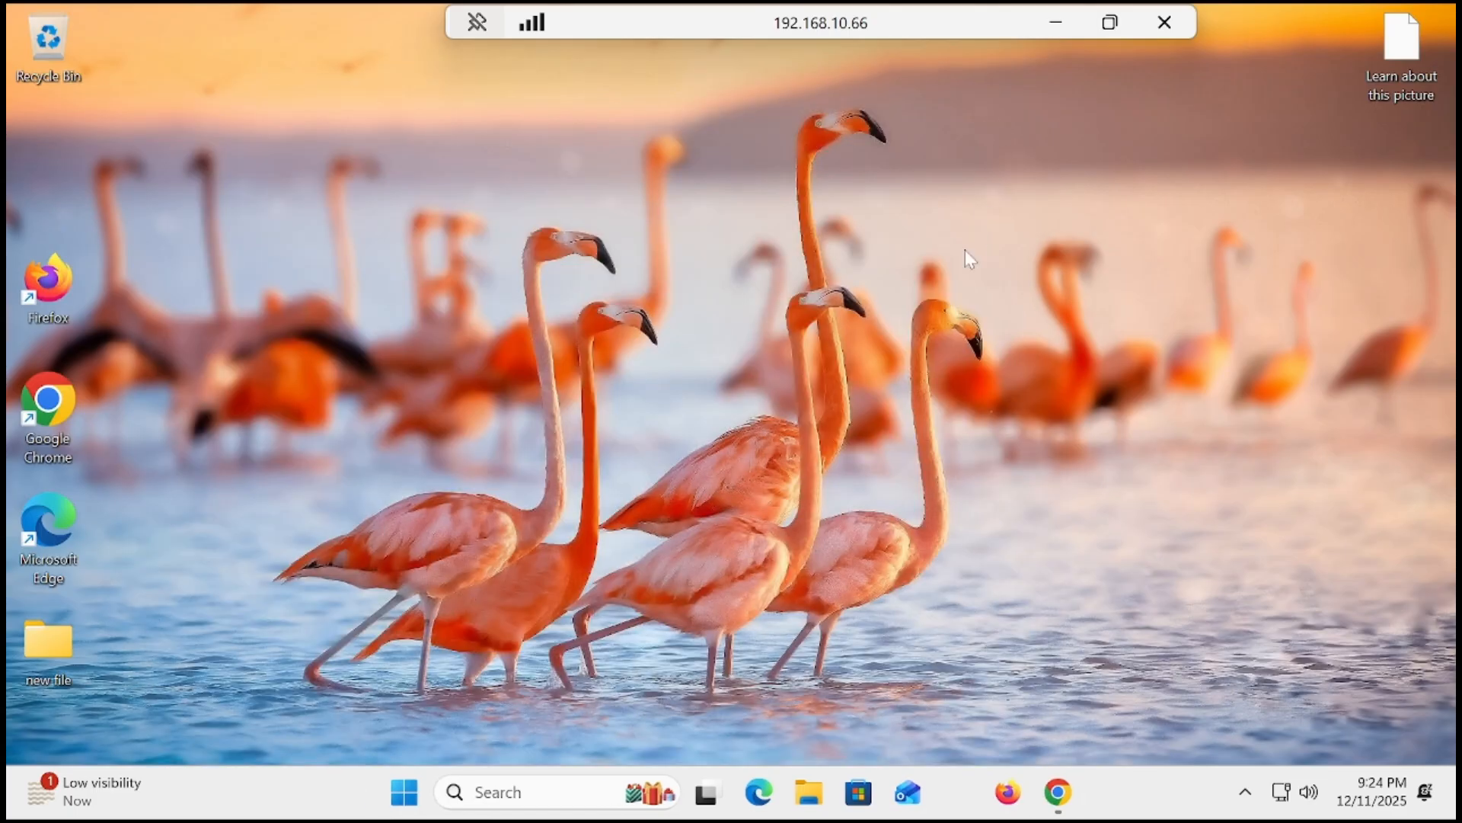
pyautogui.moveTo(936, 320)
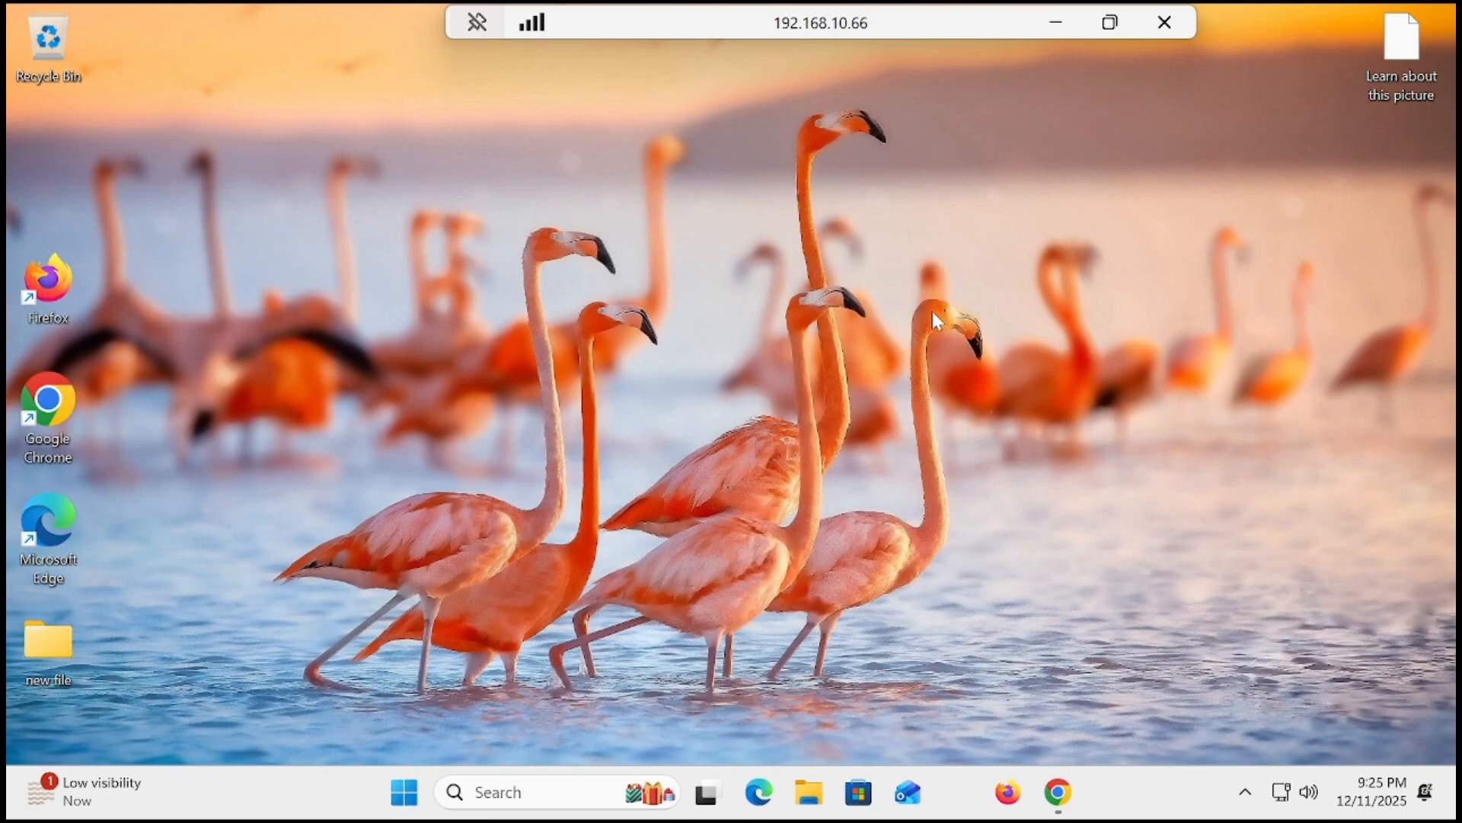
pyautogui.moveTo(1092, 518)
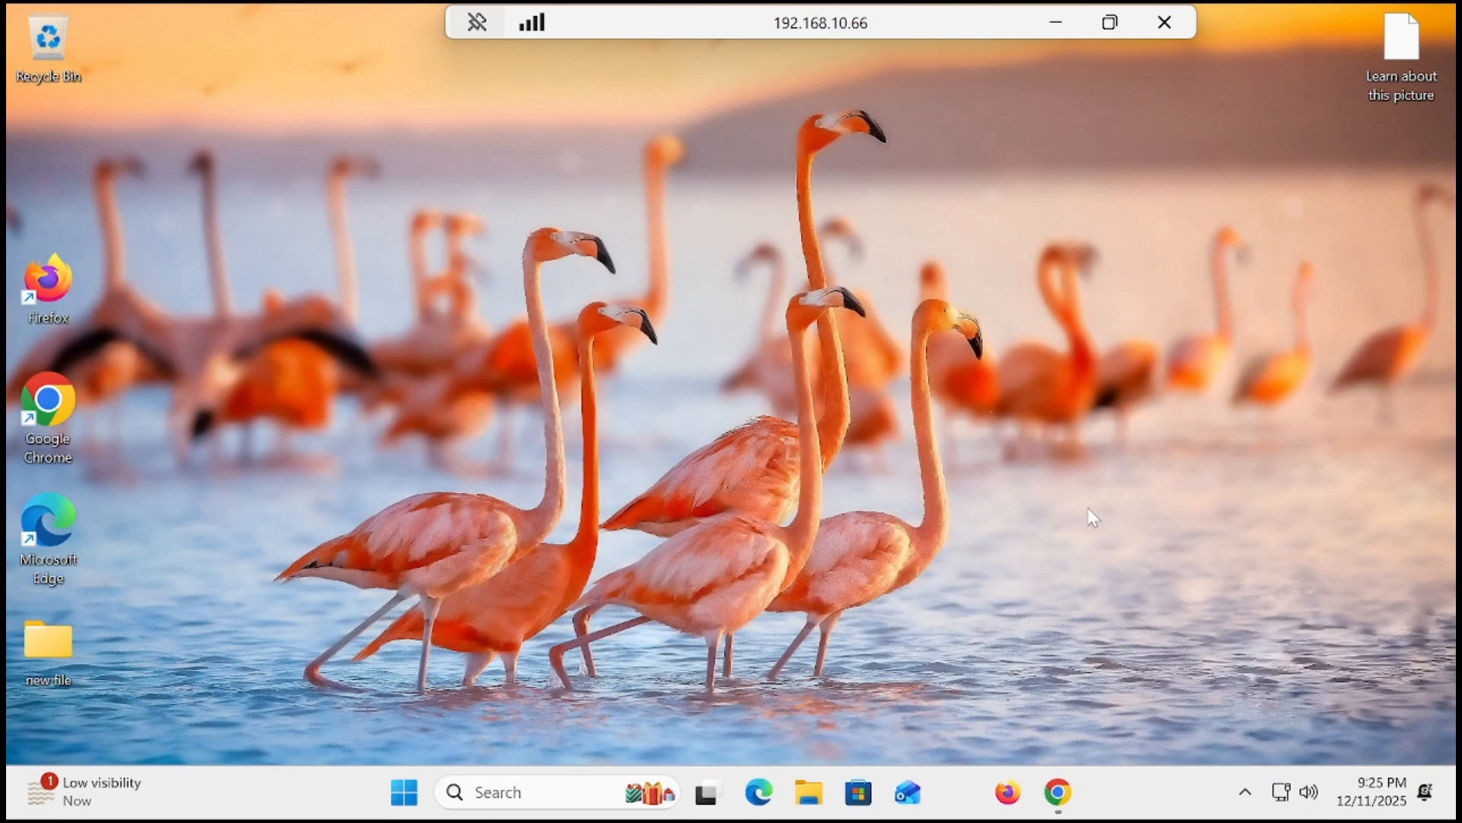
pyautogui.moveTo(1056, 792)
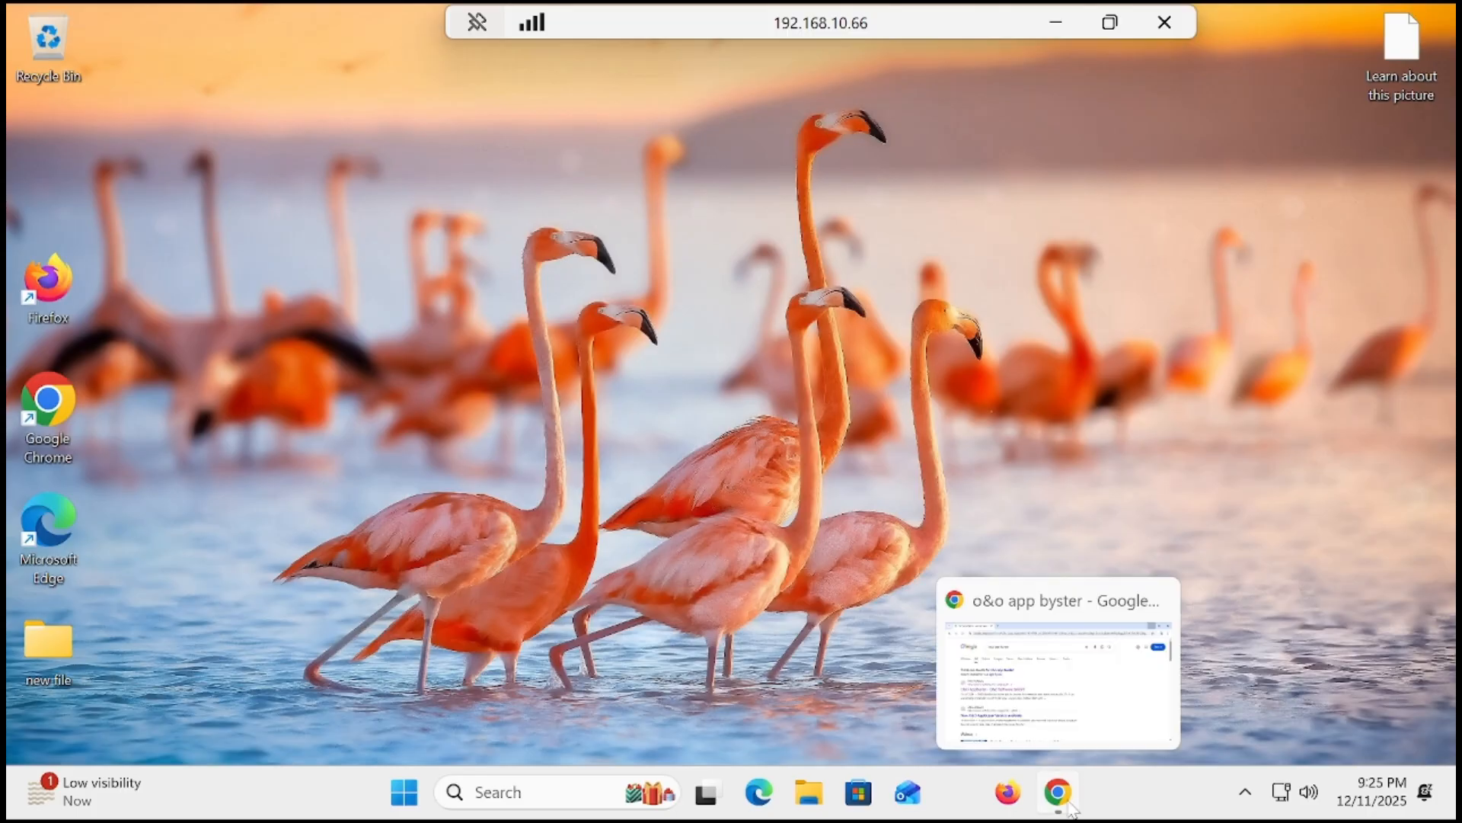
# Step: Download the O&O AppBuster installer OOAPB.exe from the O&O Software product page in Chrome
pyautogui.click(1057, 790)
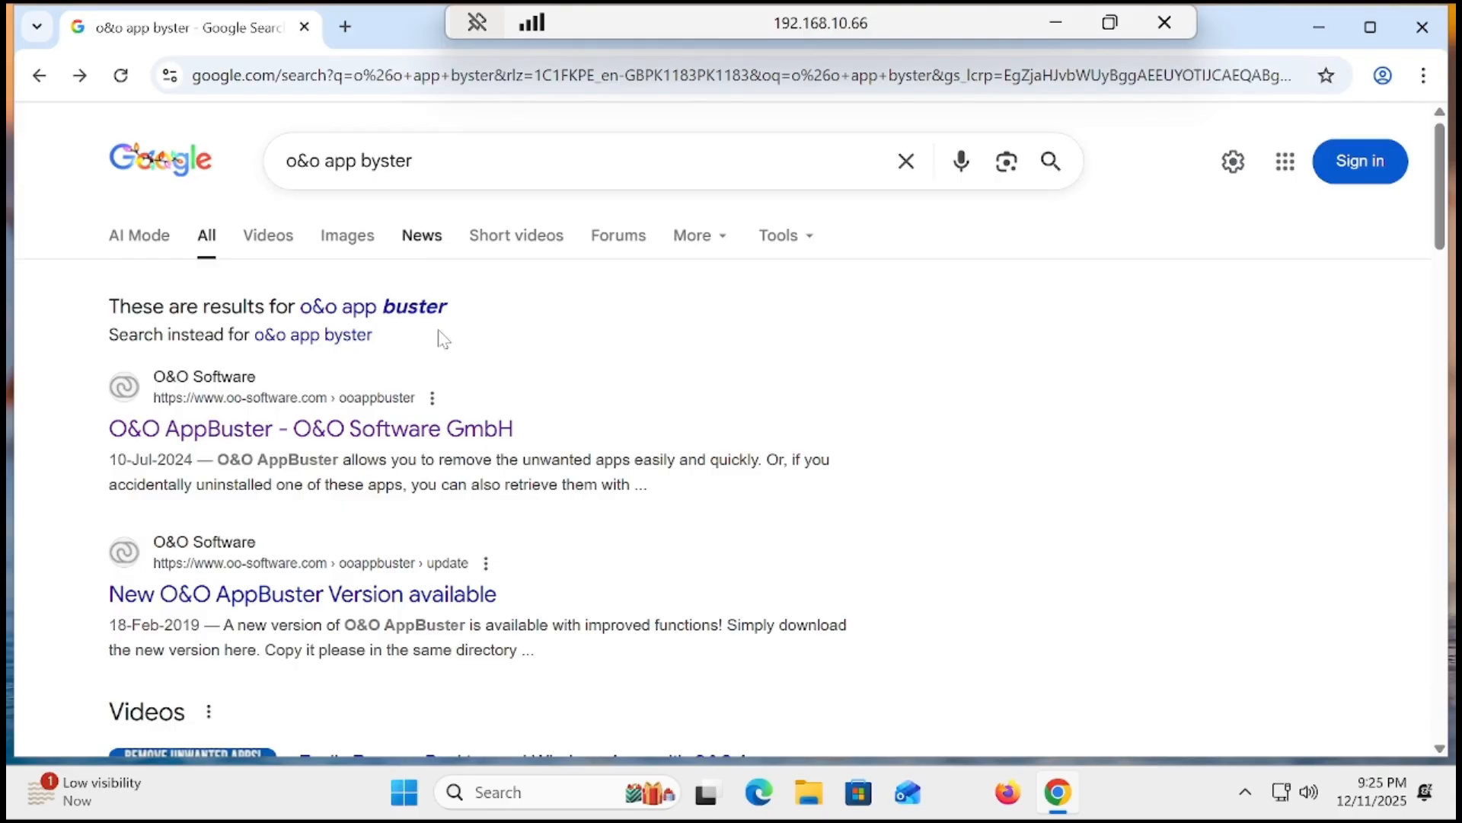
pyautogui.click(310, 428)
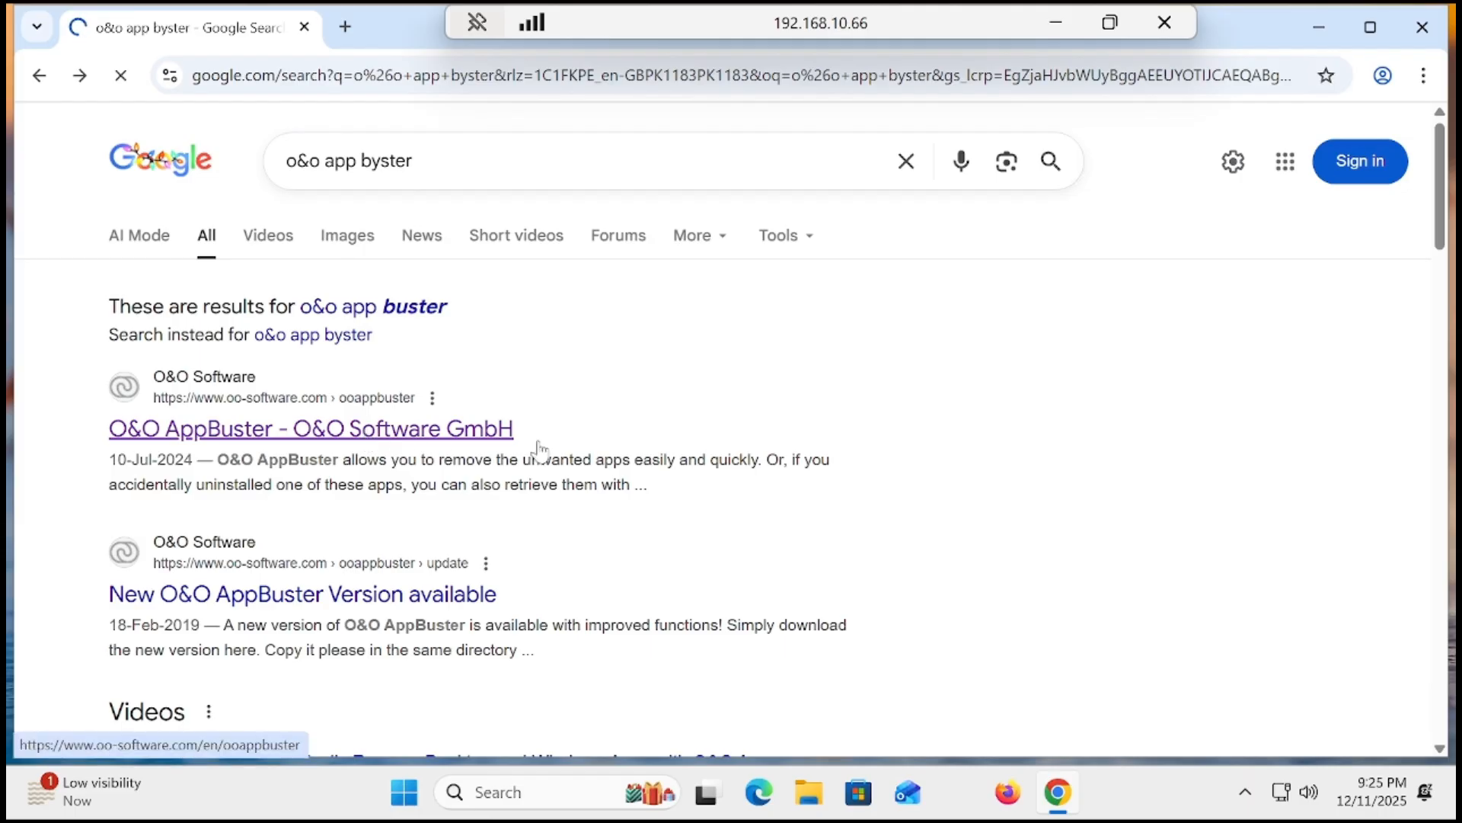
pyautogui.click(310, 428)
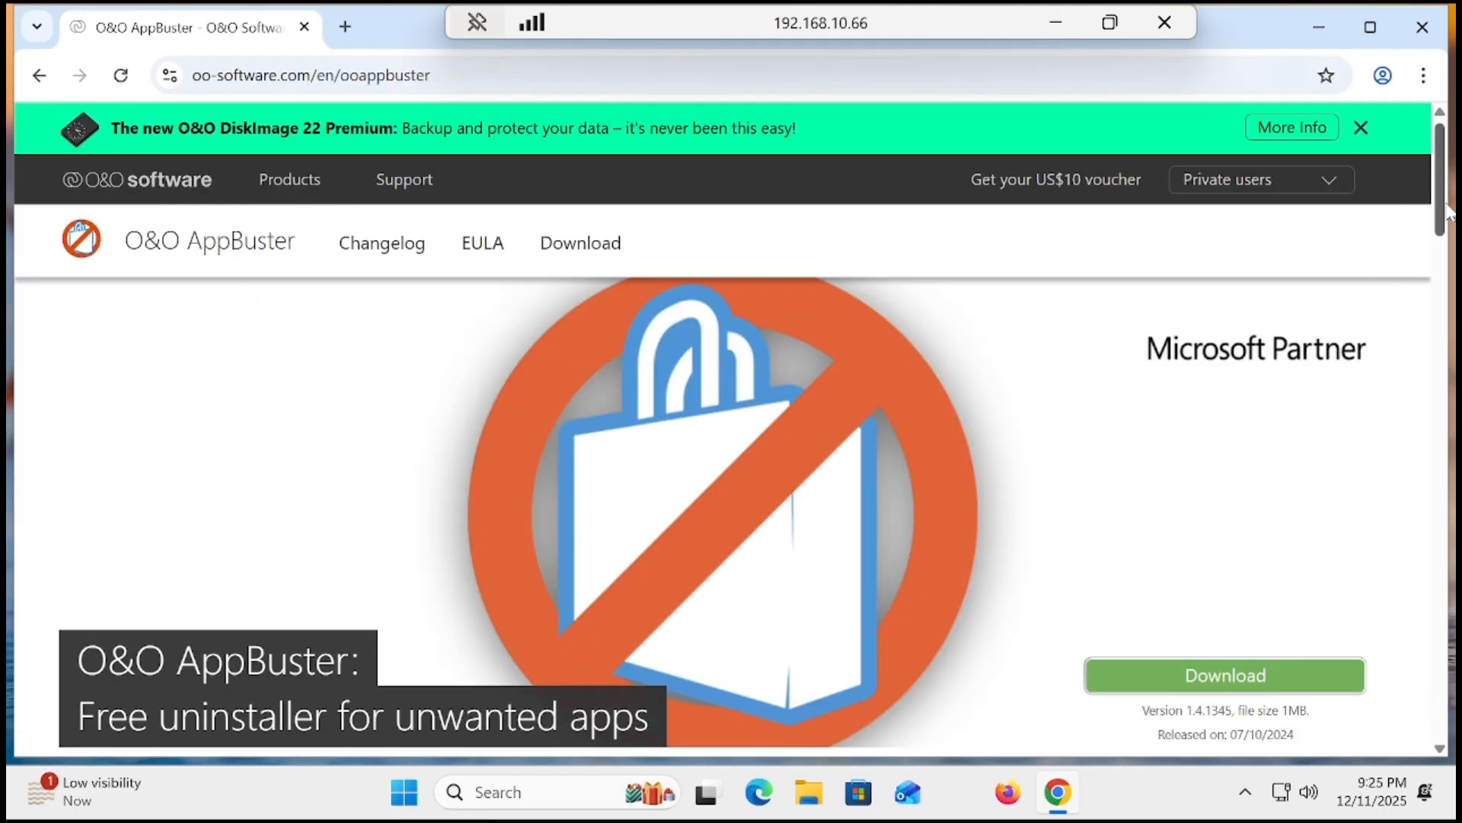
pyautogui.scroll(-3)
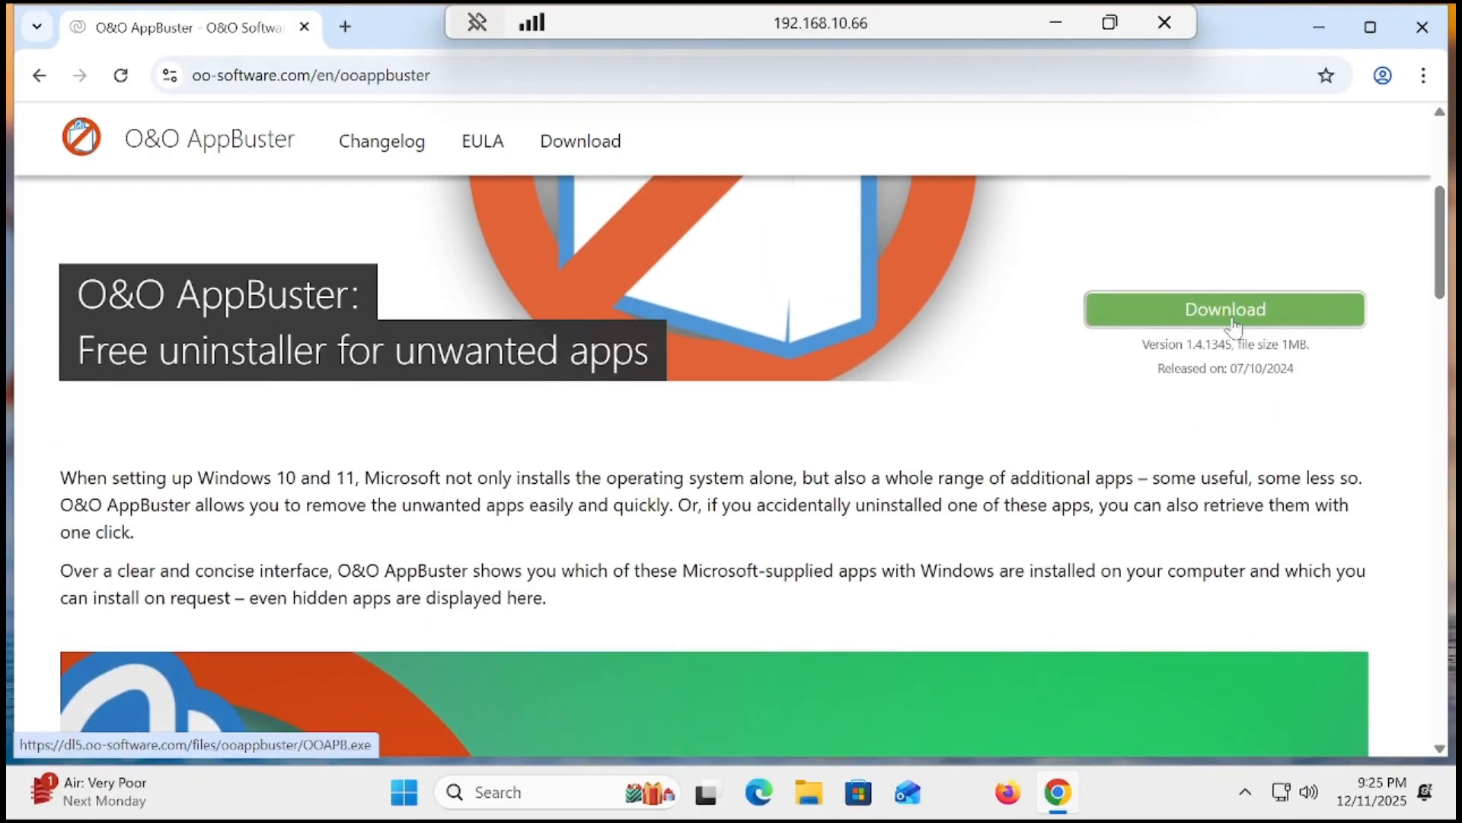
pyautogui.click(1225, 308)
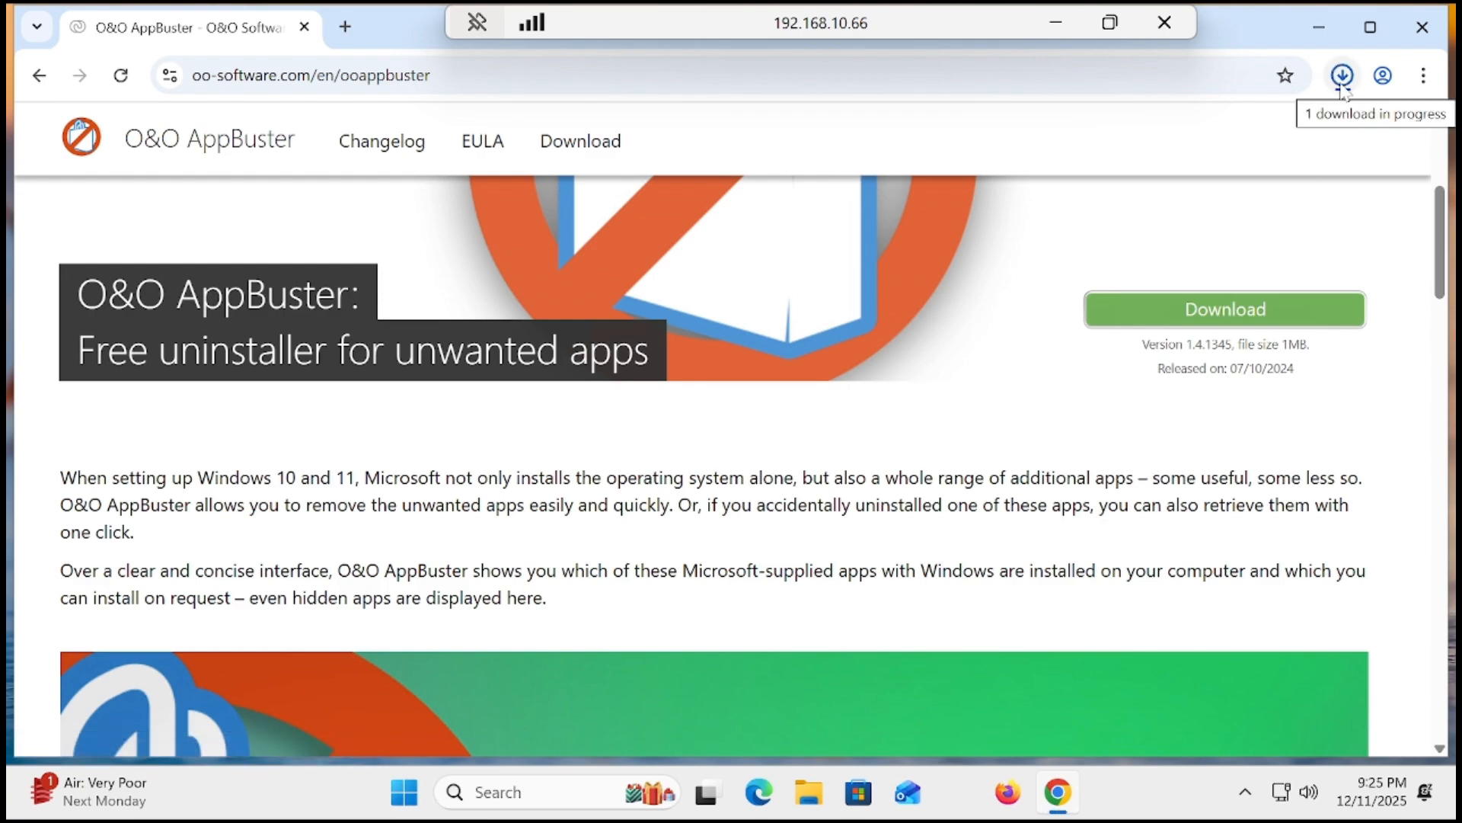
pyautogui.click(1341, 75)
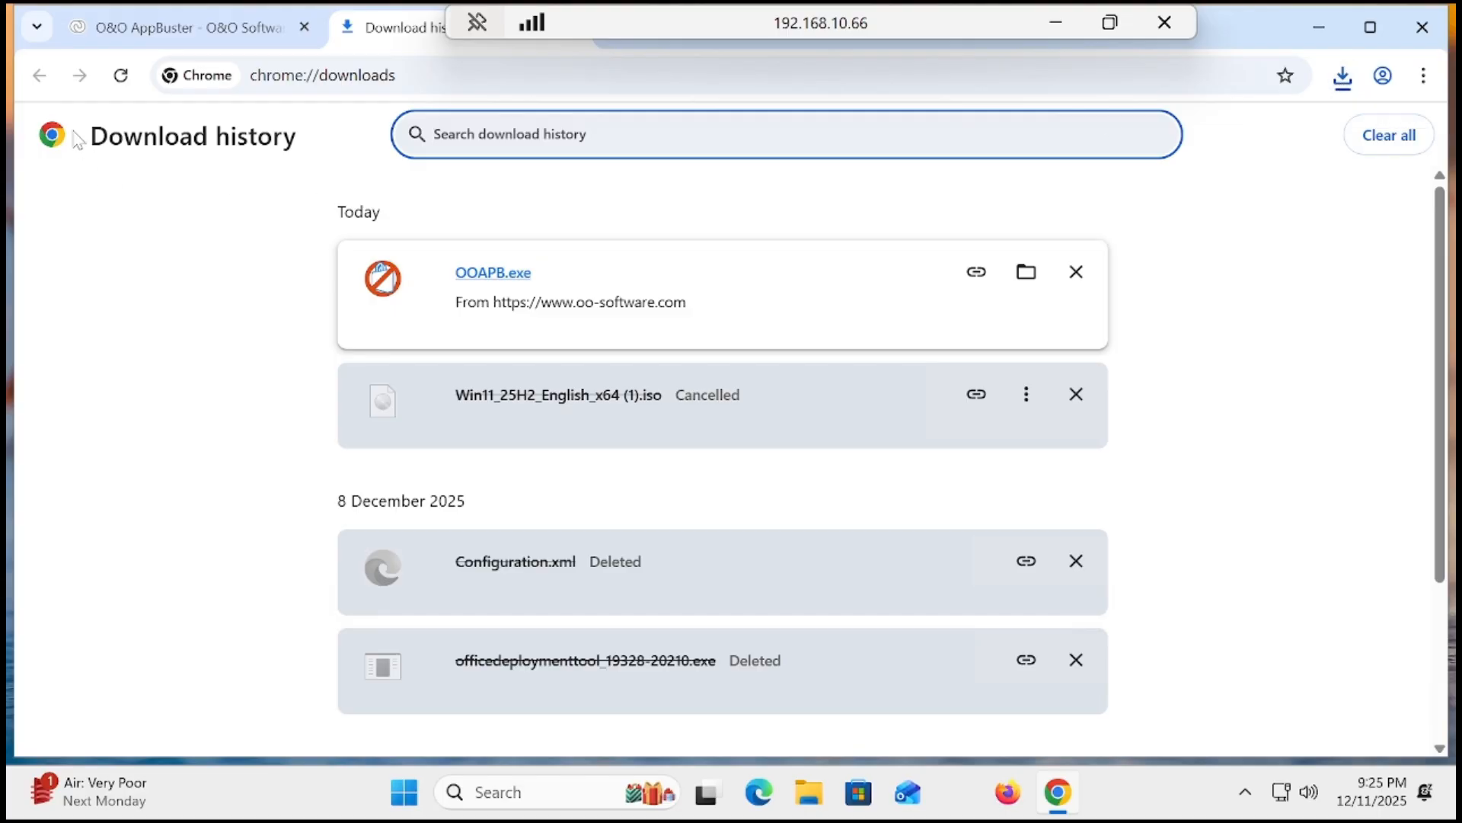
pyautogui.moveTo(1266, 155)
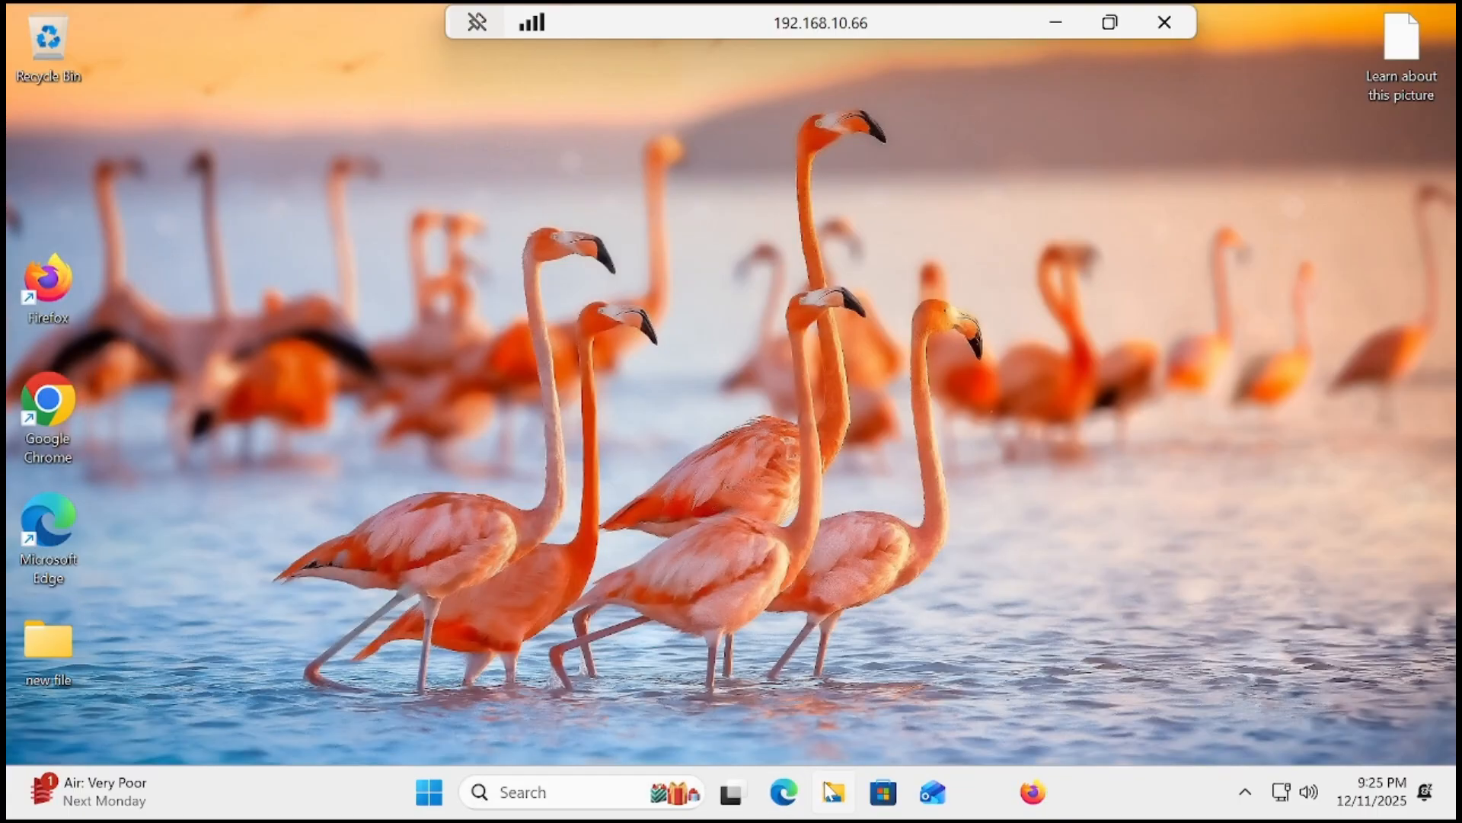
# Step: Launch OOAPB from the Downloads folder and approve its permission prompt
pyautogui.click(831, 792)
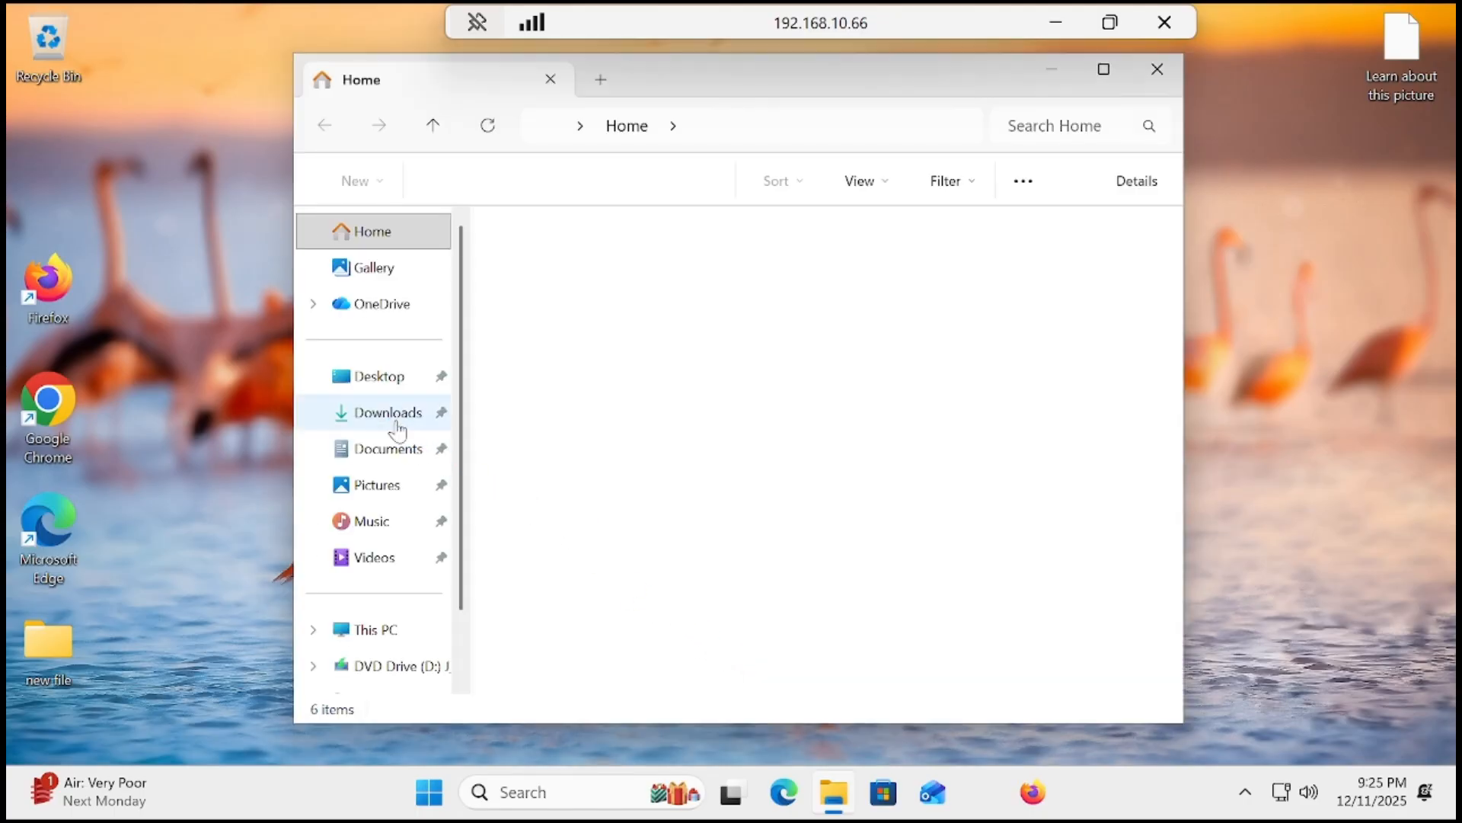
pyautogui.click(387, 412)
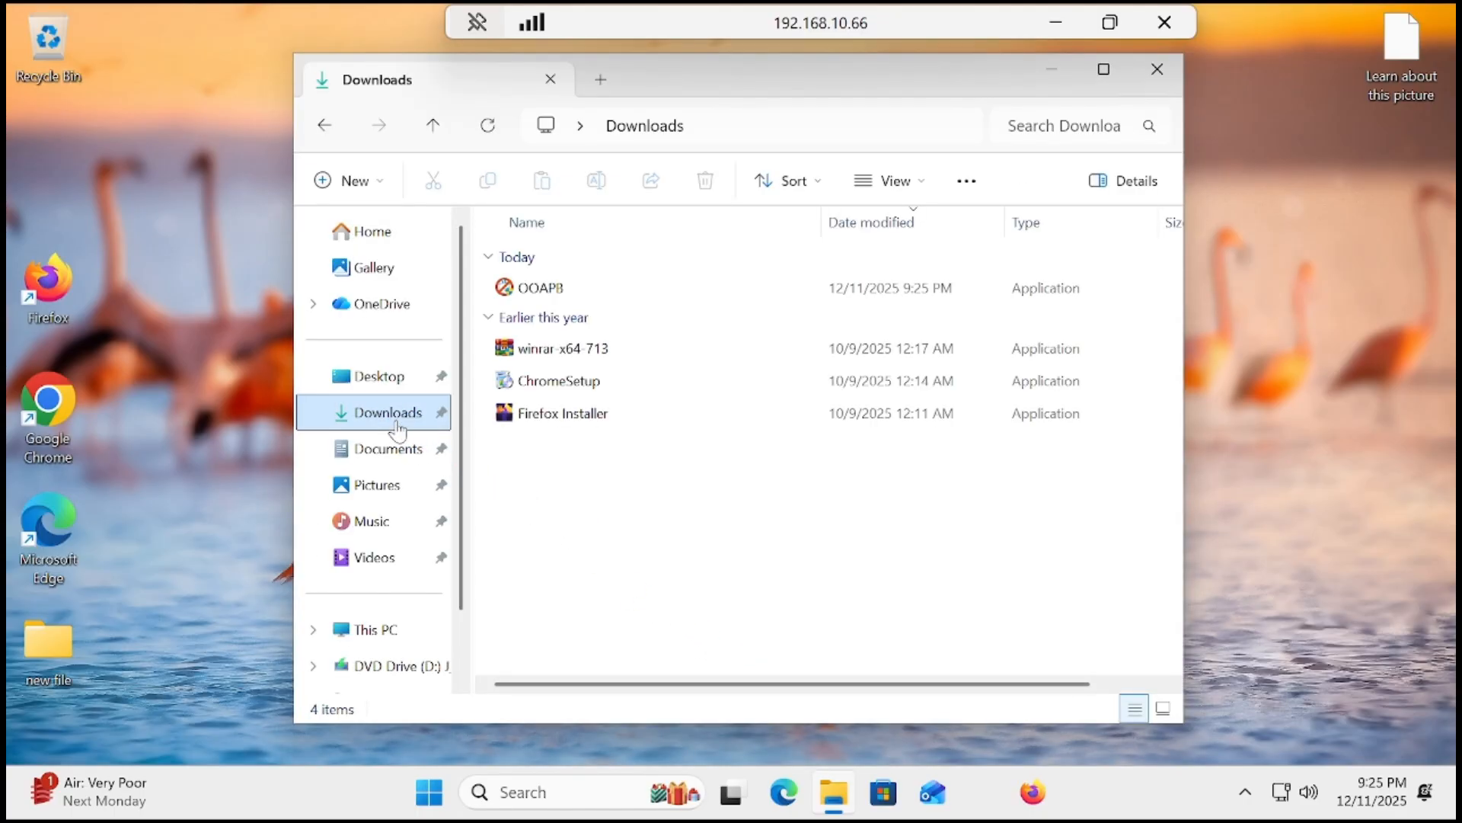
pyautogui.click(539, 287)
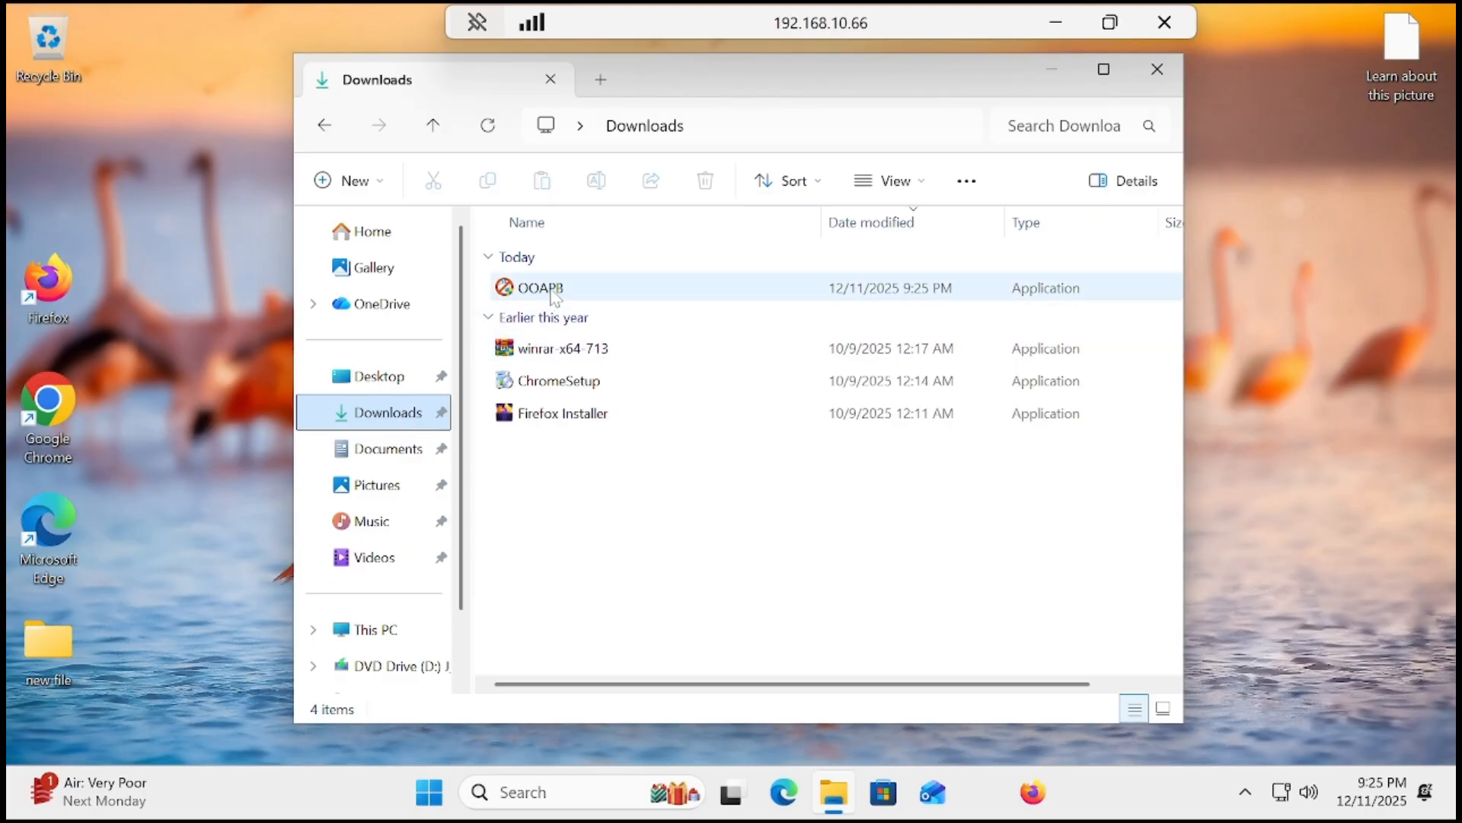
pyautogui.click(535, 287)
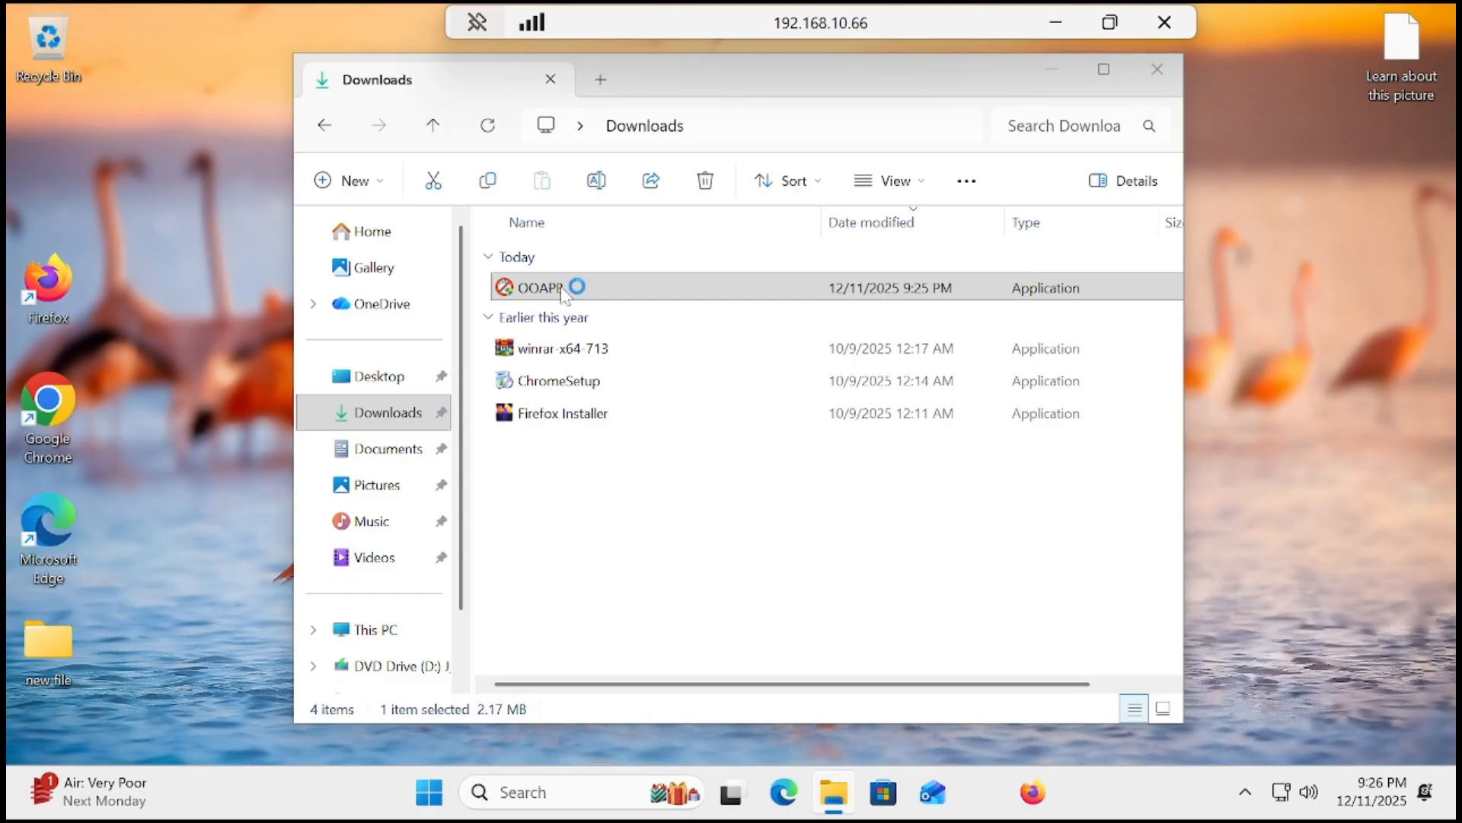
pyautogui.doubleClick(535, 287)
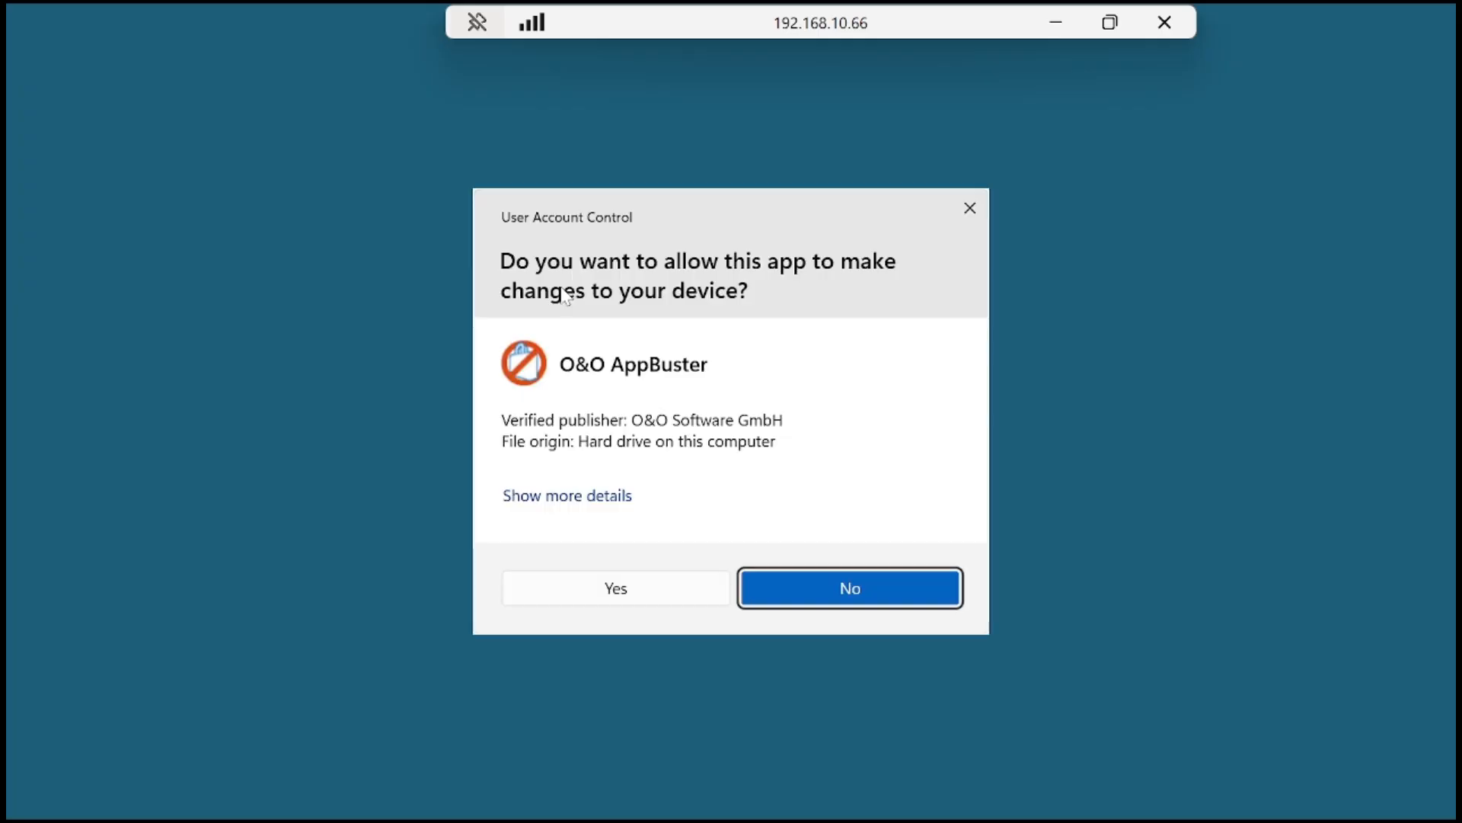
pyautogui.moveTo(687, 549)
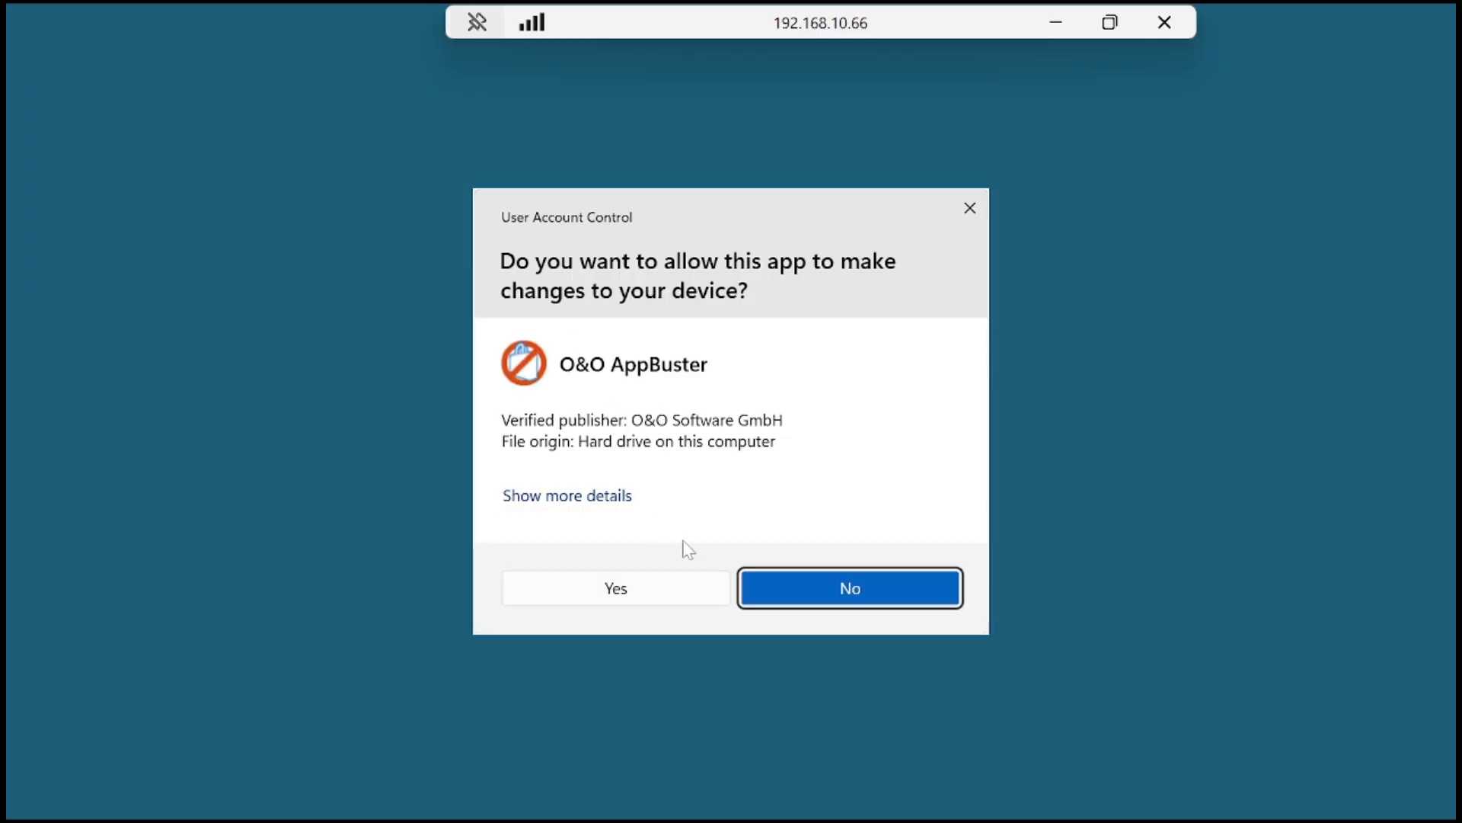
pyautogui.click(614, 587)
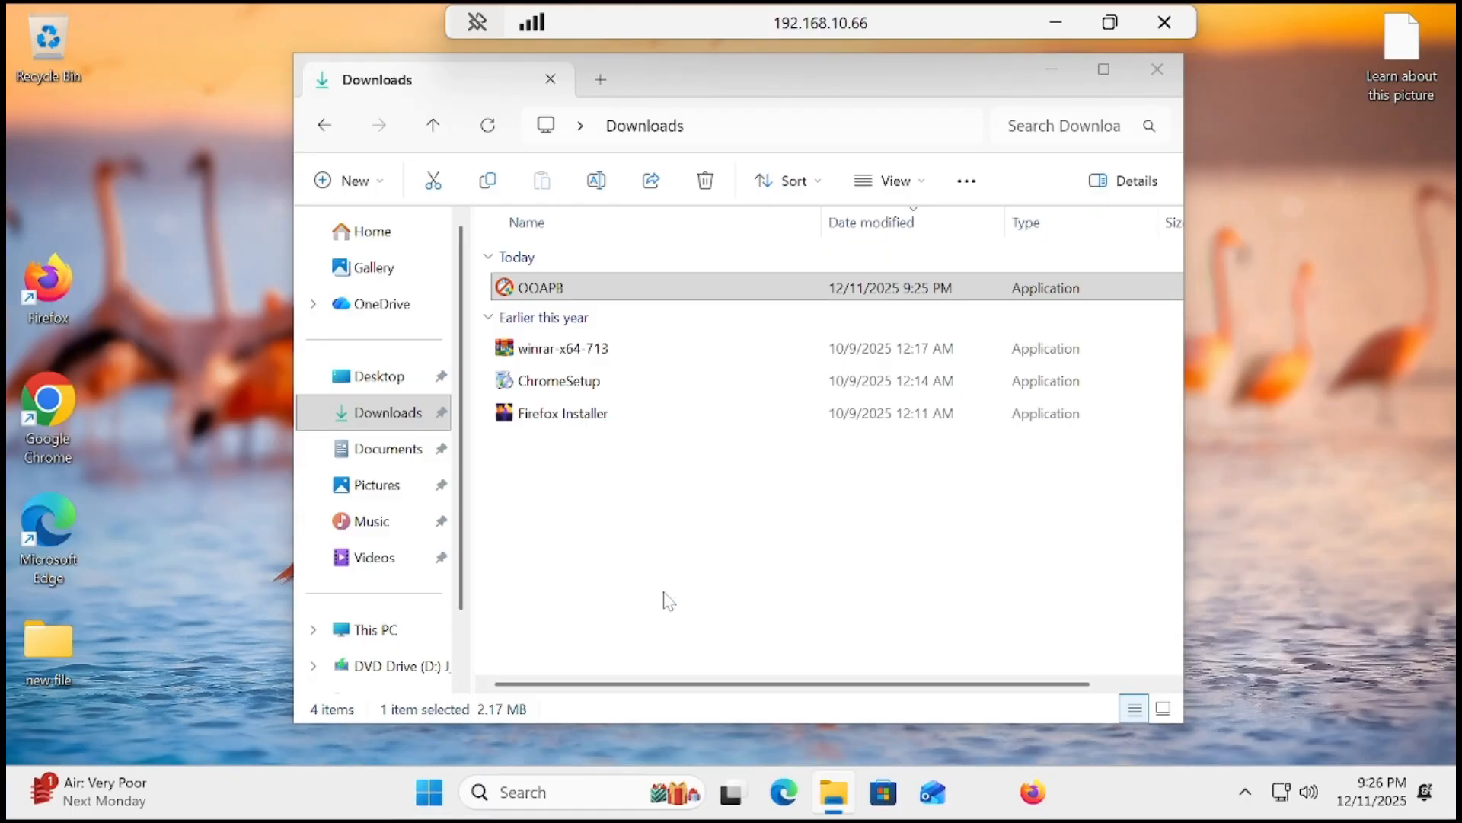
# Step: Maximize AppBuster and sort its 75 apps by Recommendation with removal candidates first
pyautogui.doubleClick(536, 287)
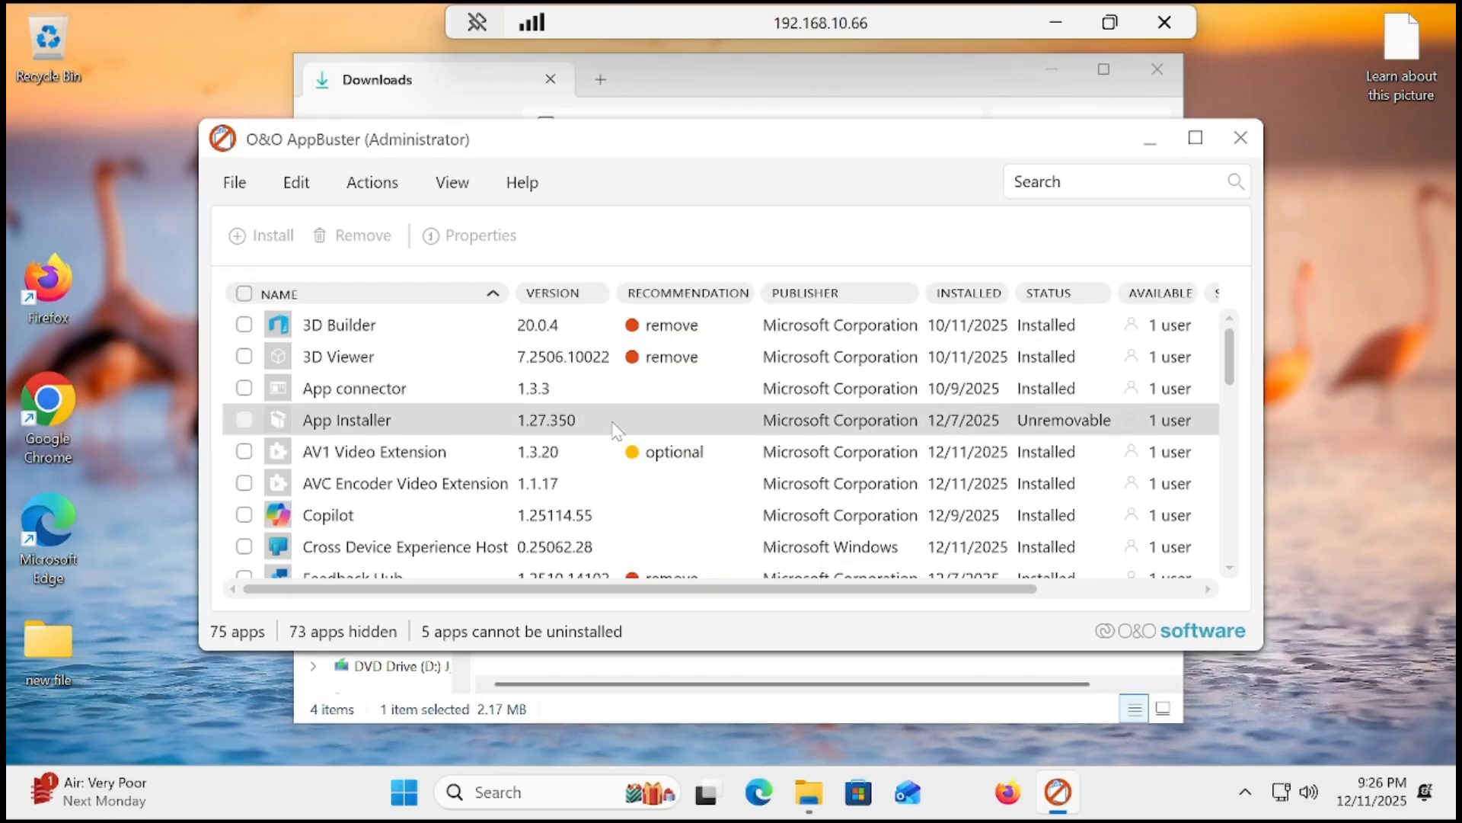
pyautogui.moveTo(335, 462)
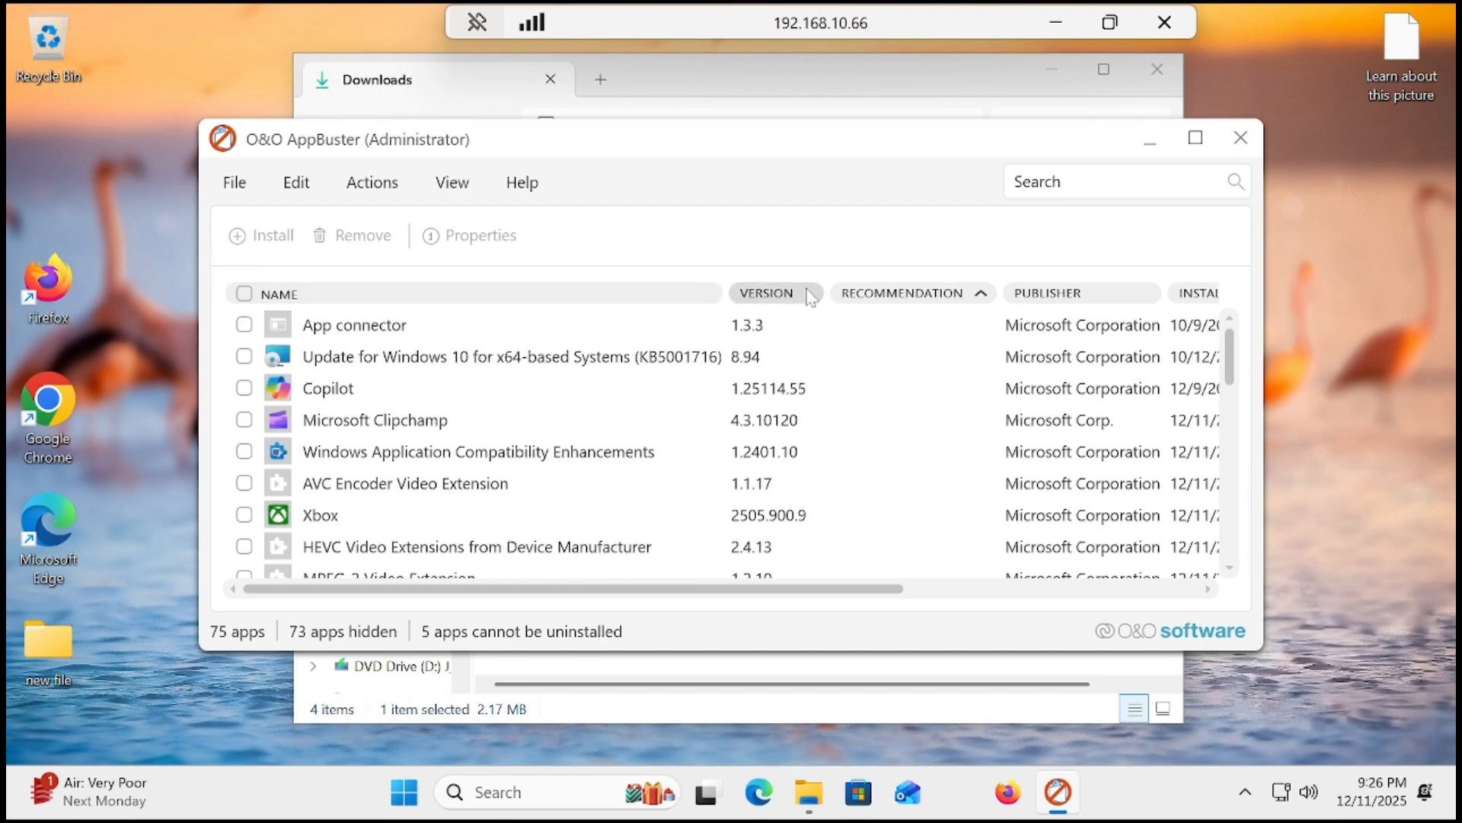
pyautogui.moveTo(823, 179)
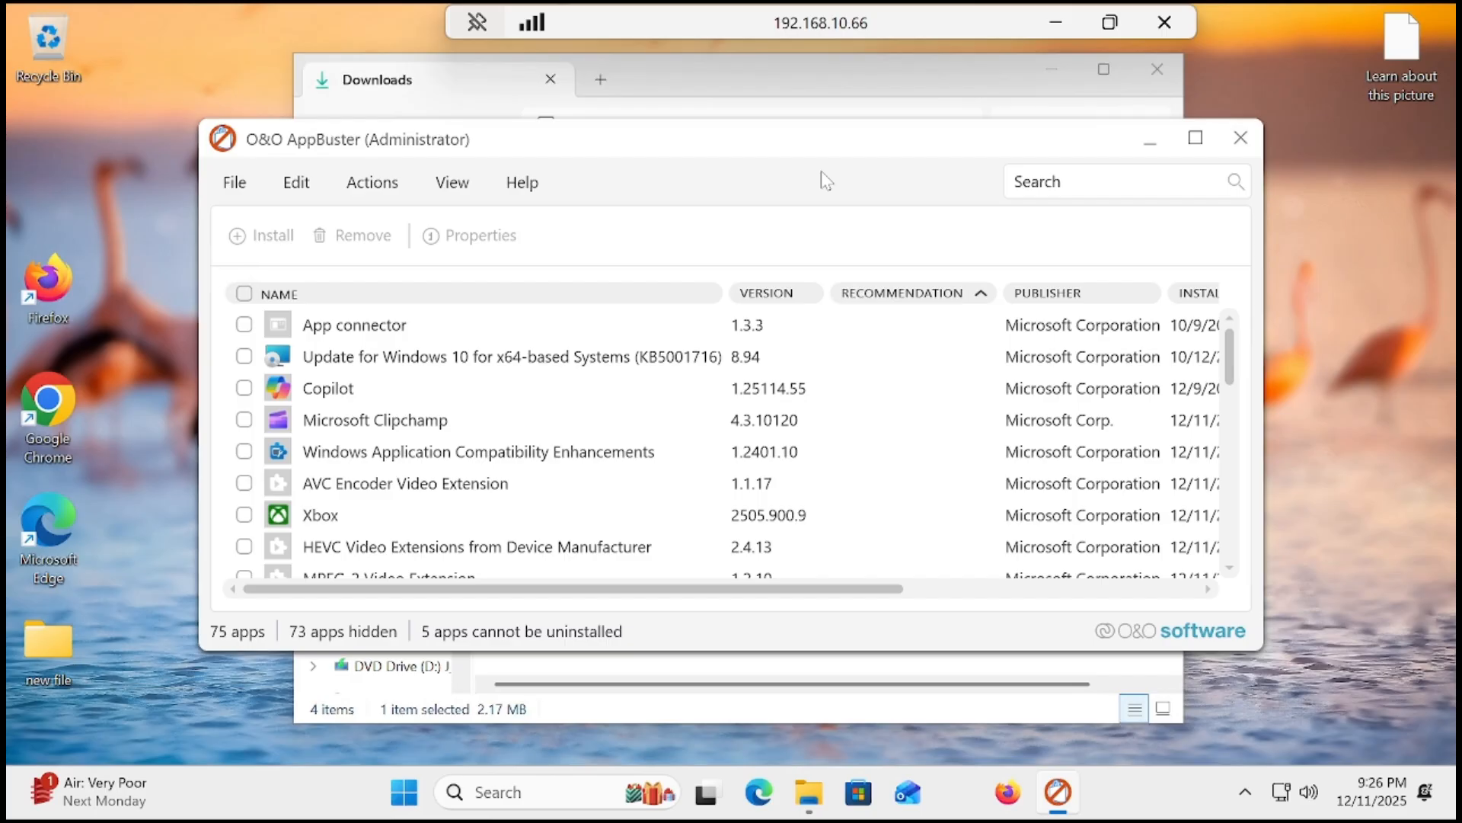
pyautogui.click(1195, 138)
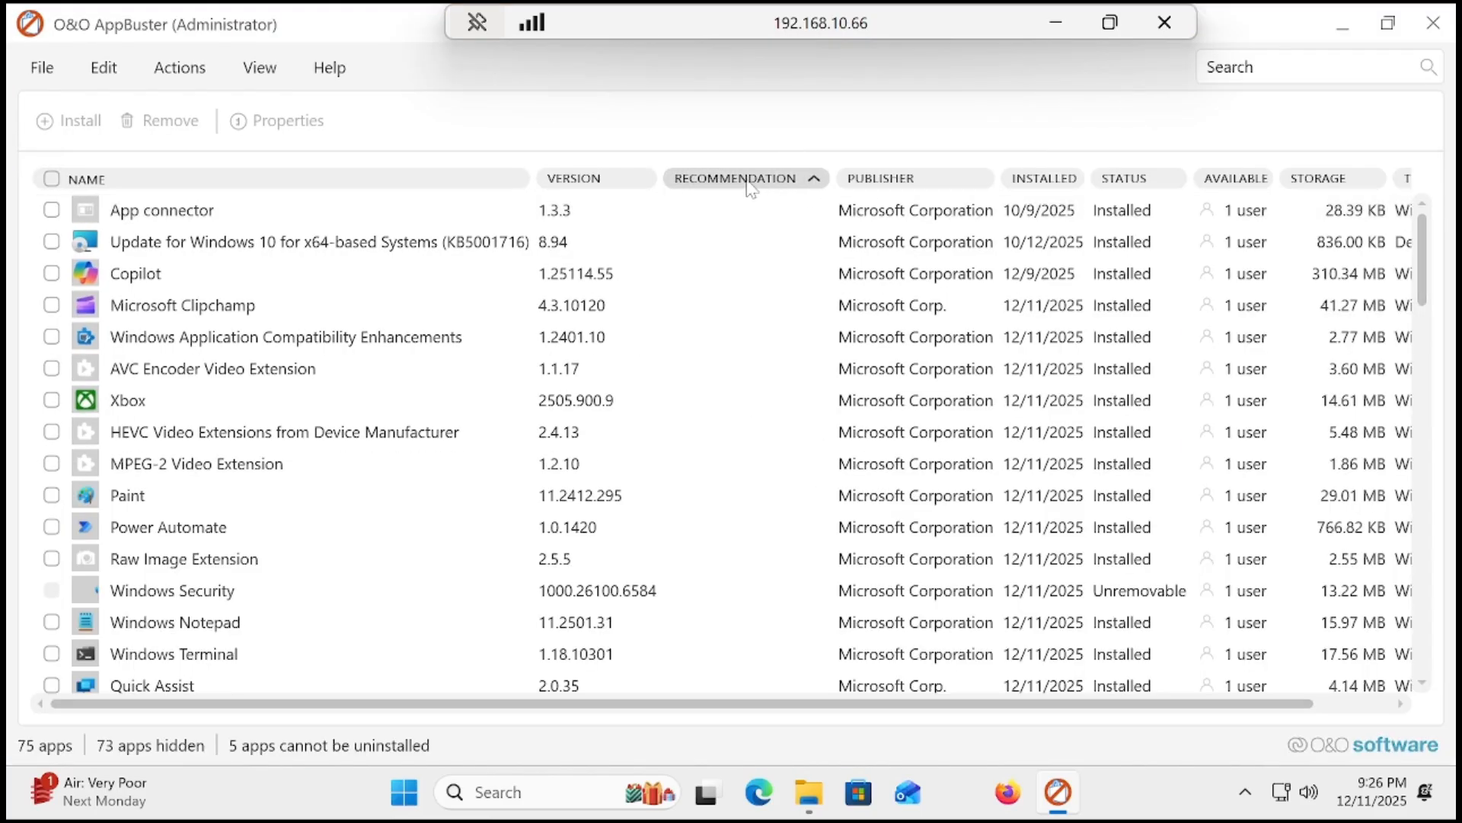
pyautogui.click(744, 178)
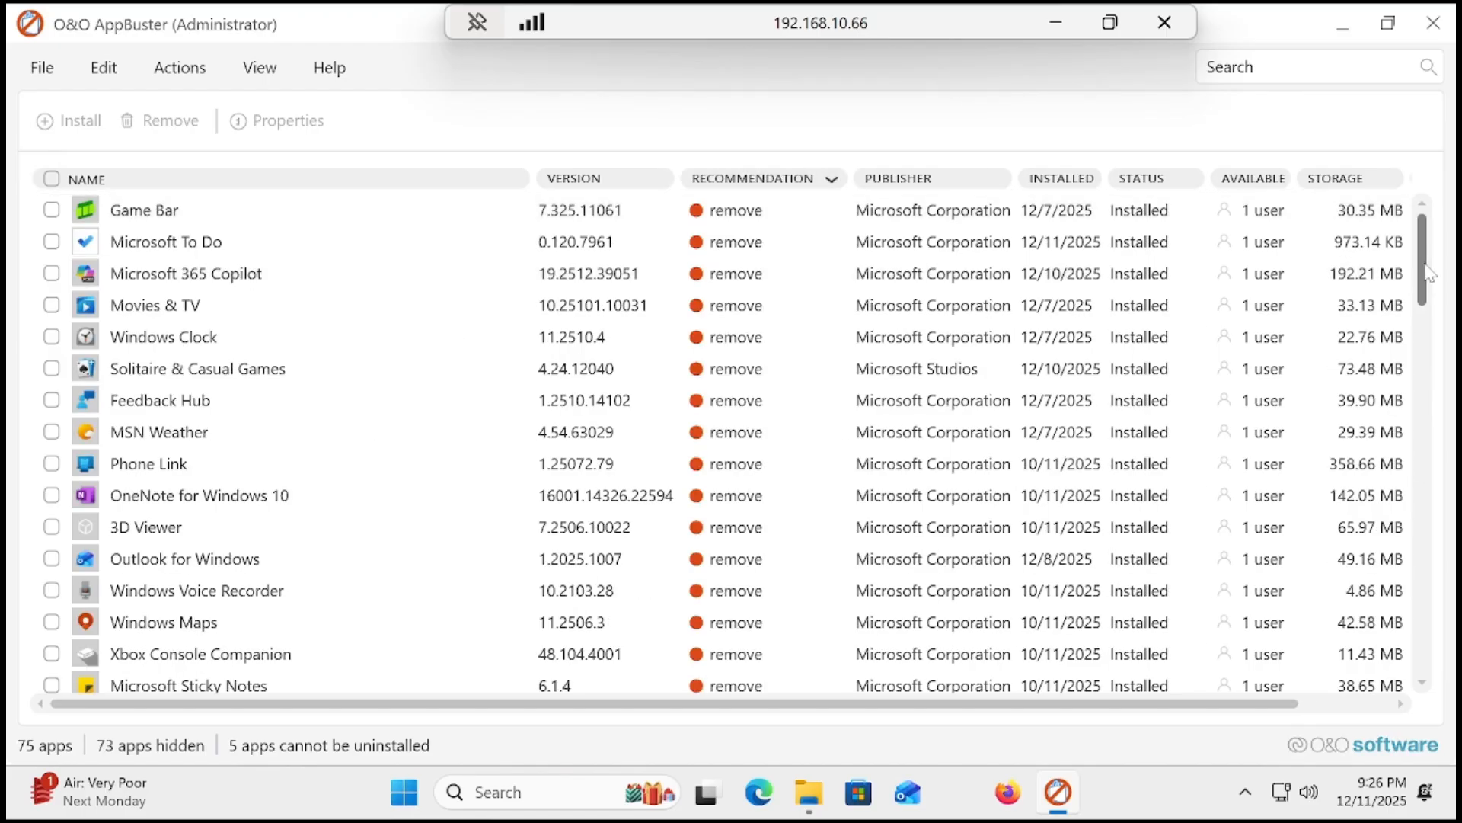
pyautogui.scroll(-3)
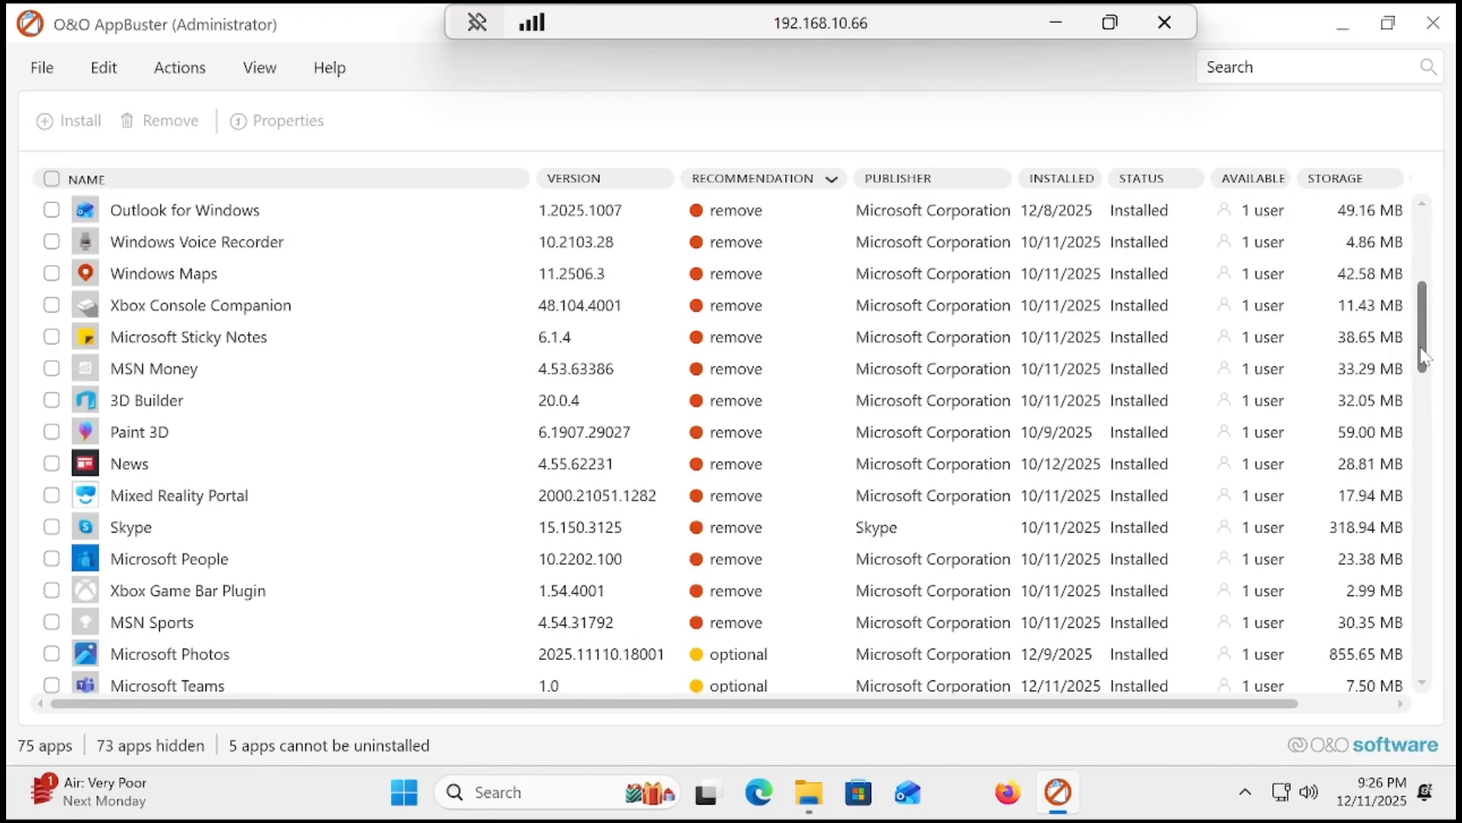
pyautogui.scroll(-3)
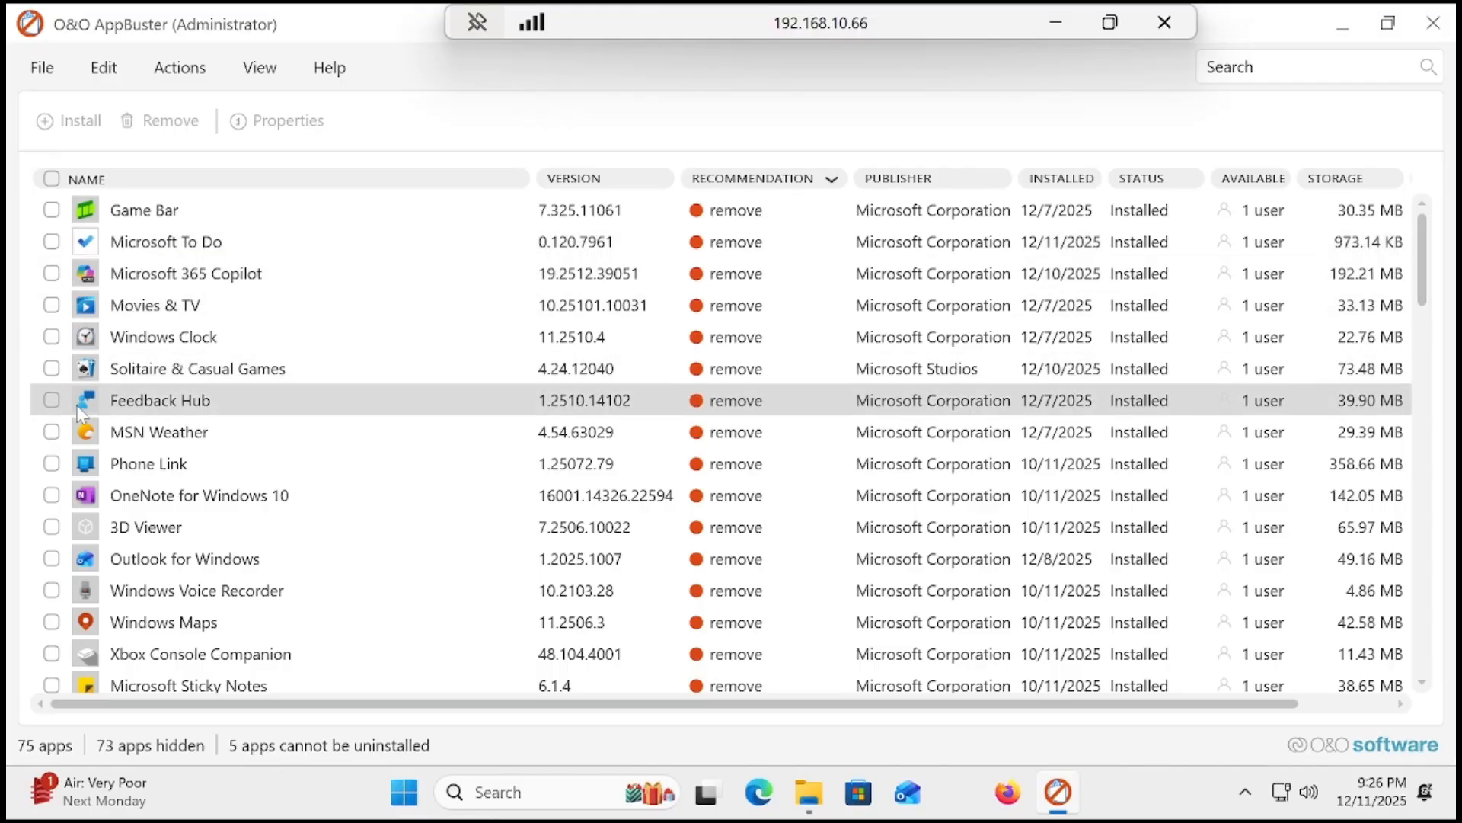
pyautogui.click(103, 67)
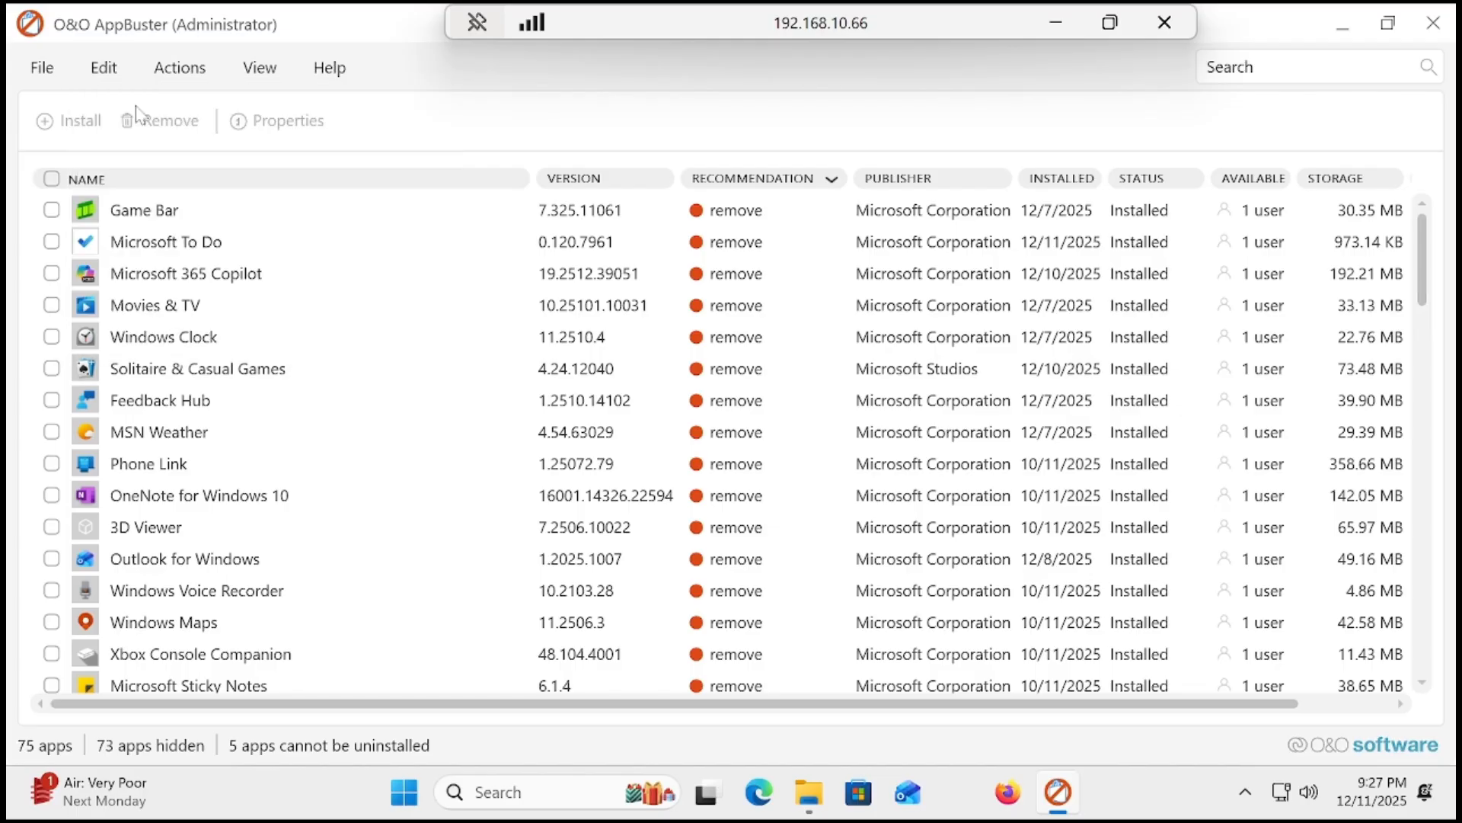
# Step: Tick the removal-recommended apps, then add Microsoft Teams
pyautogui.click(50, 178)
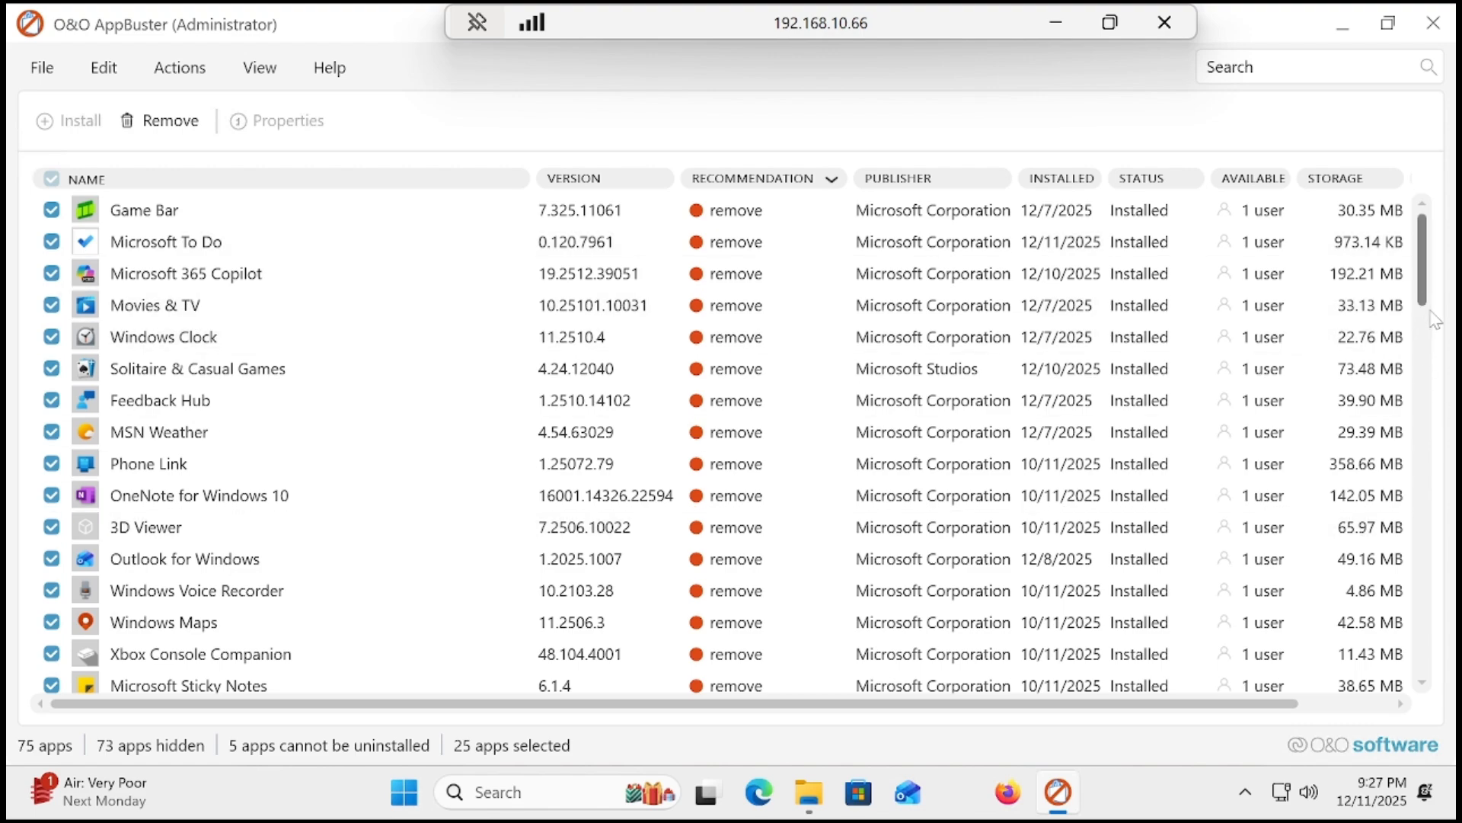
pyautogui.scroll(-3)
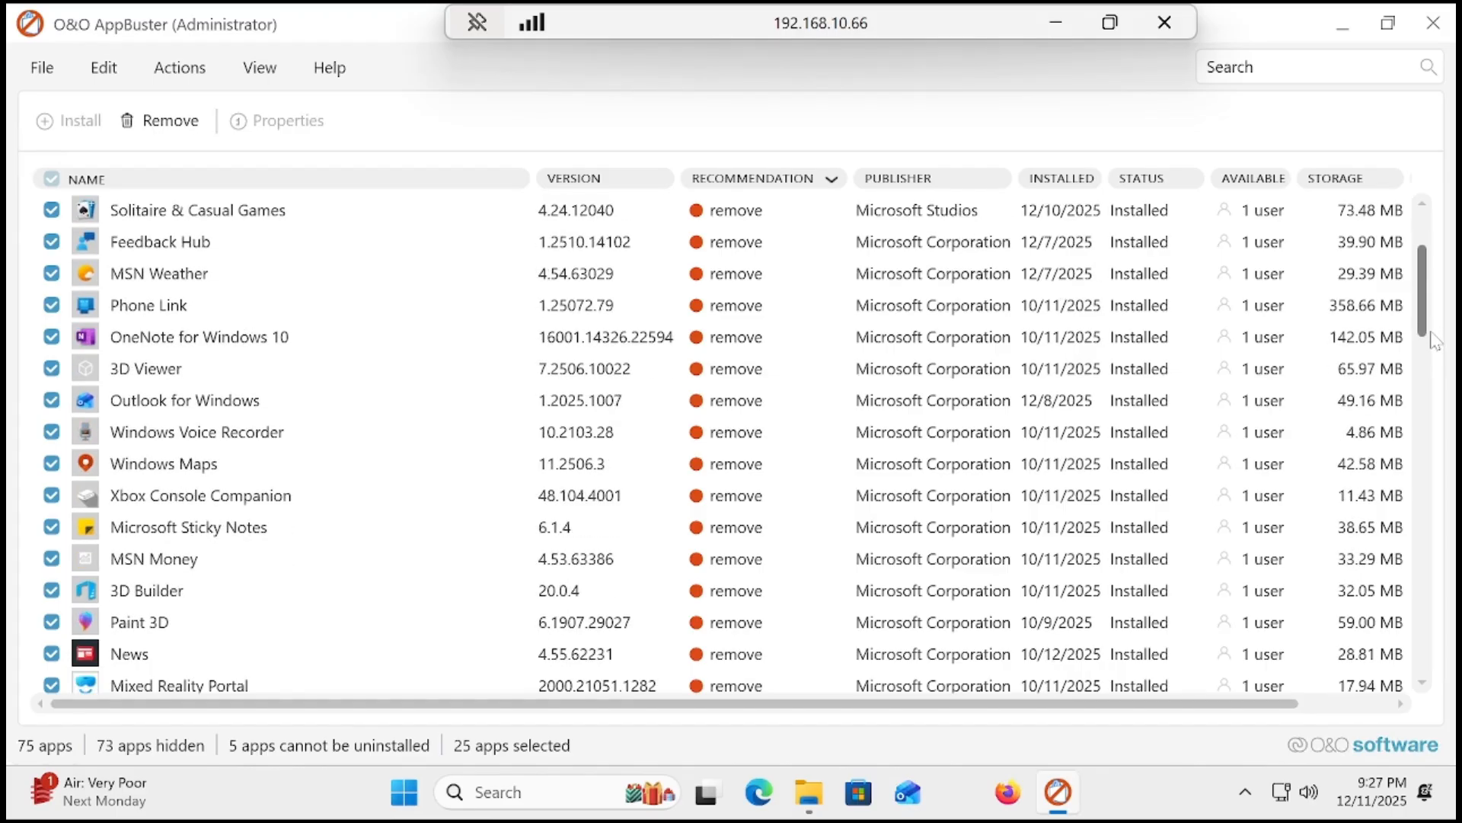
pyautogui.scroll(-3)
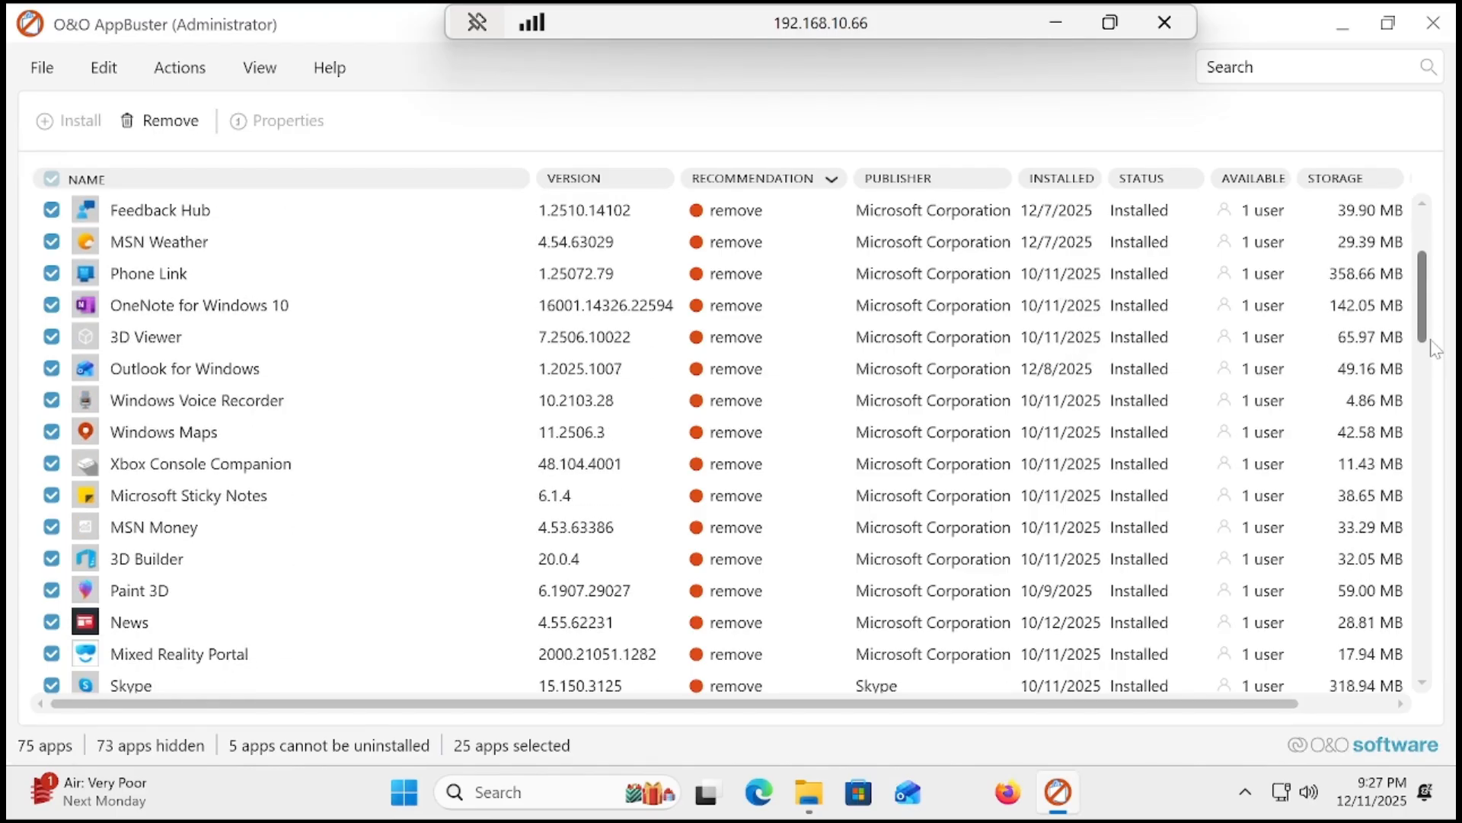
pyautogui.scroll(-3)
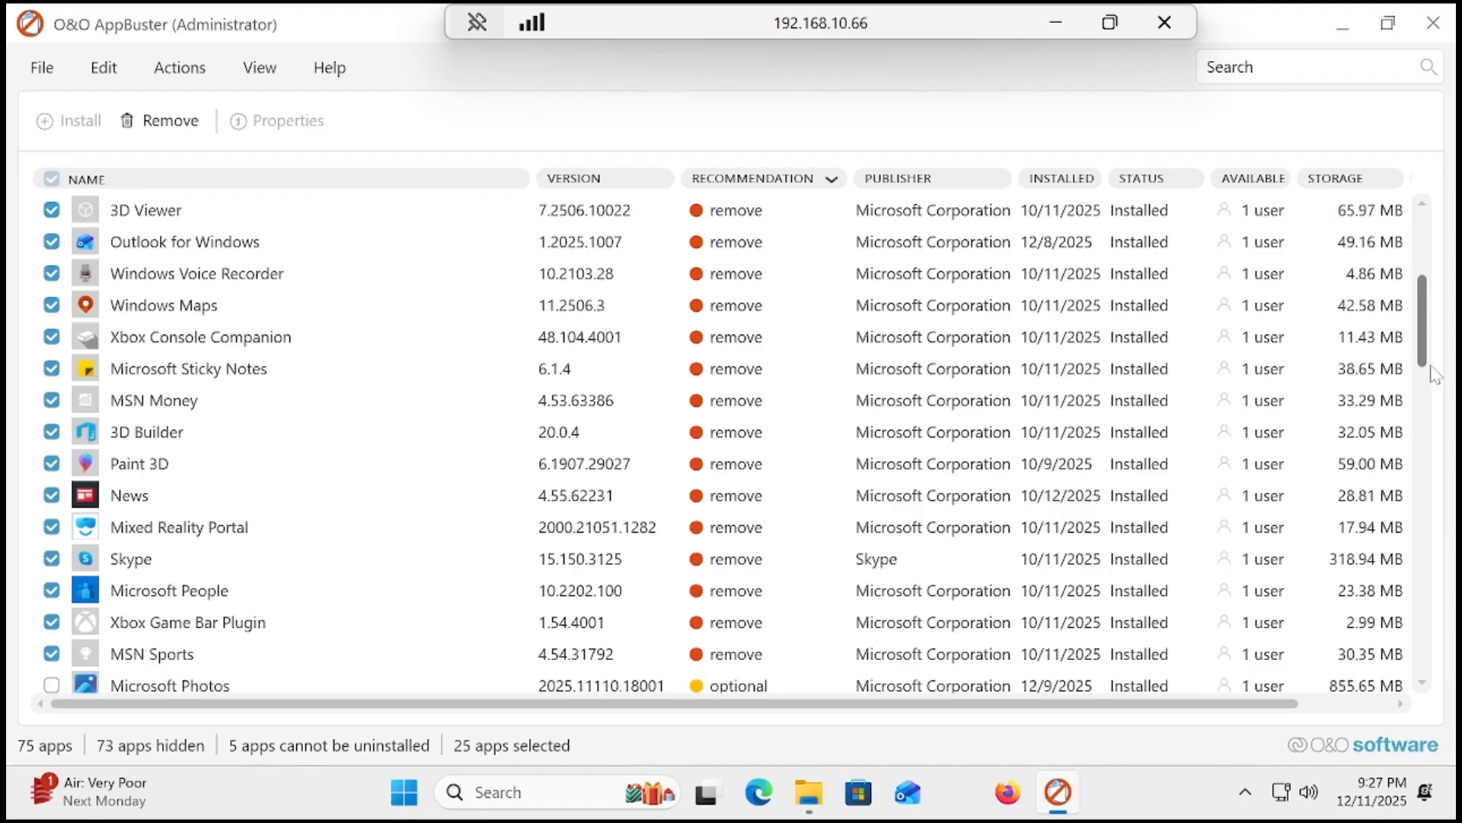
pyautogui.scroll(-3)
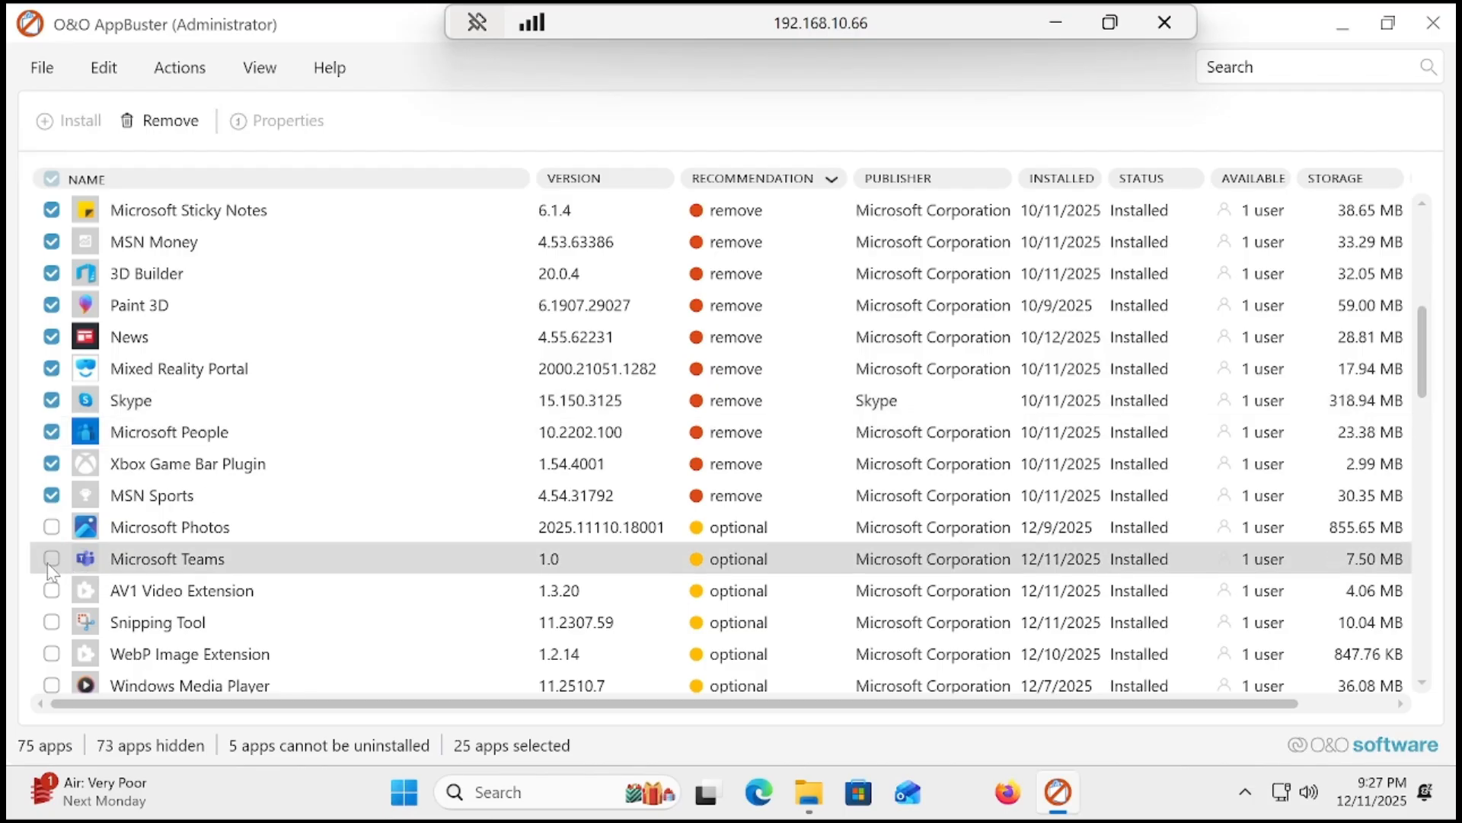
pyautogui.click(51, 558)
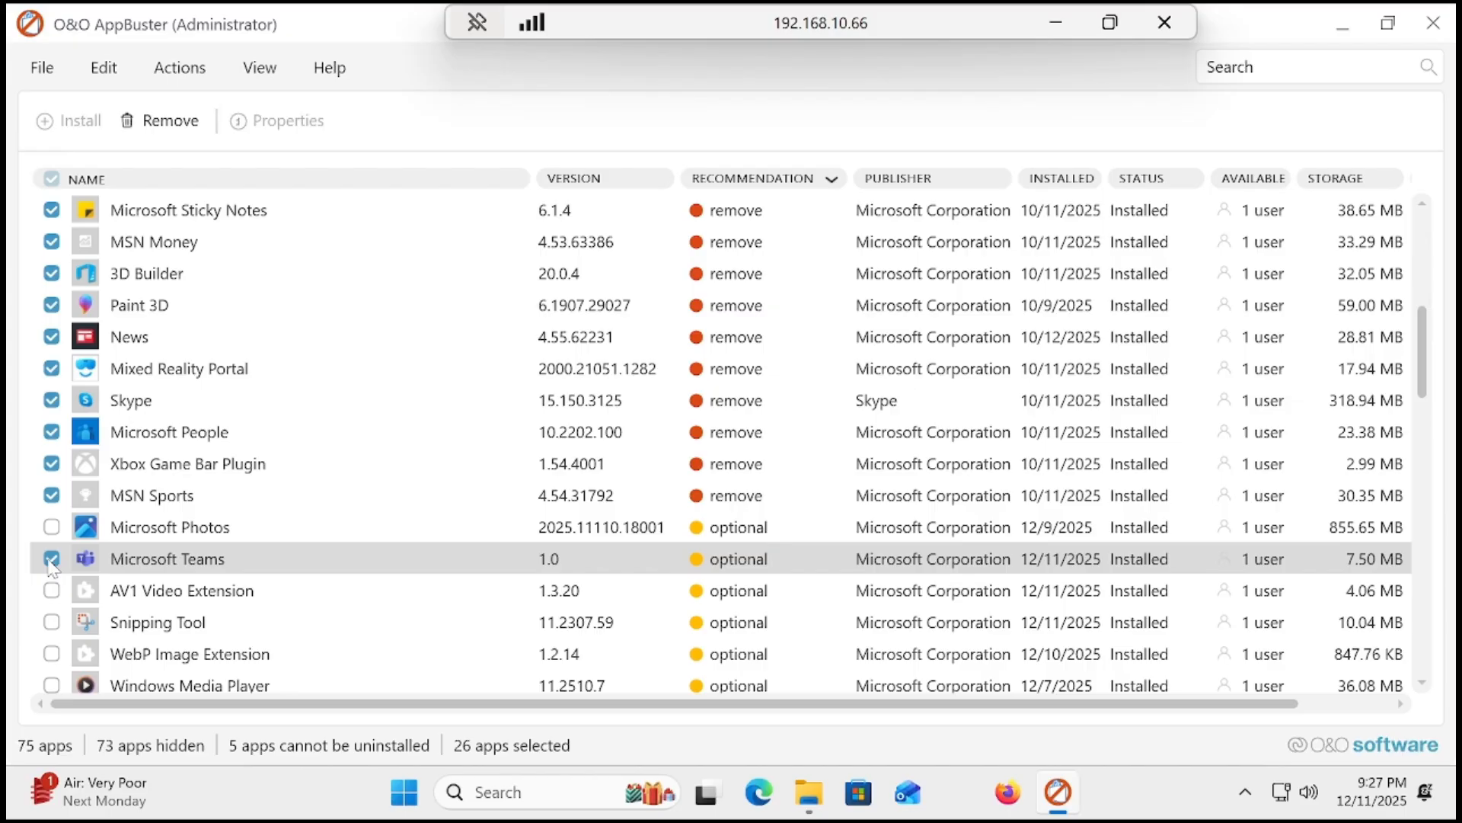
pyautogui.click(51, 558)
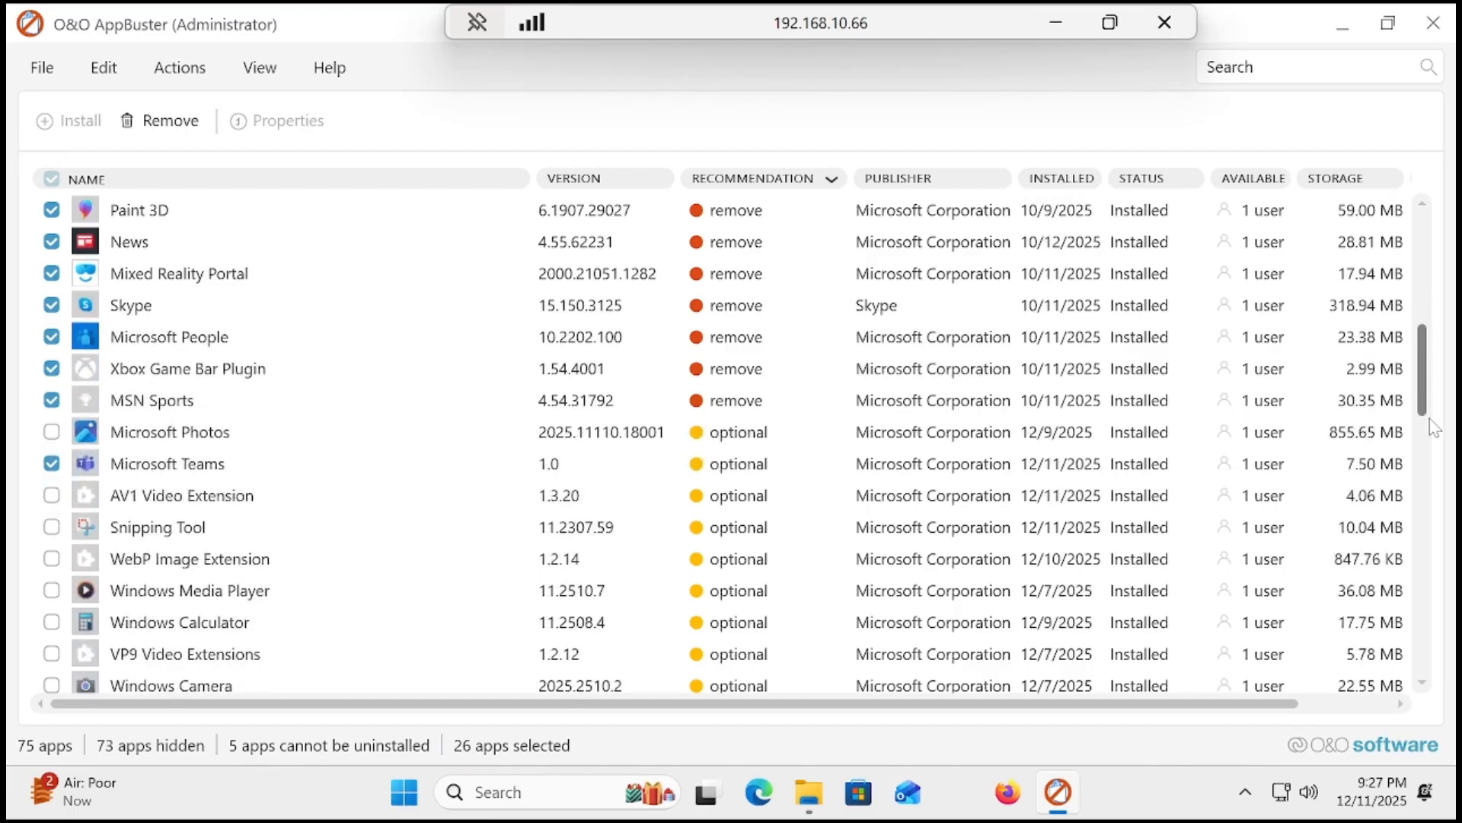
# Step: Tick Xbox Live, Get Help and Quick Assist, bringing the selection to 29 apps
pyautogui.scroll(-3)
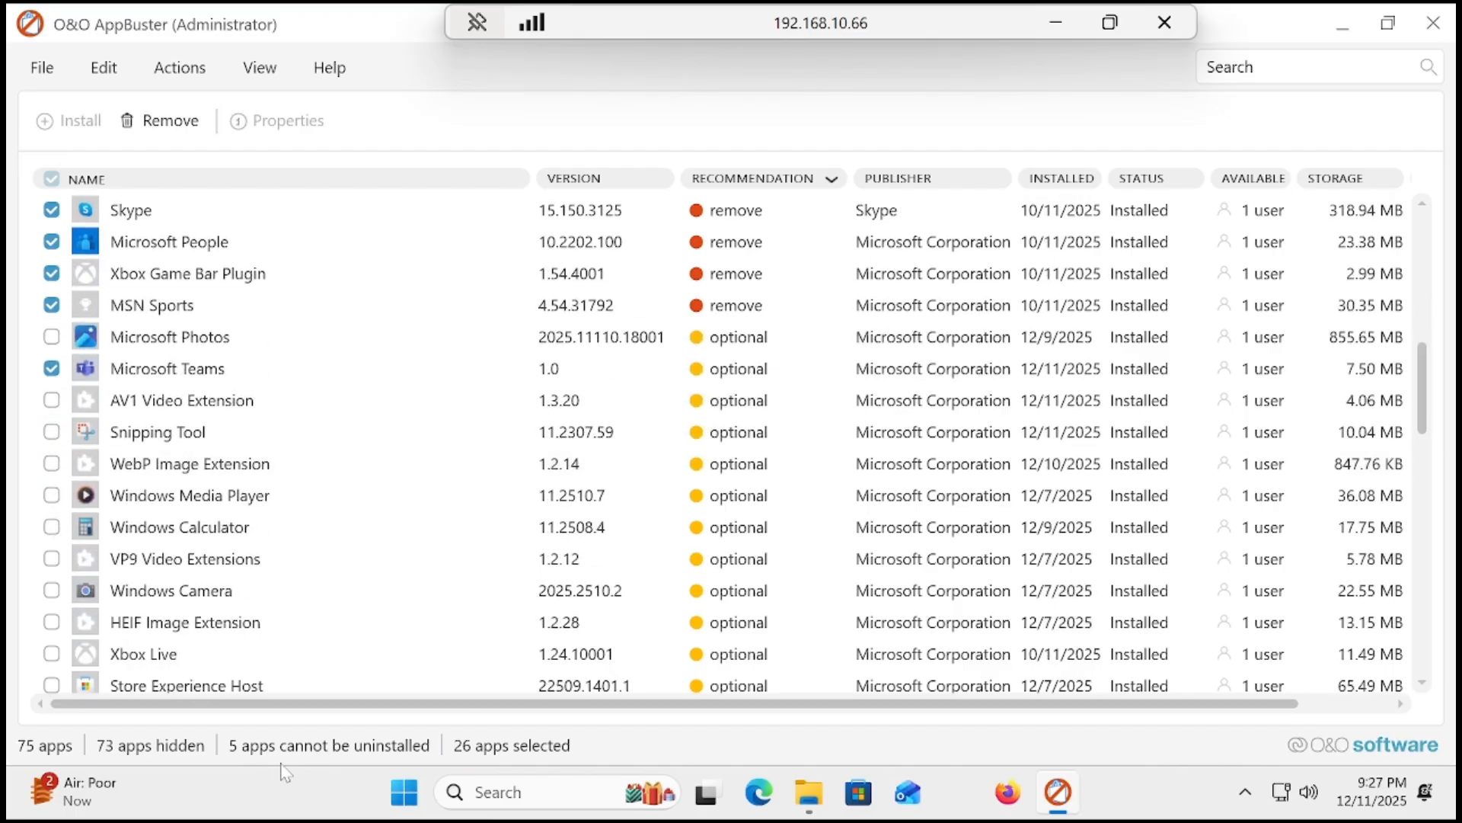
pyautogui.click(51, 653)
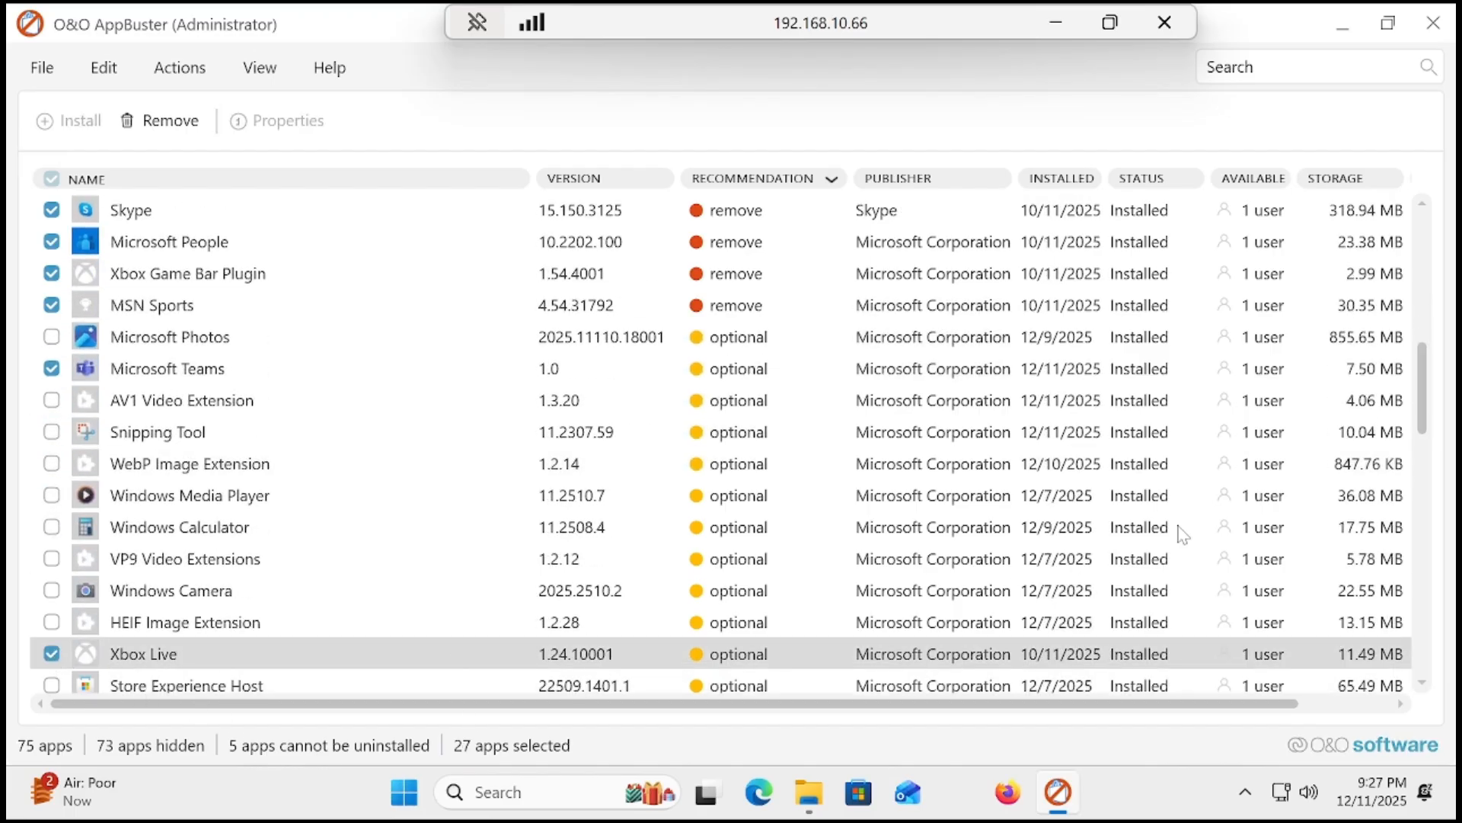
pyautogui.scroll(-3)
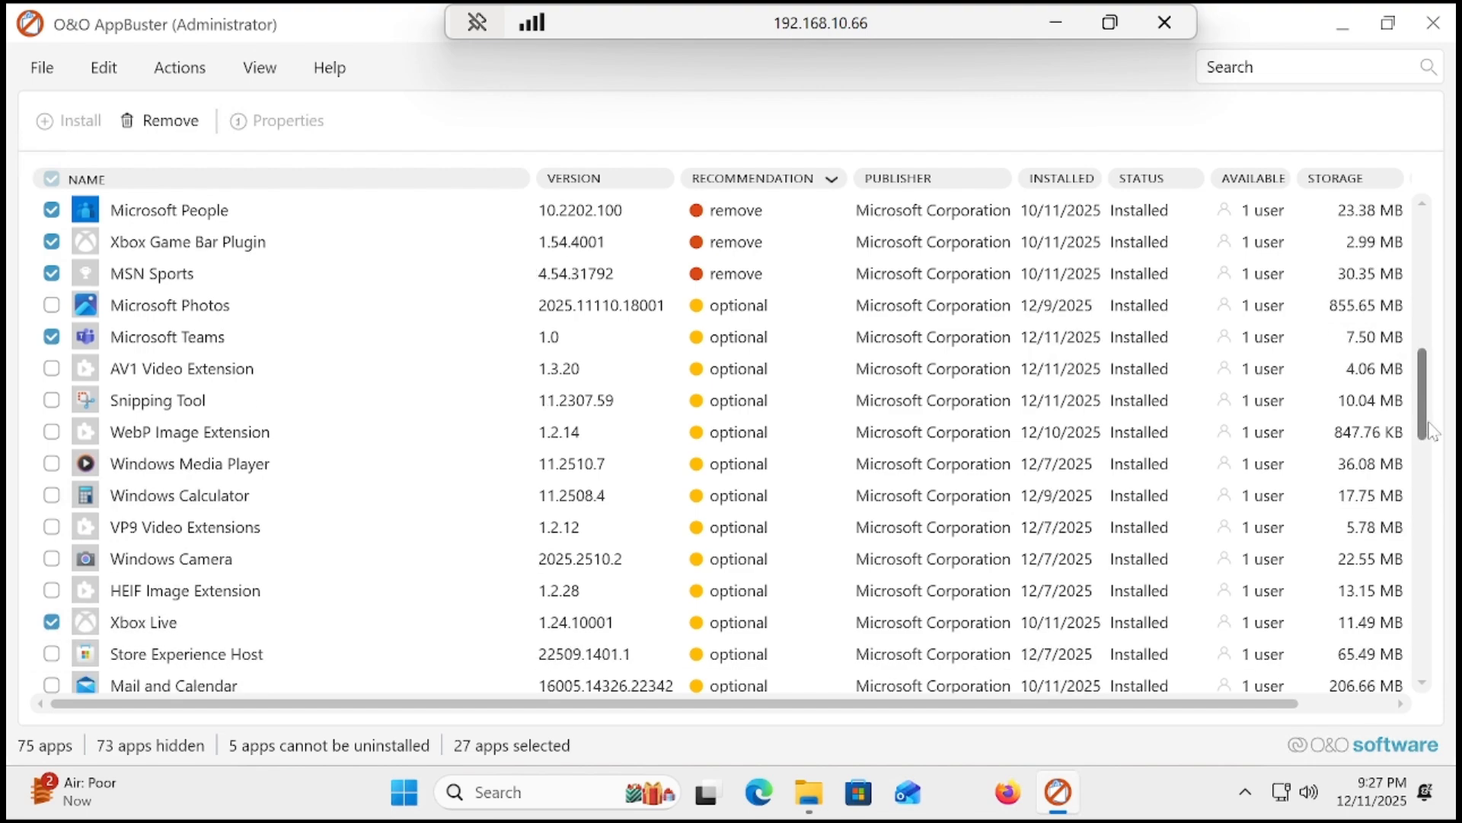
pyautogui.scroll(-3)
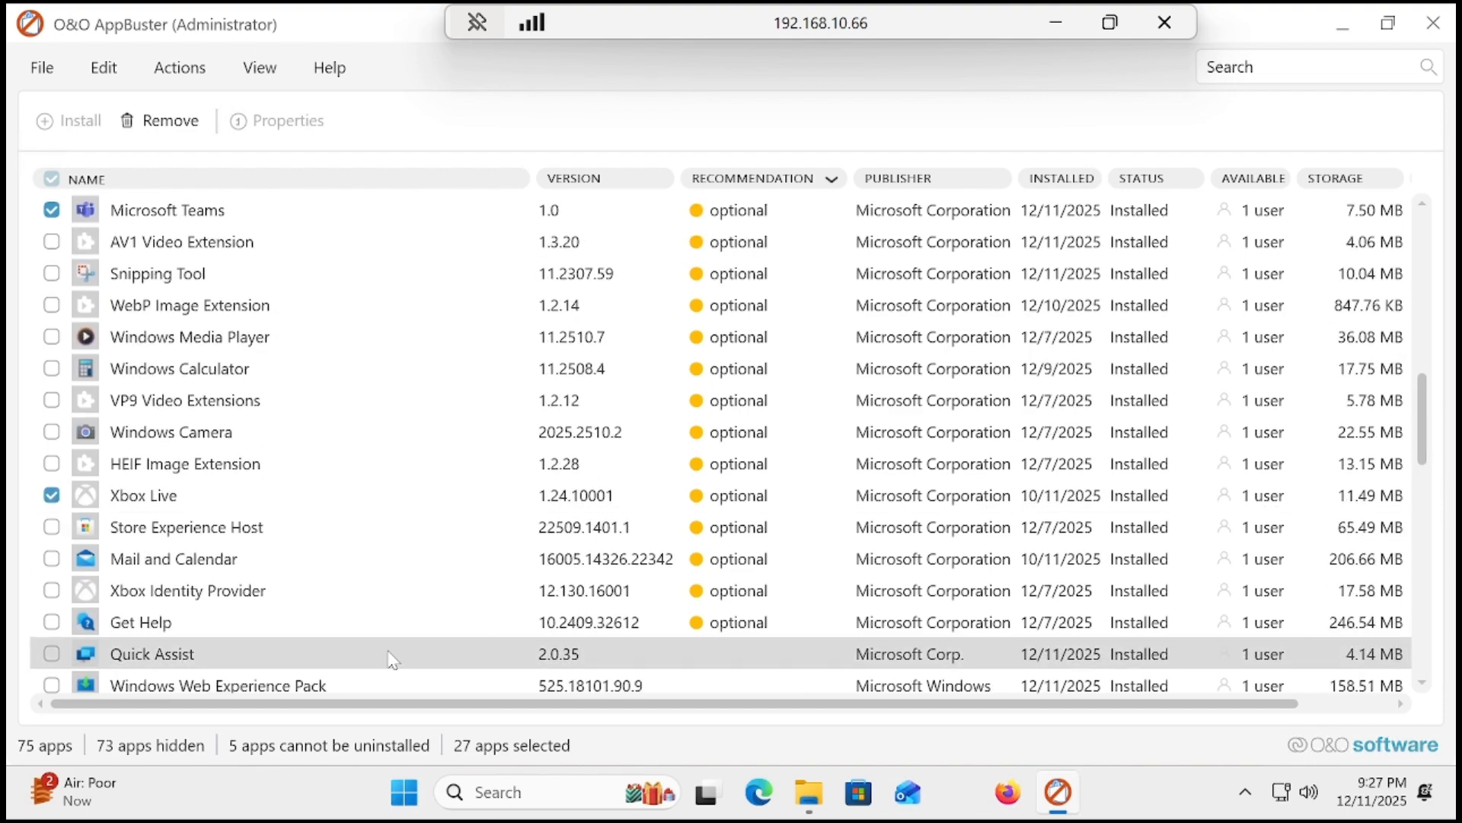
pyautogui.click(51, 622)
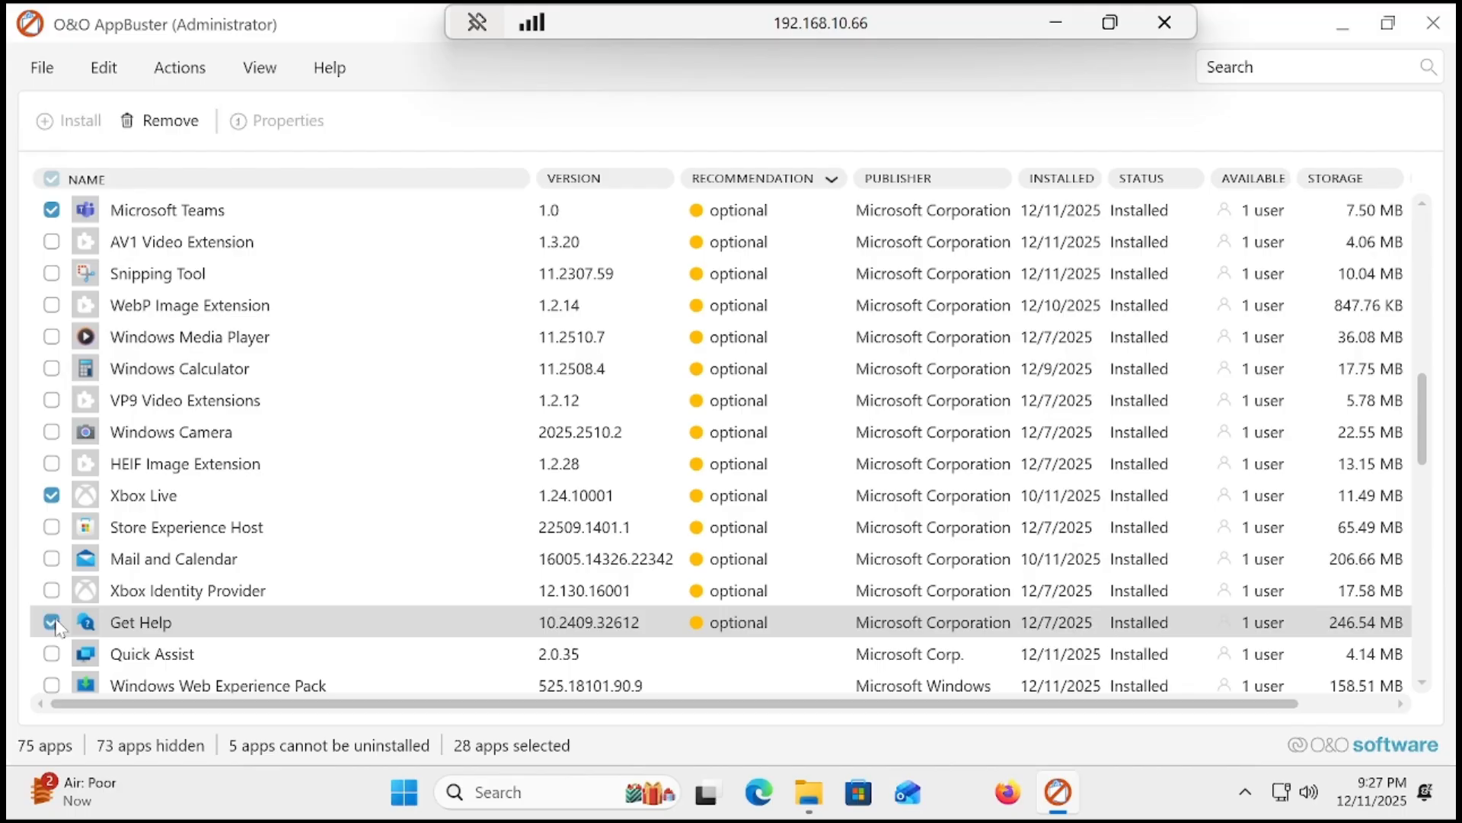
pyautogui.click(51, 653)
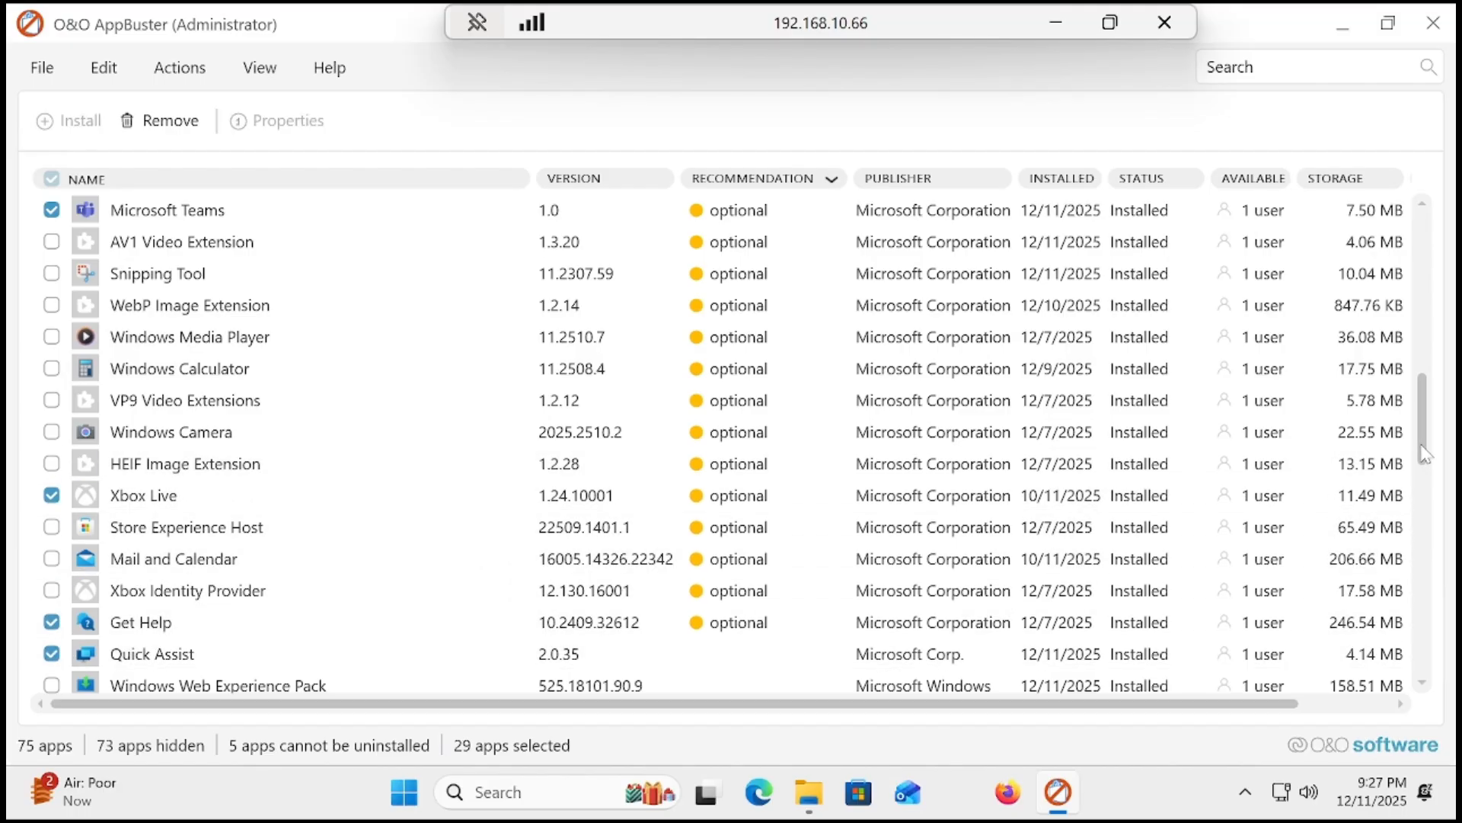
pyautogui.scroll(-3)
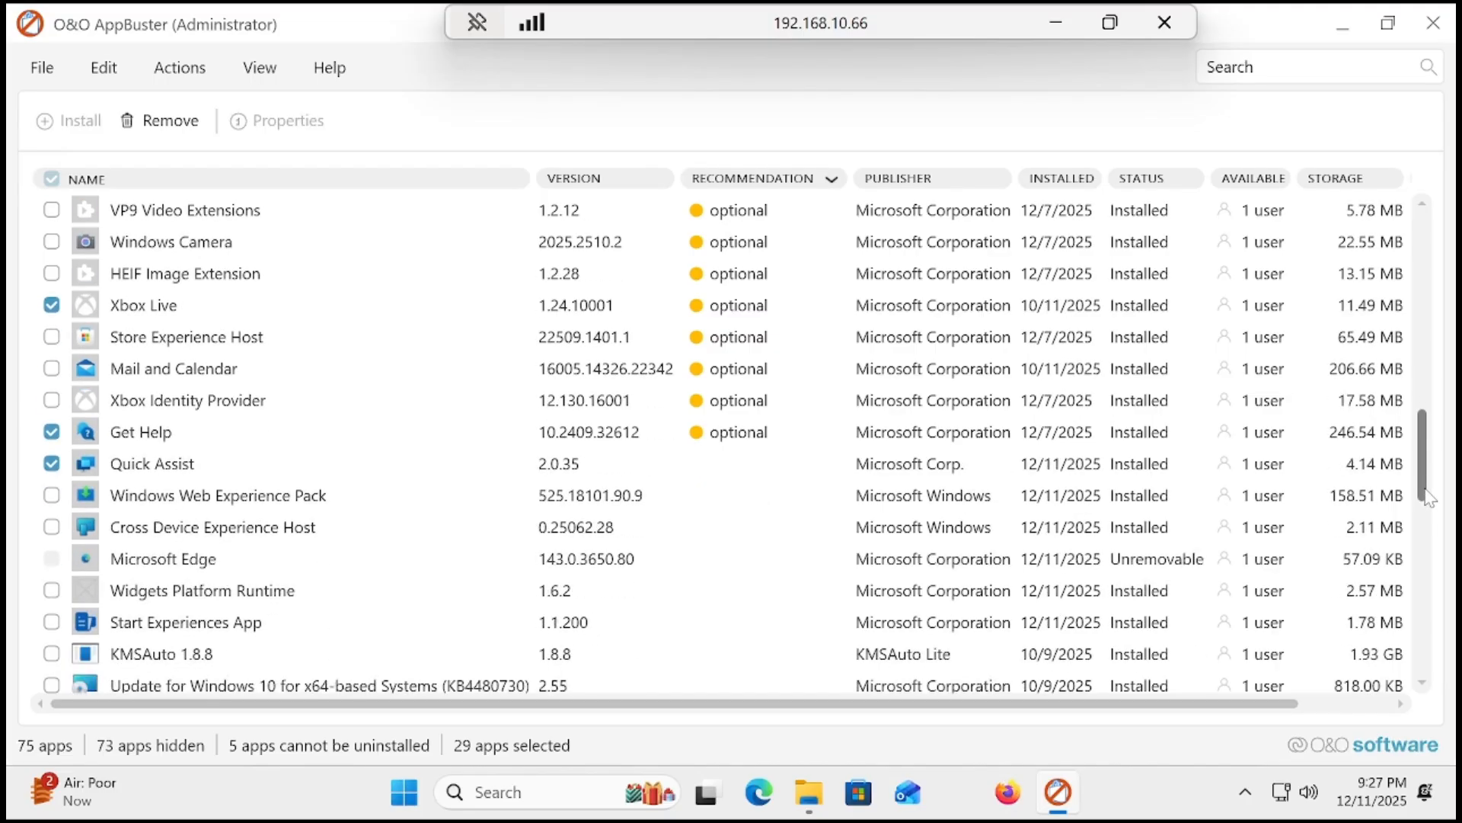
pyautogui.scroll(-3)
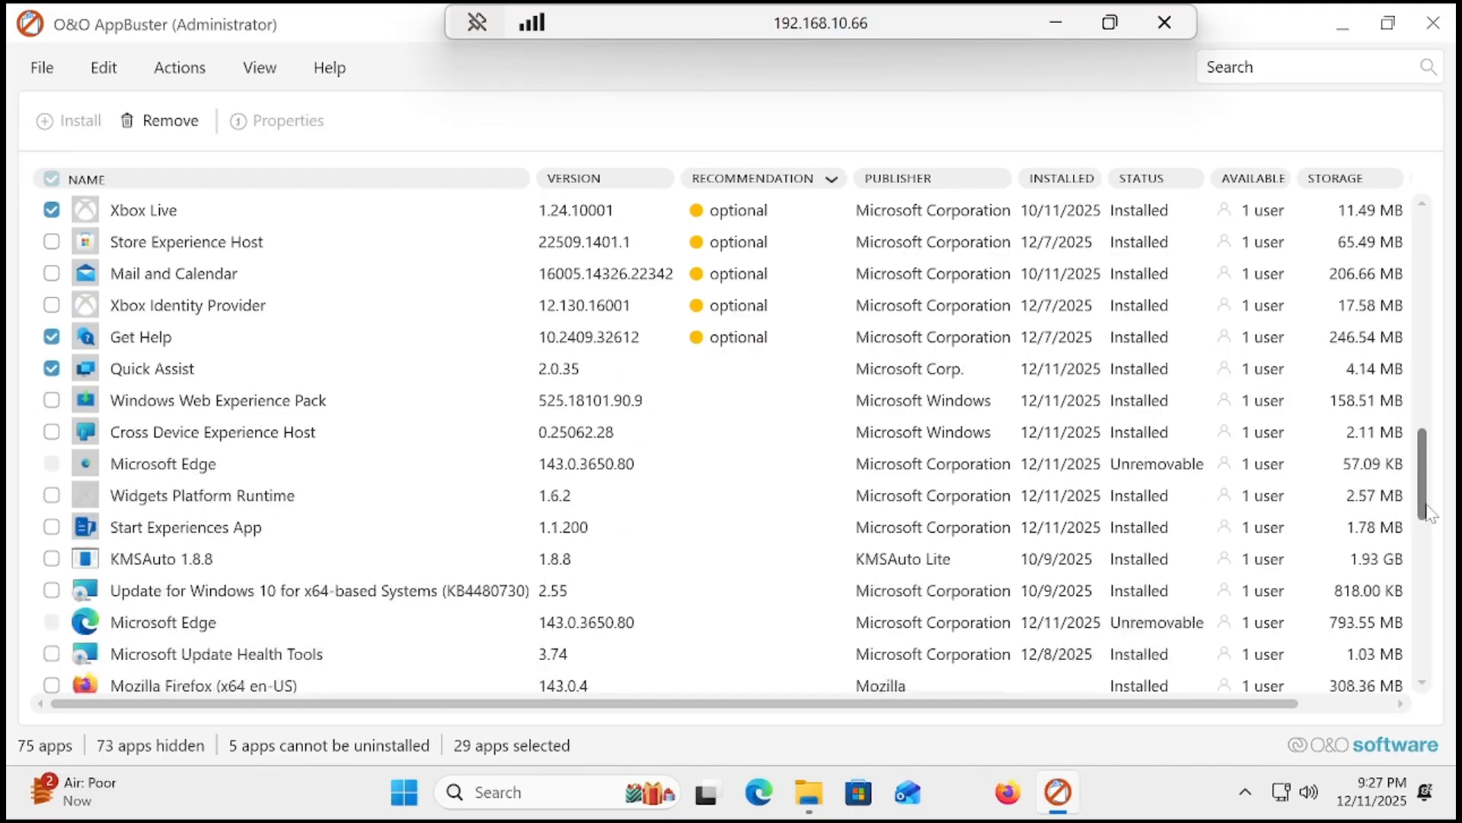
pyautogui.scroll(-3)
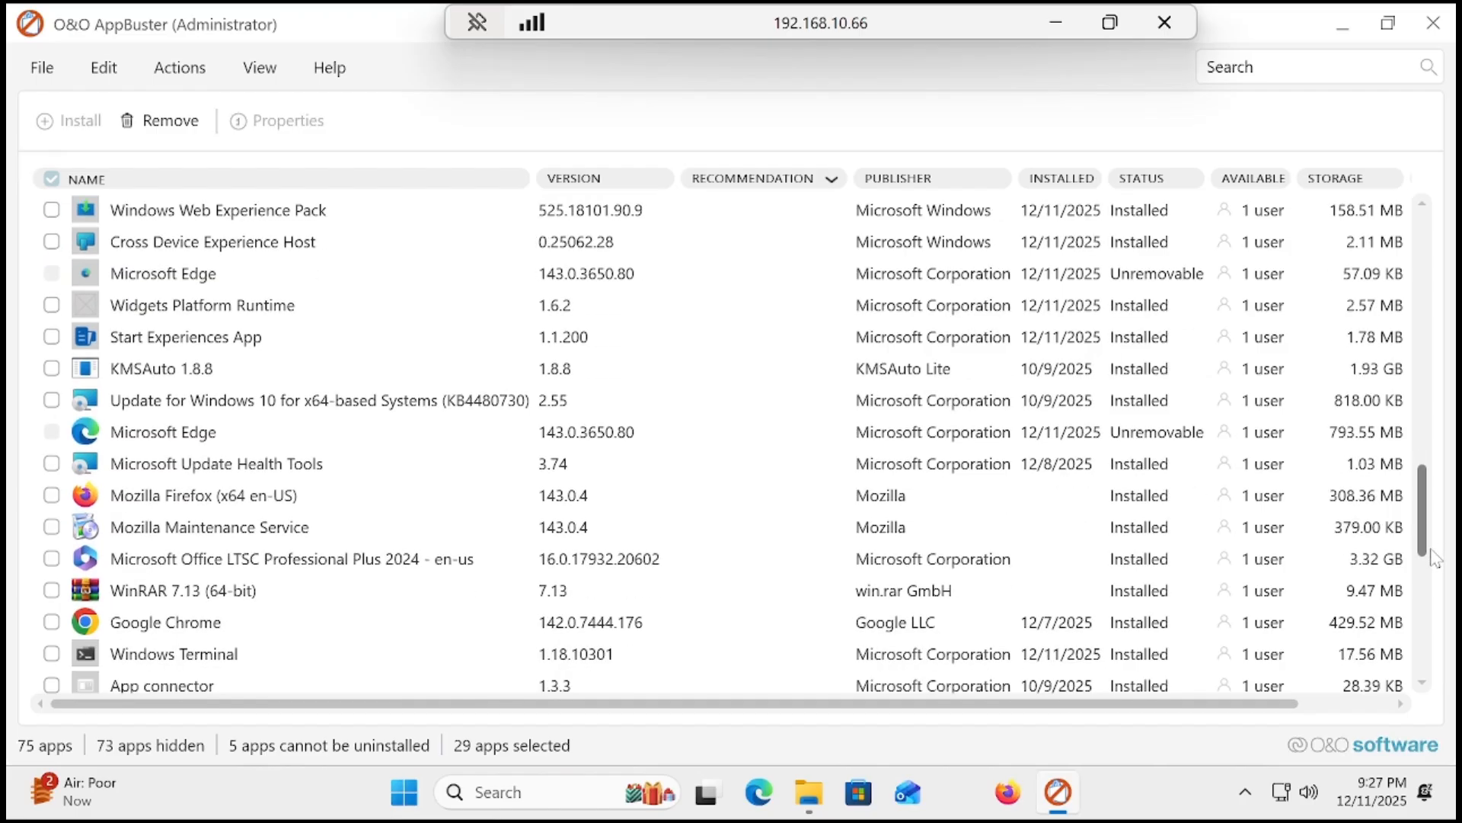
pyautogui.scroll(-3)
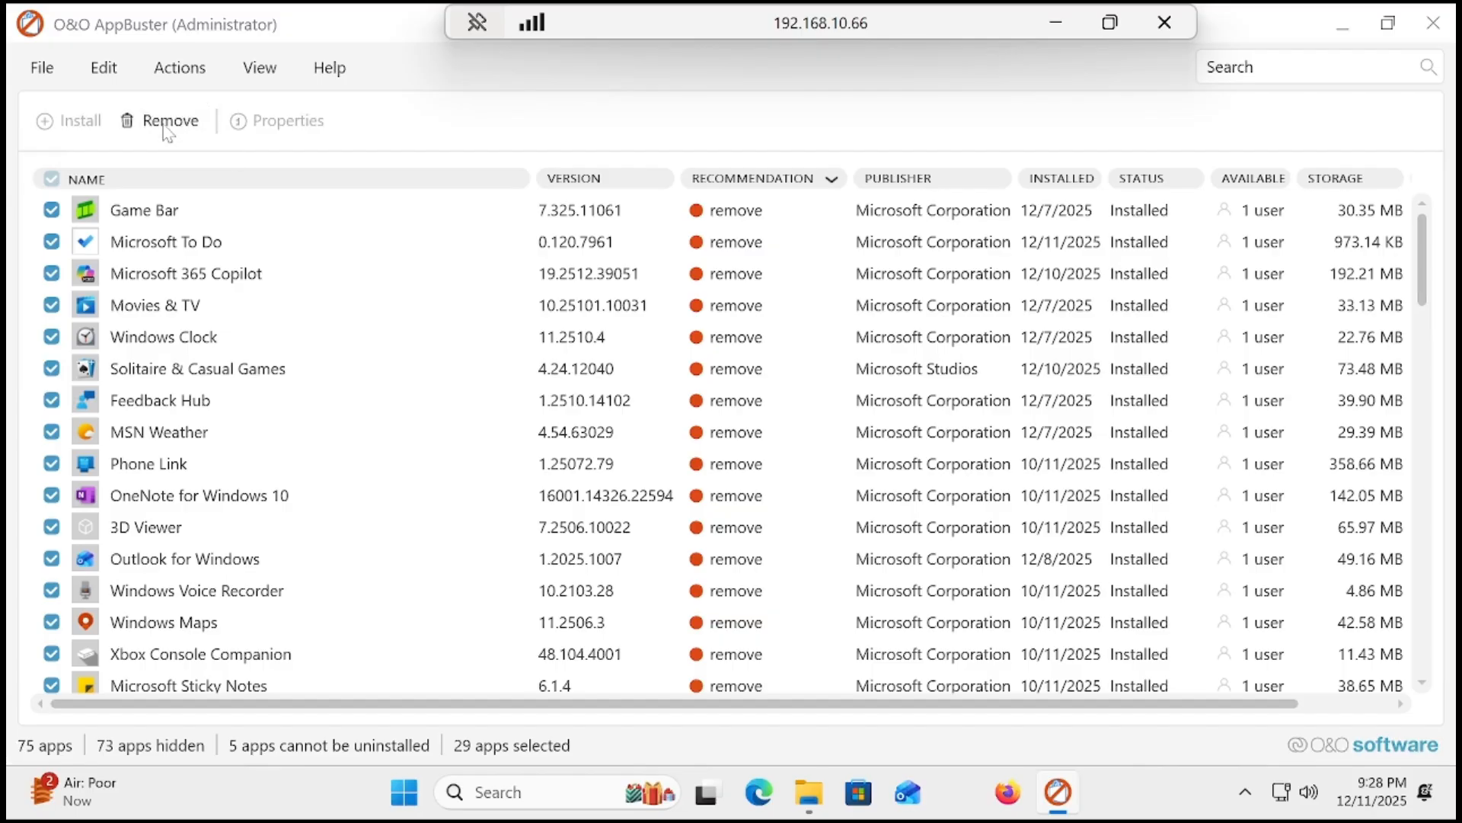
# Step: Remove the 29 selected apps for the current user, accepting the restore-point warning
pyautogui.click(170, 120)
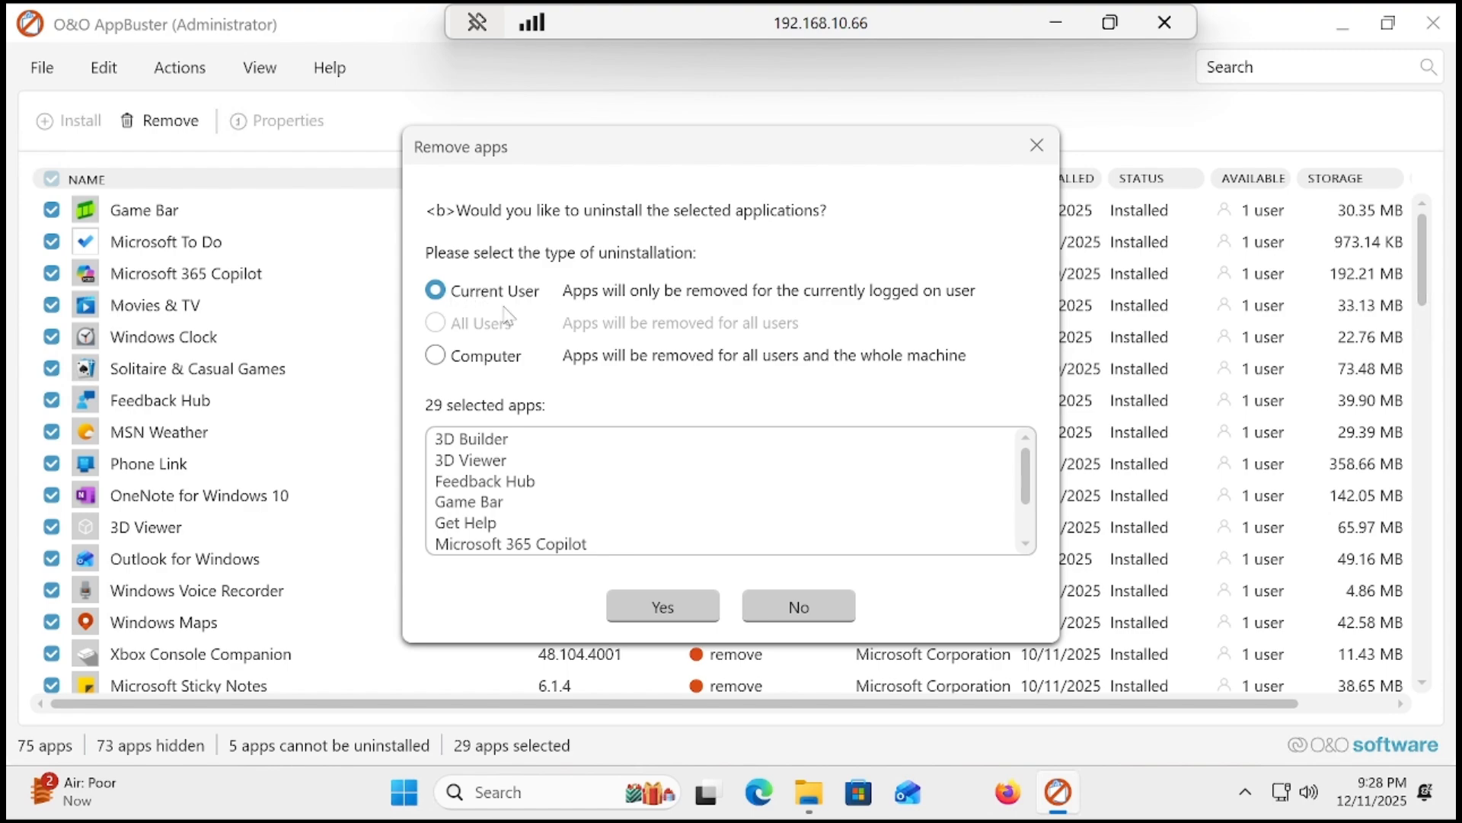
pyautogui.moveTo(450, 374)
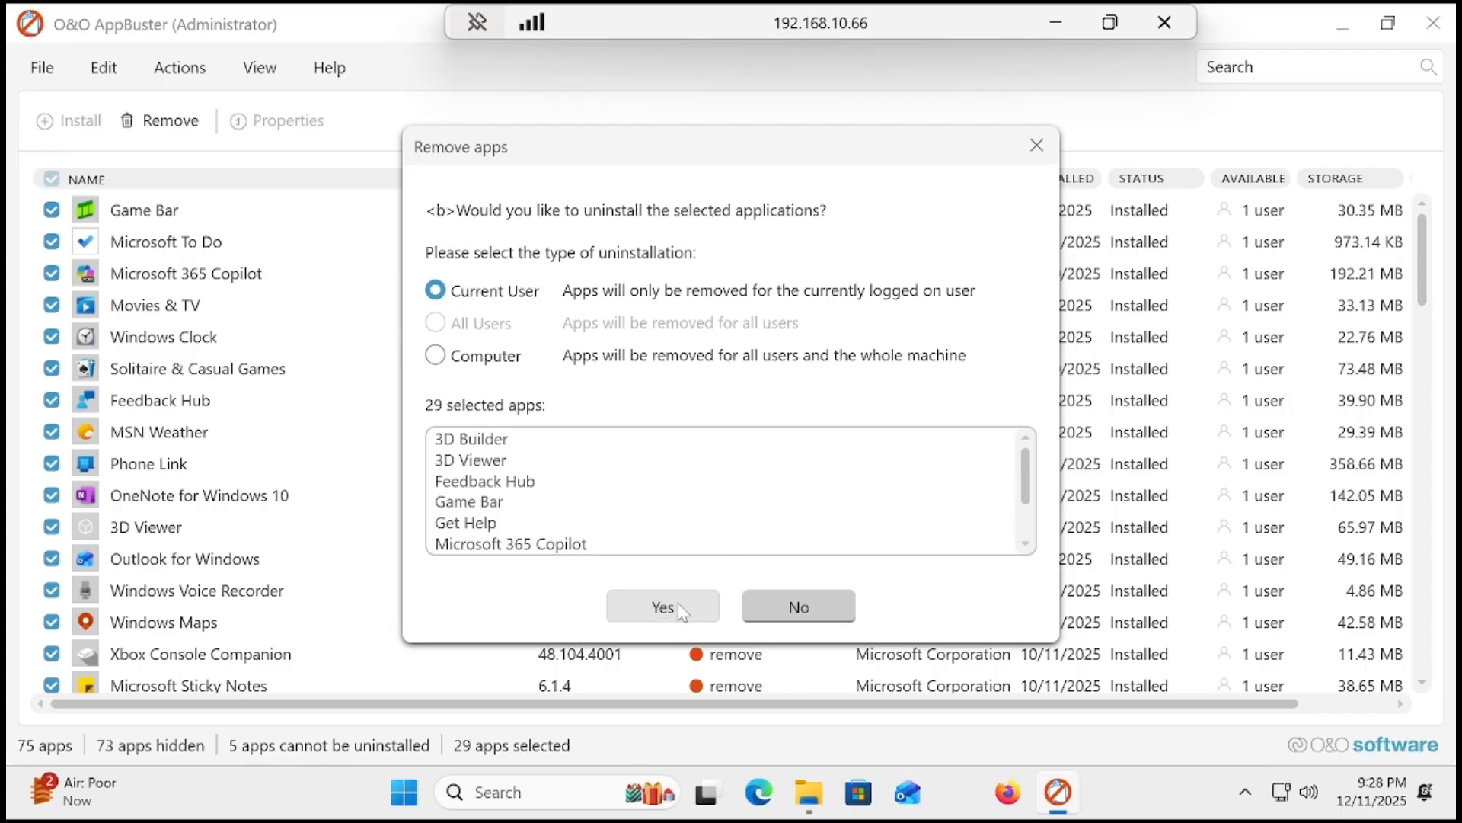
pyautogui.click(662, 606)
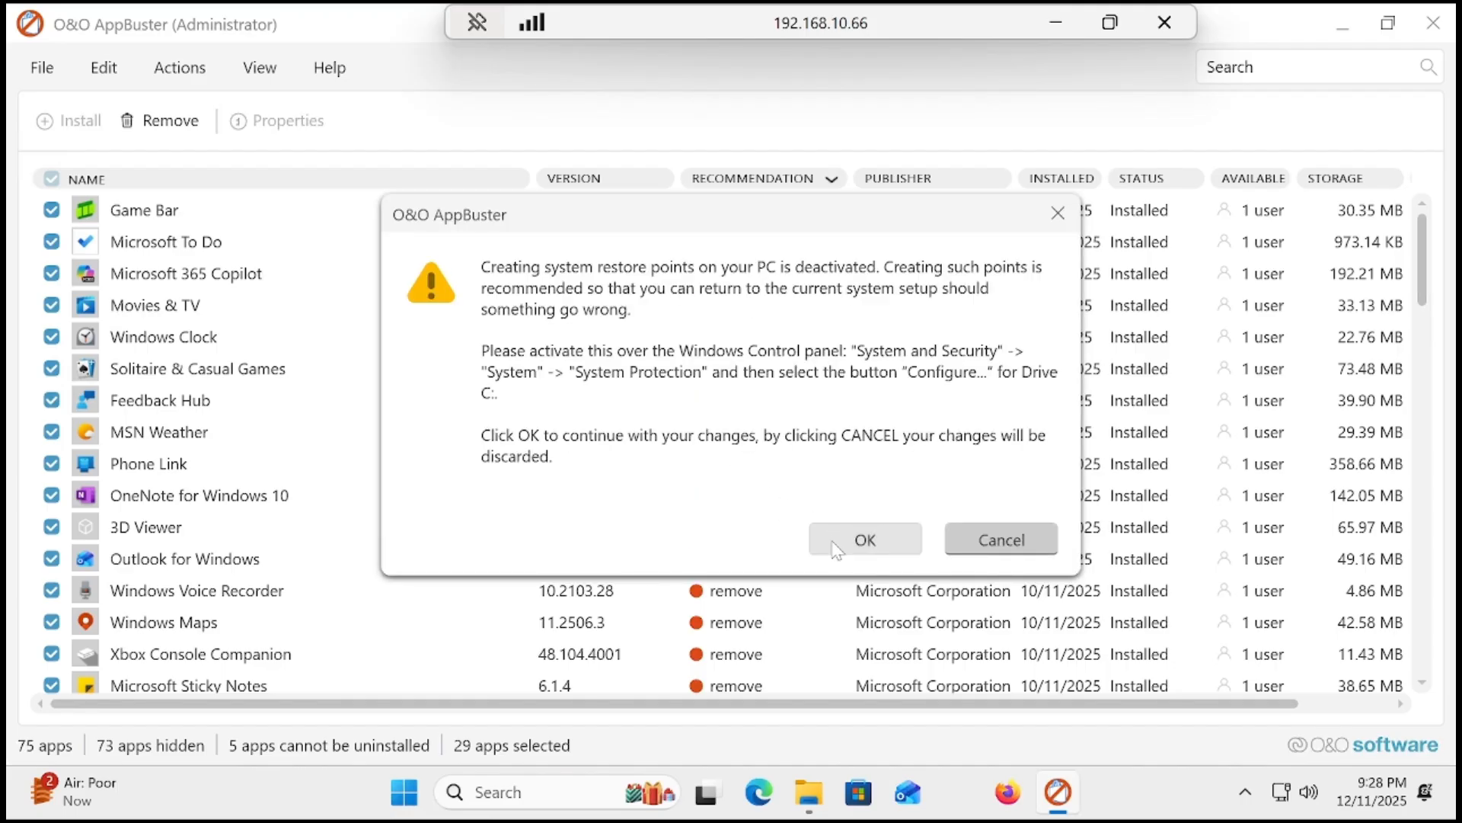
pyautogui.click(863, 540)
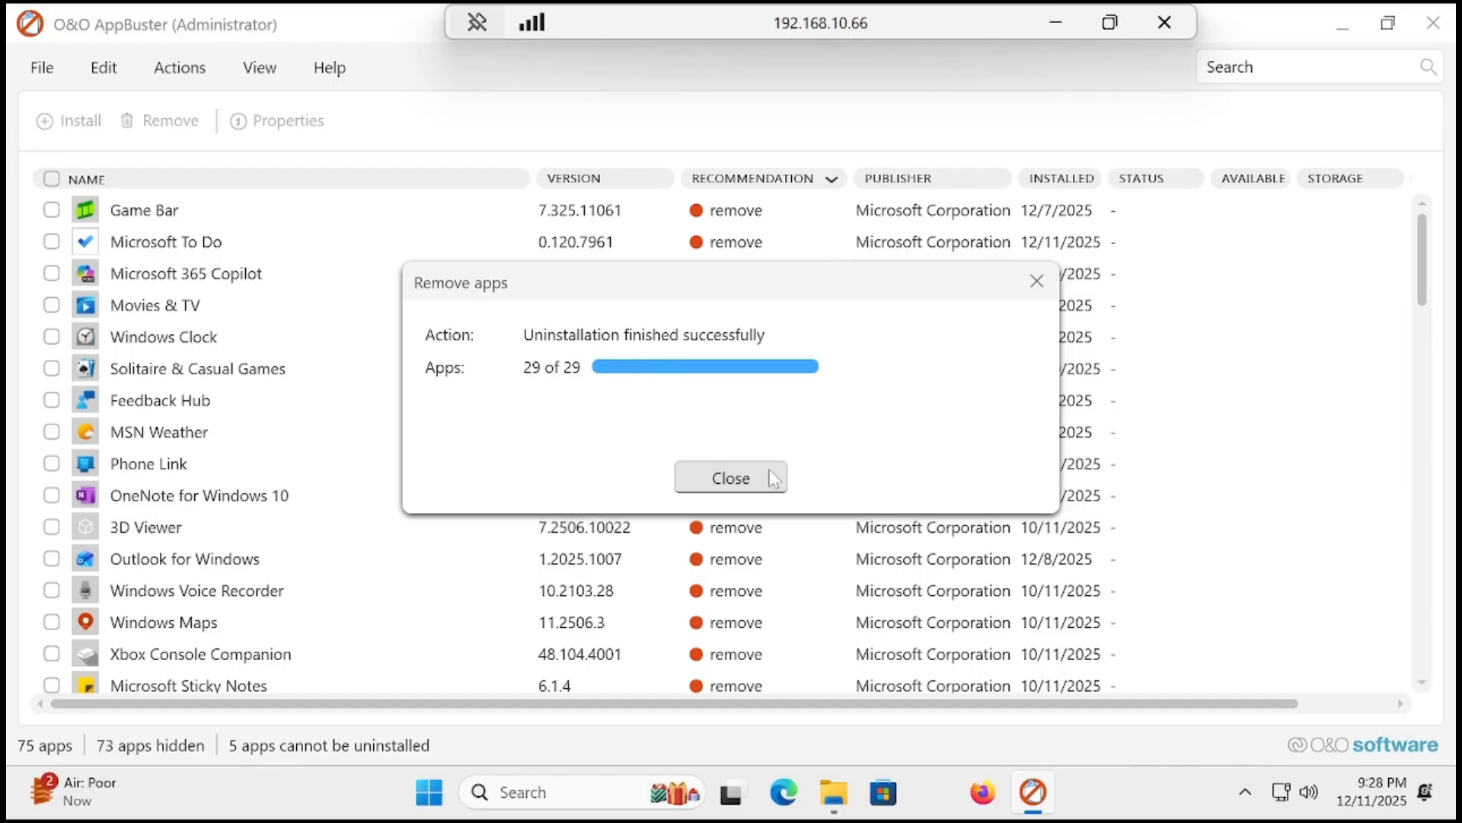
# Step: Dismiss the uninstall completion notice and close the Downloads window
pyautogui.click(730, 478)
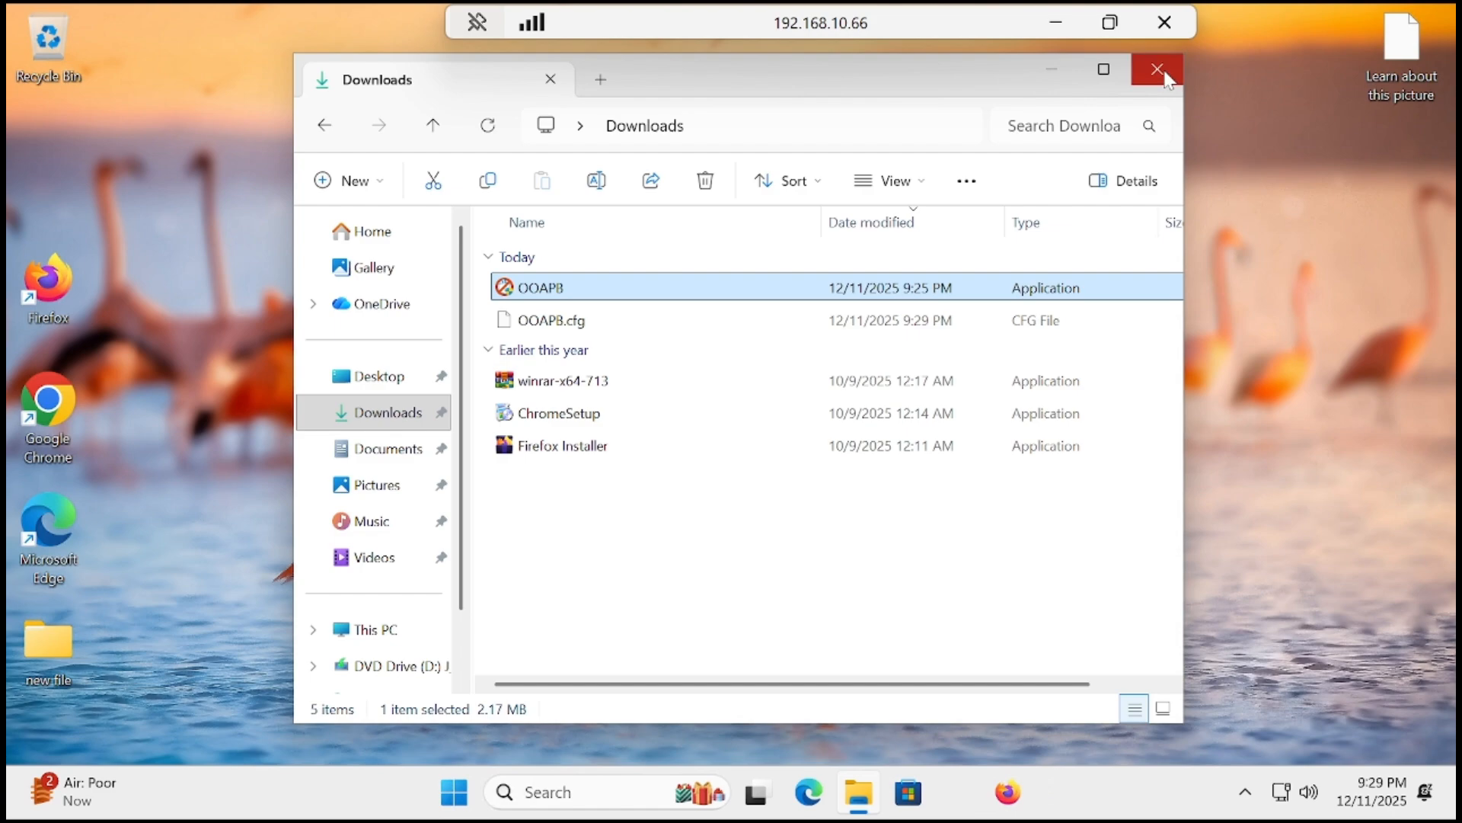
pyautogui.click(1159, 72)
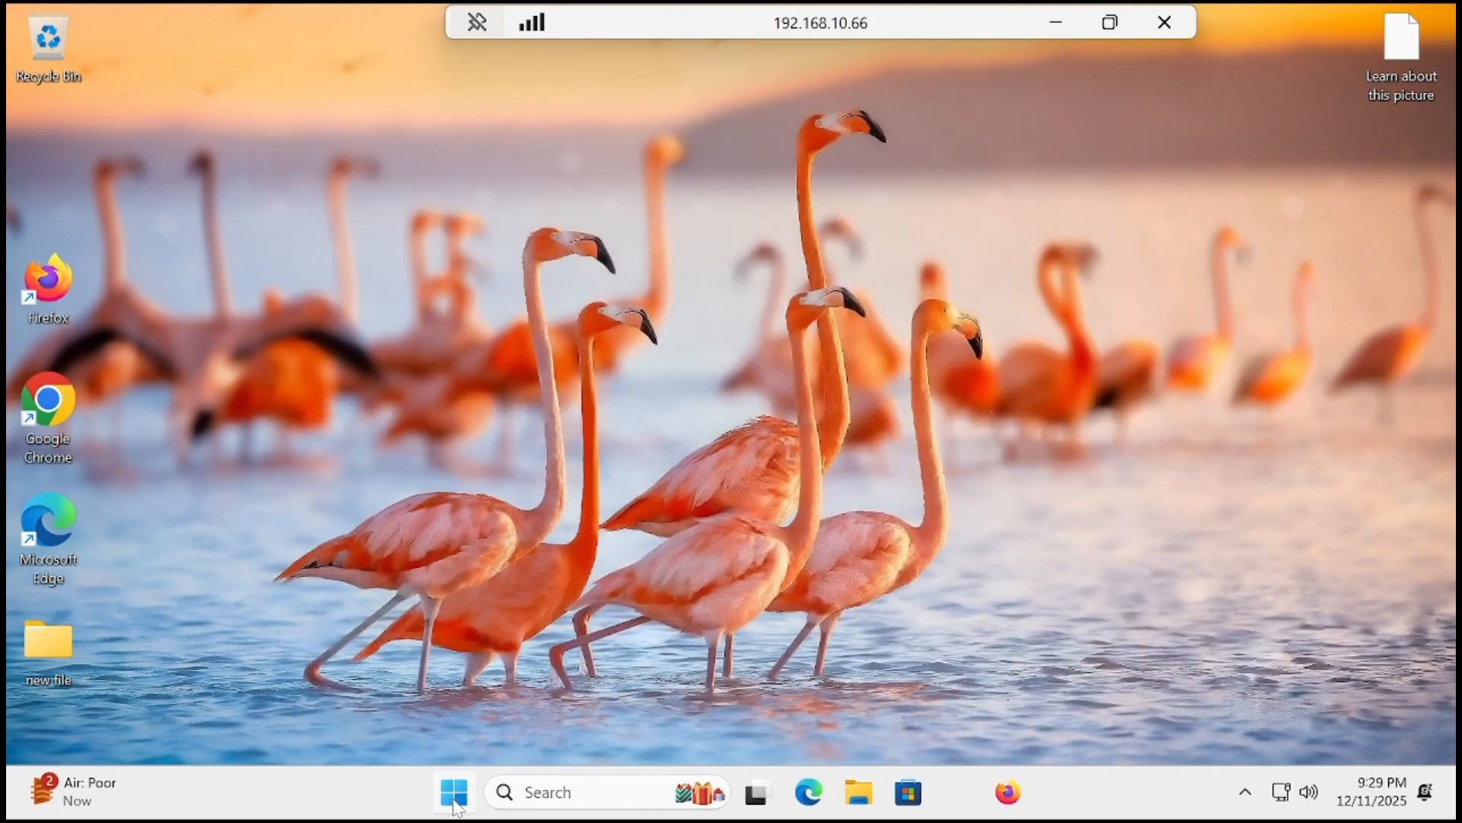
pyautogui.click(454, 792)
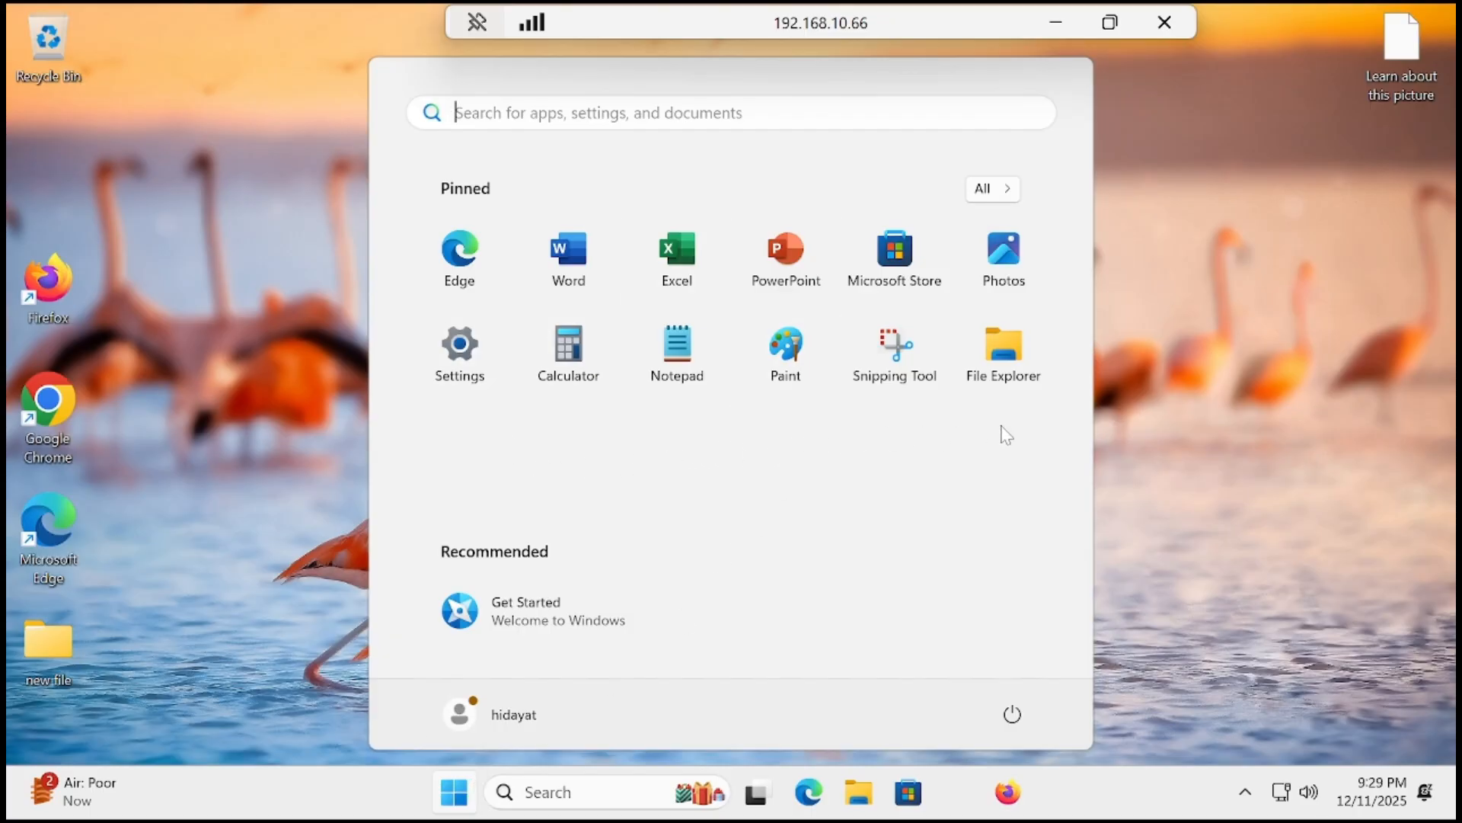
pyautogui.moveTo(863, 541)
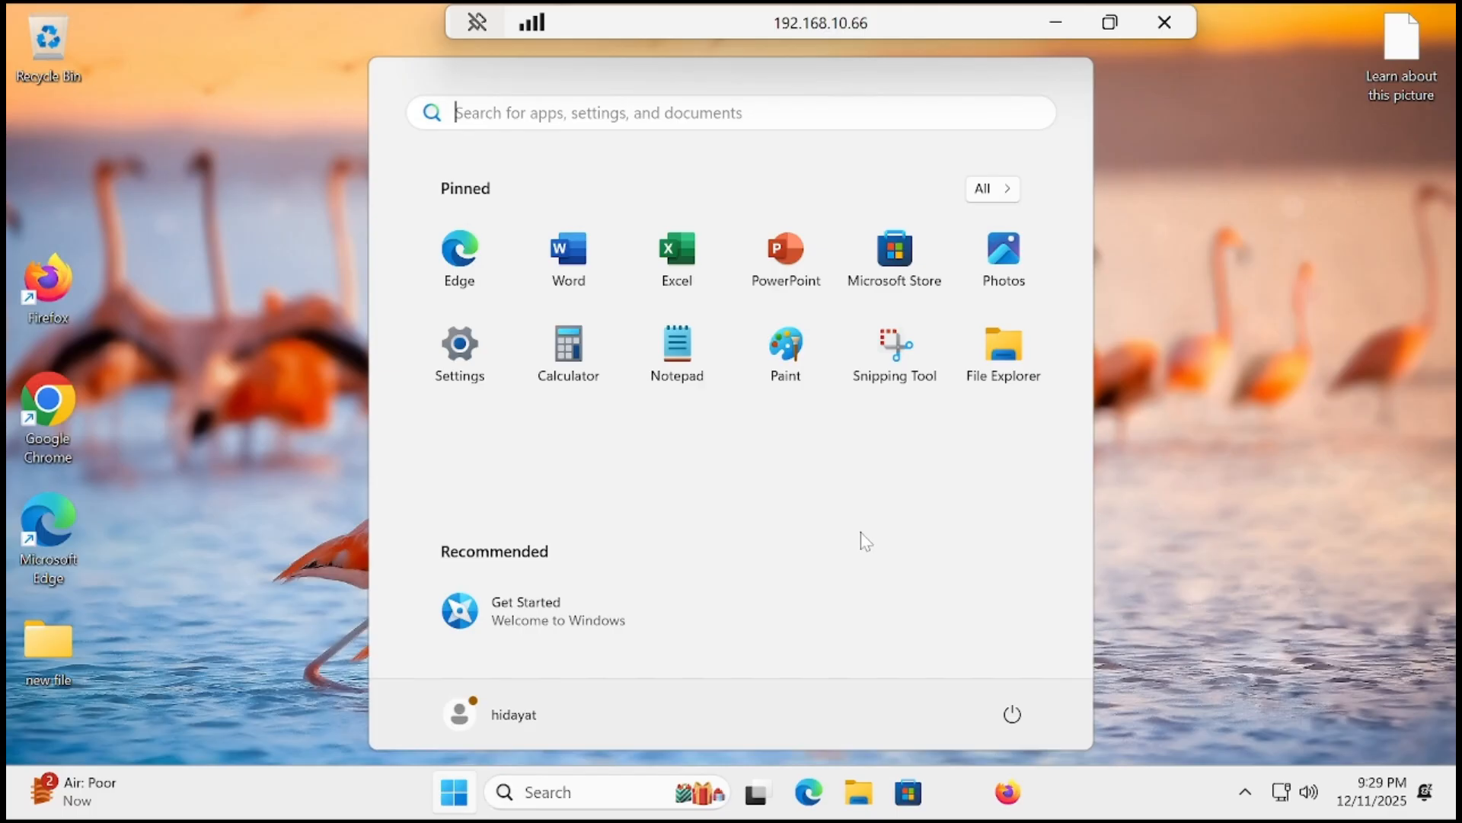
pyautogui.moveTo(1012, 429)
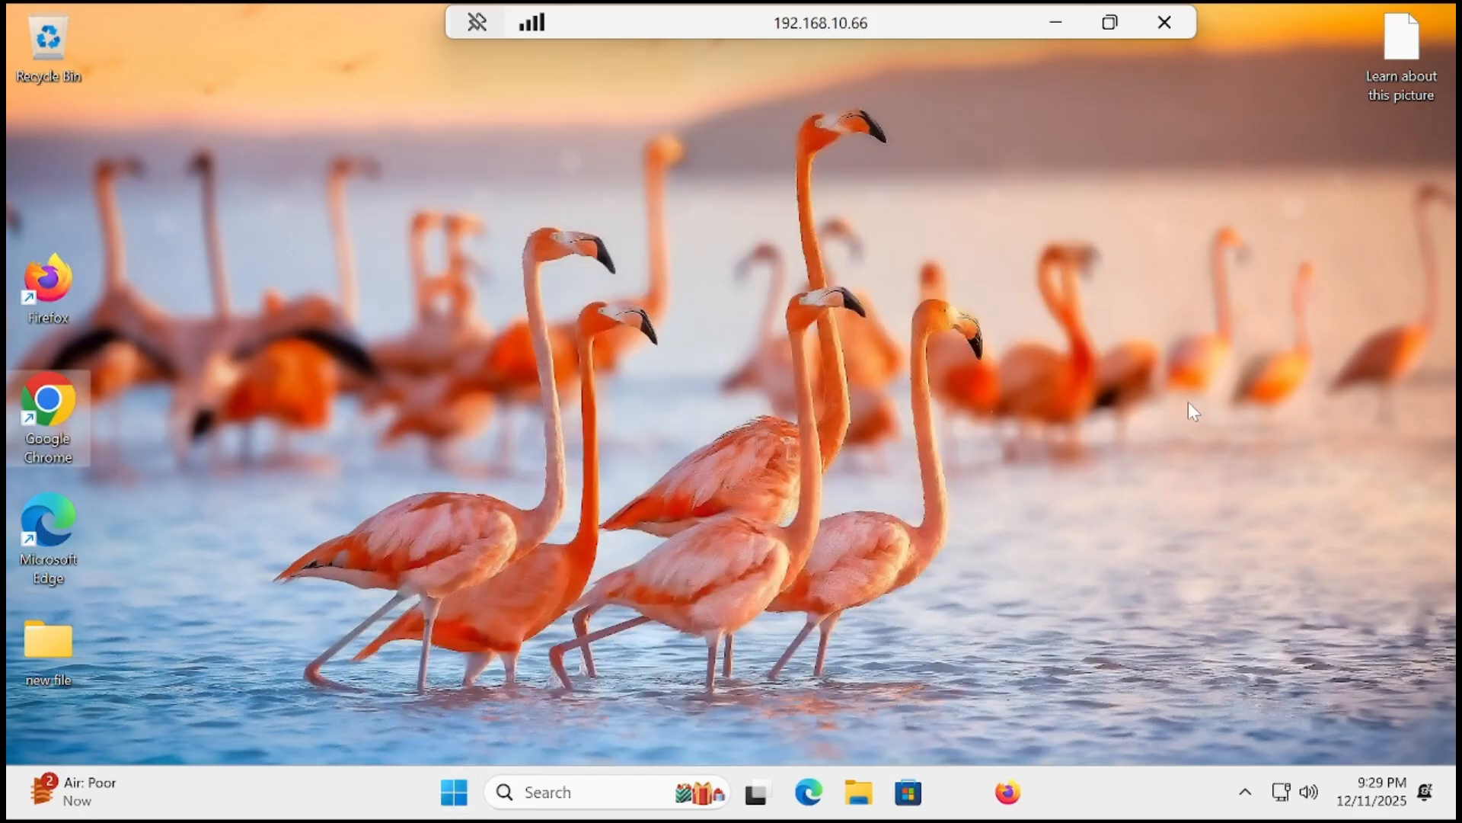
pyautogui.moveTo(952, 353)
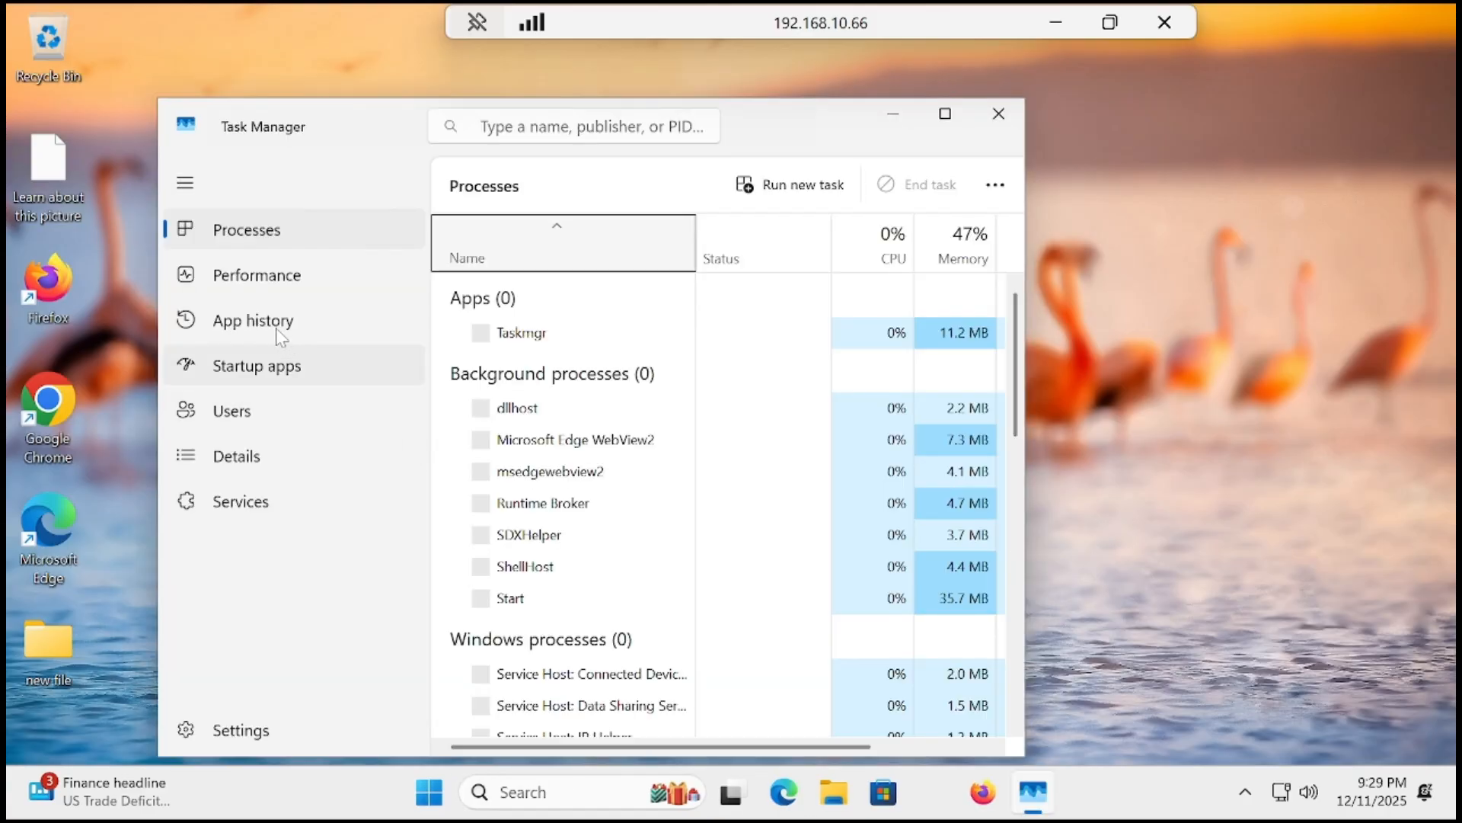
# Step: View Task Manager's CPU performance page showing 163 processes, then close Task Manager
pyautogui.click(257, 274)
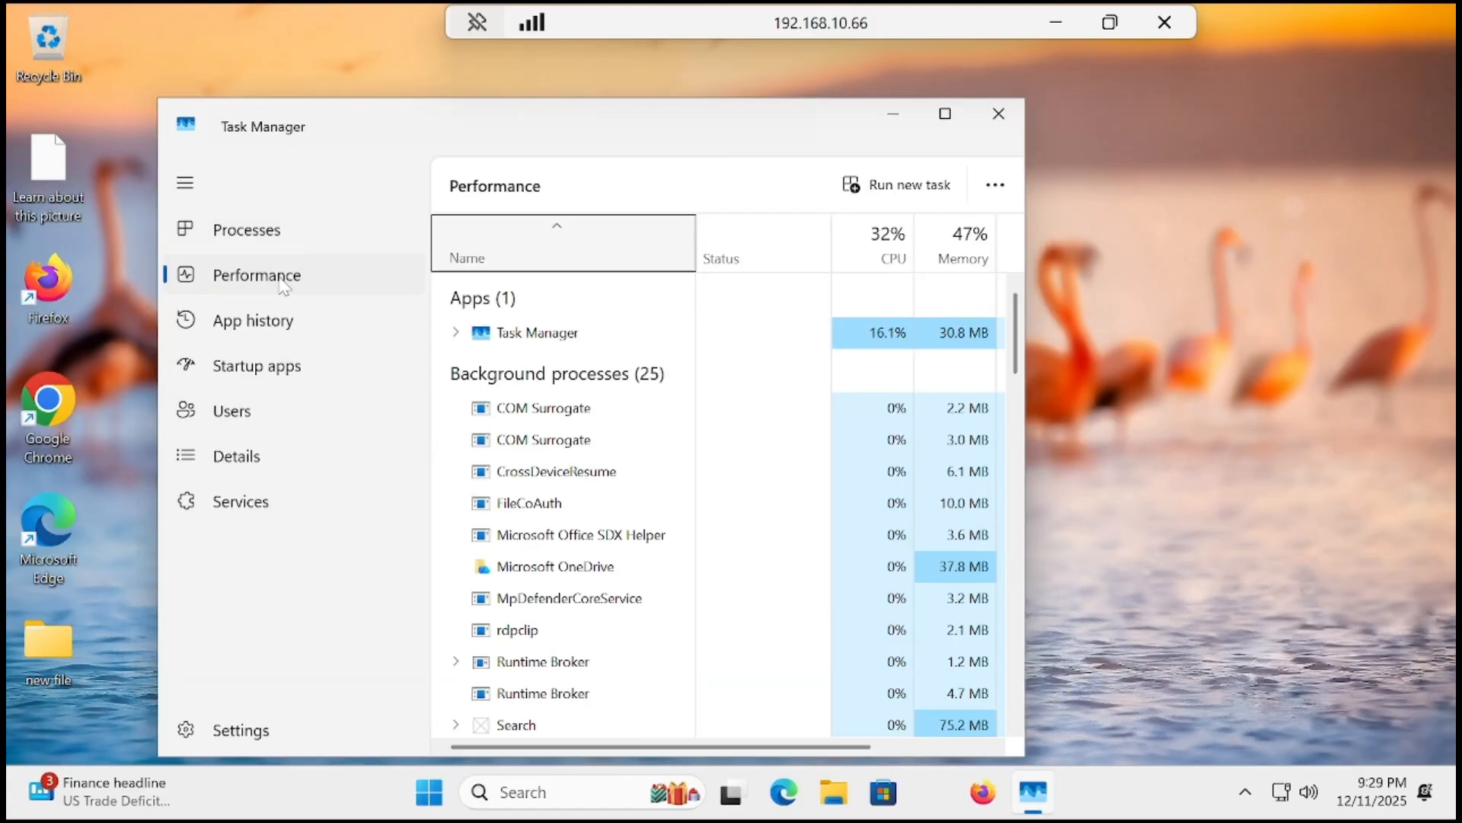
pyautogui.click(256, 274)
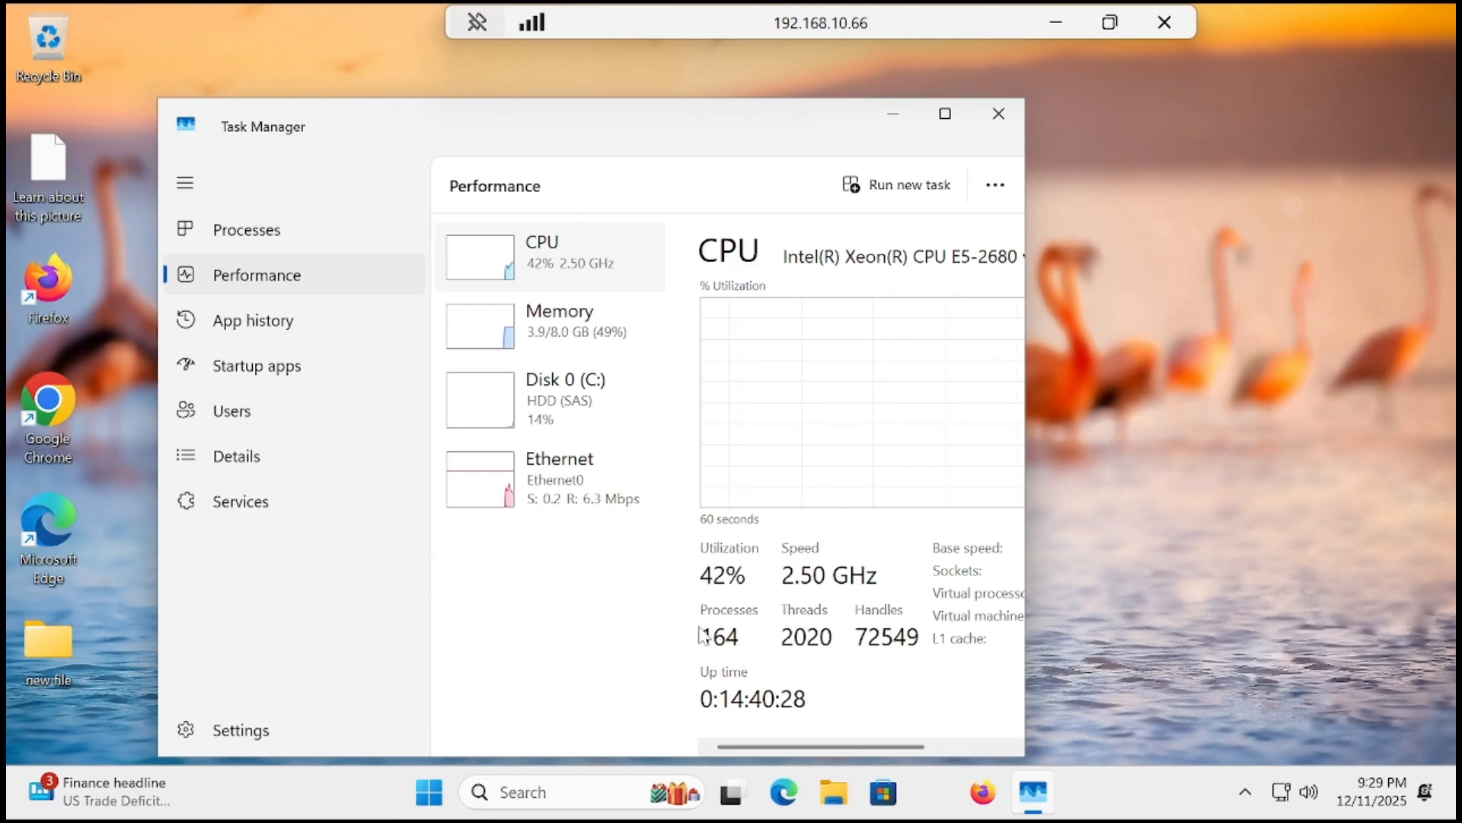
pyautogui.moveTo(798, 648)
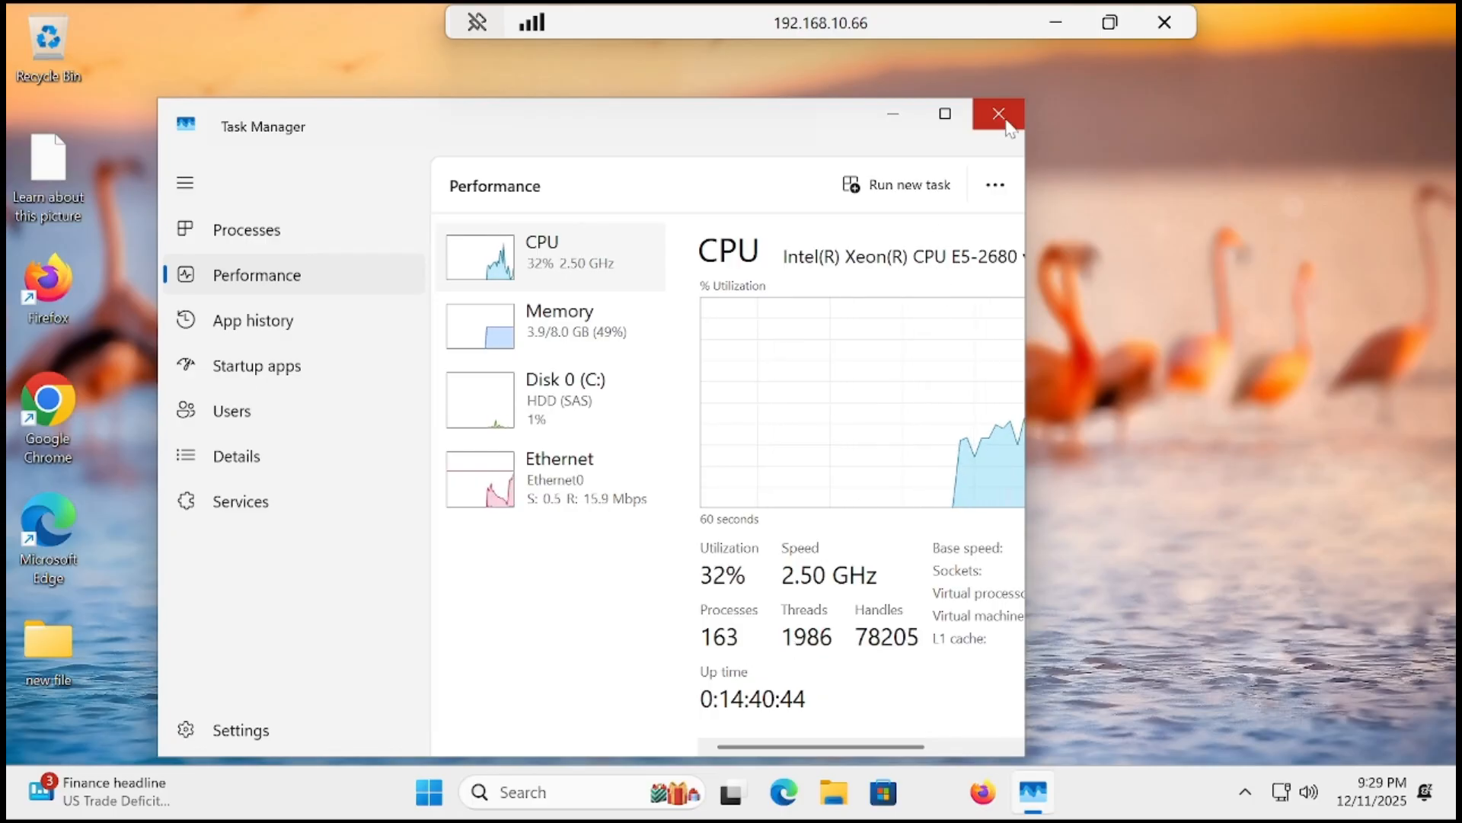
pyautogui.click(997, 113)
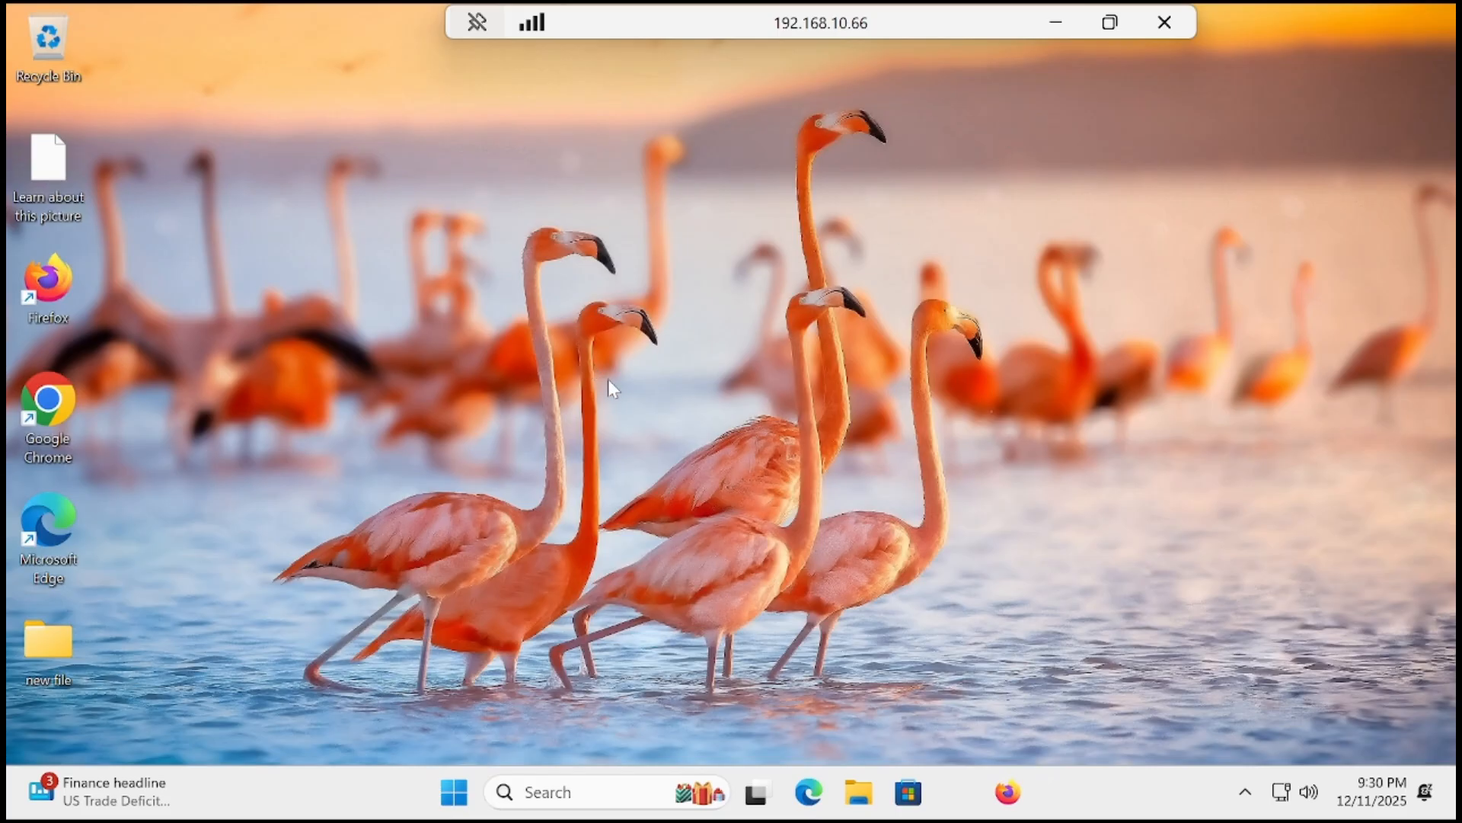
pyautogui.moveTo(645, 472)
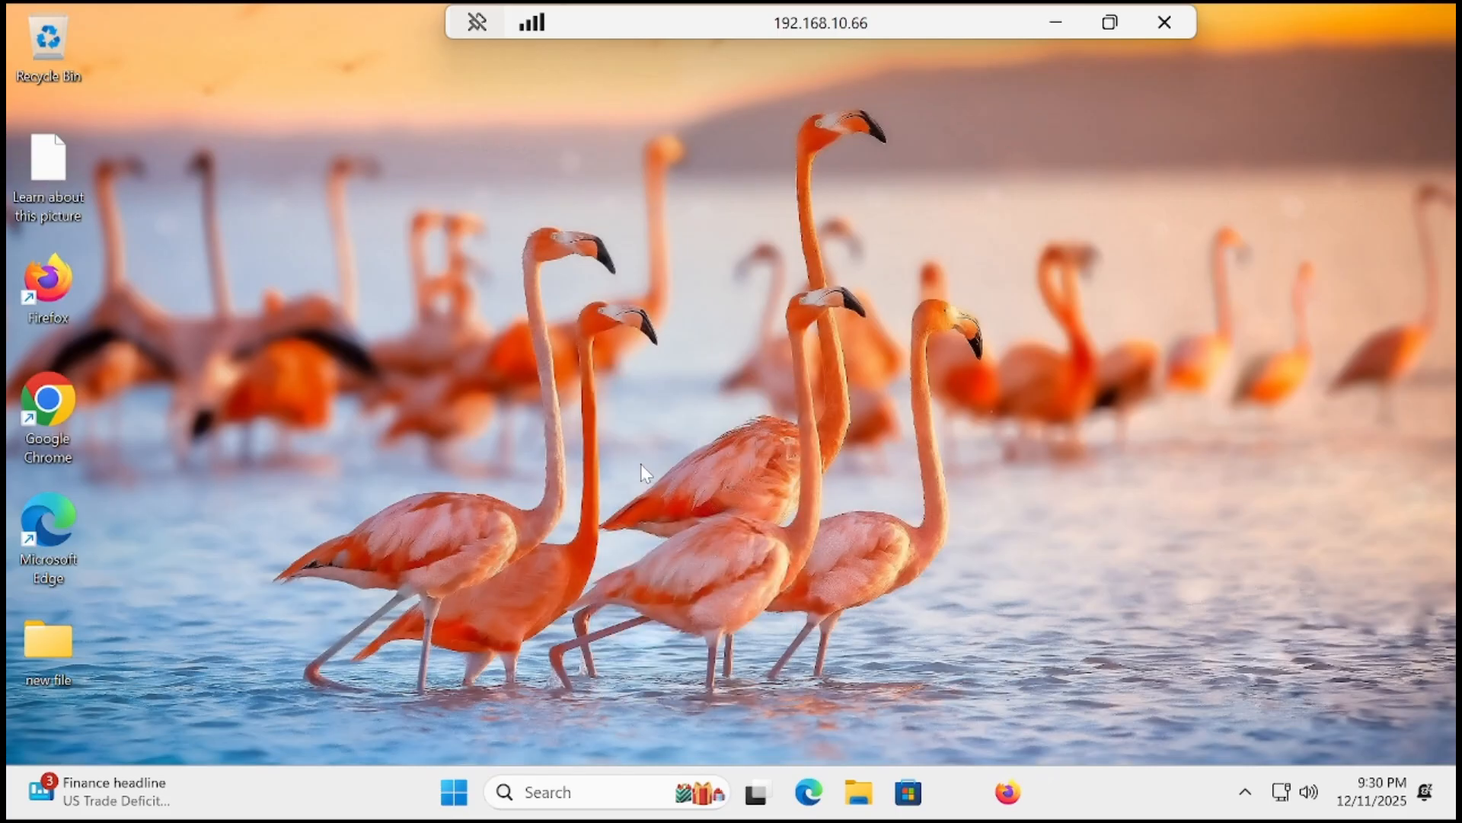
pyautogui.moveTo(411, 436)
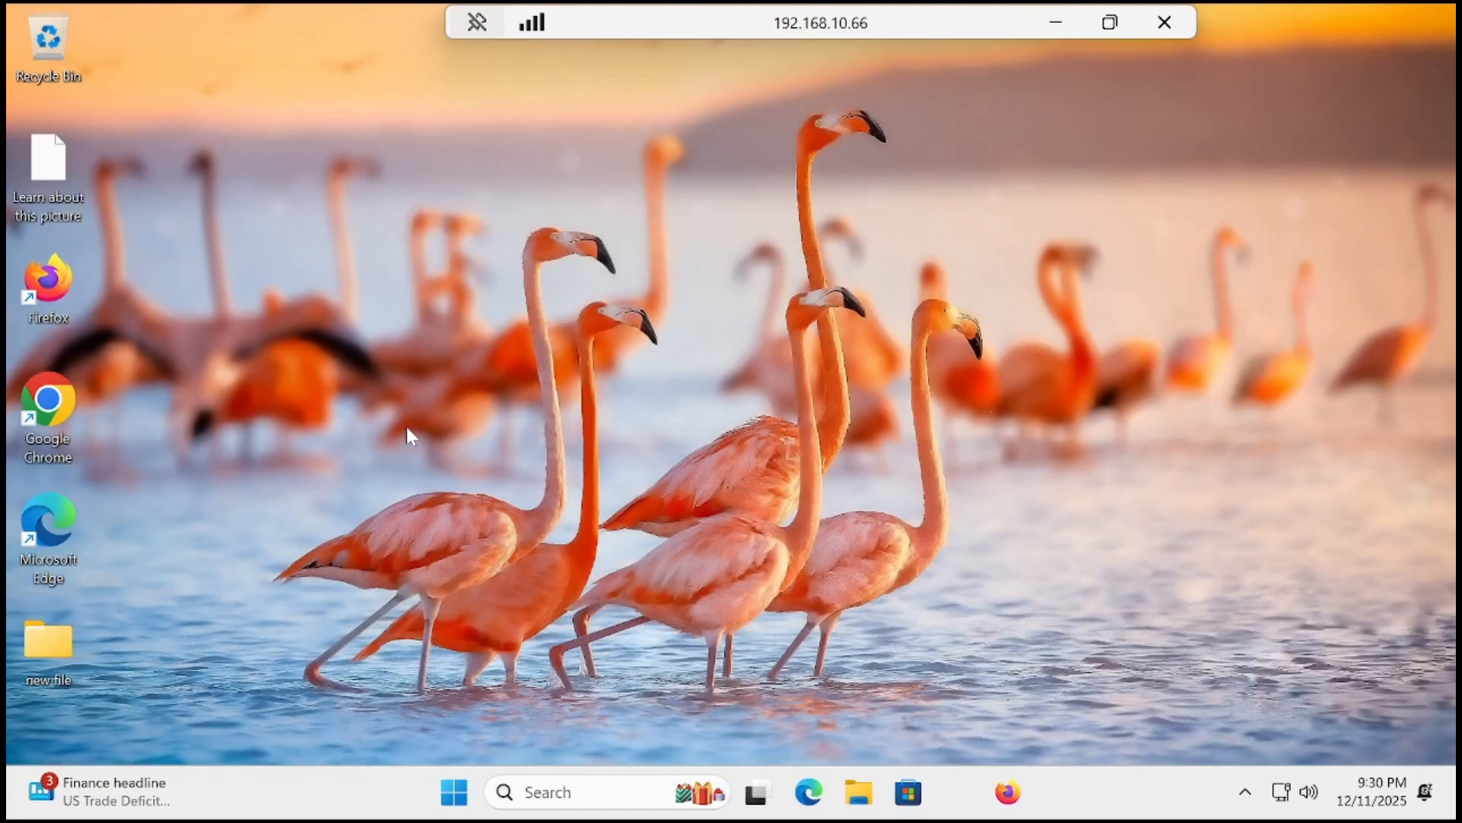
pyautogui.moveTo(689, 438)
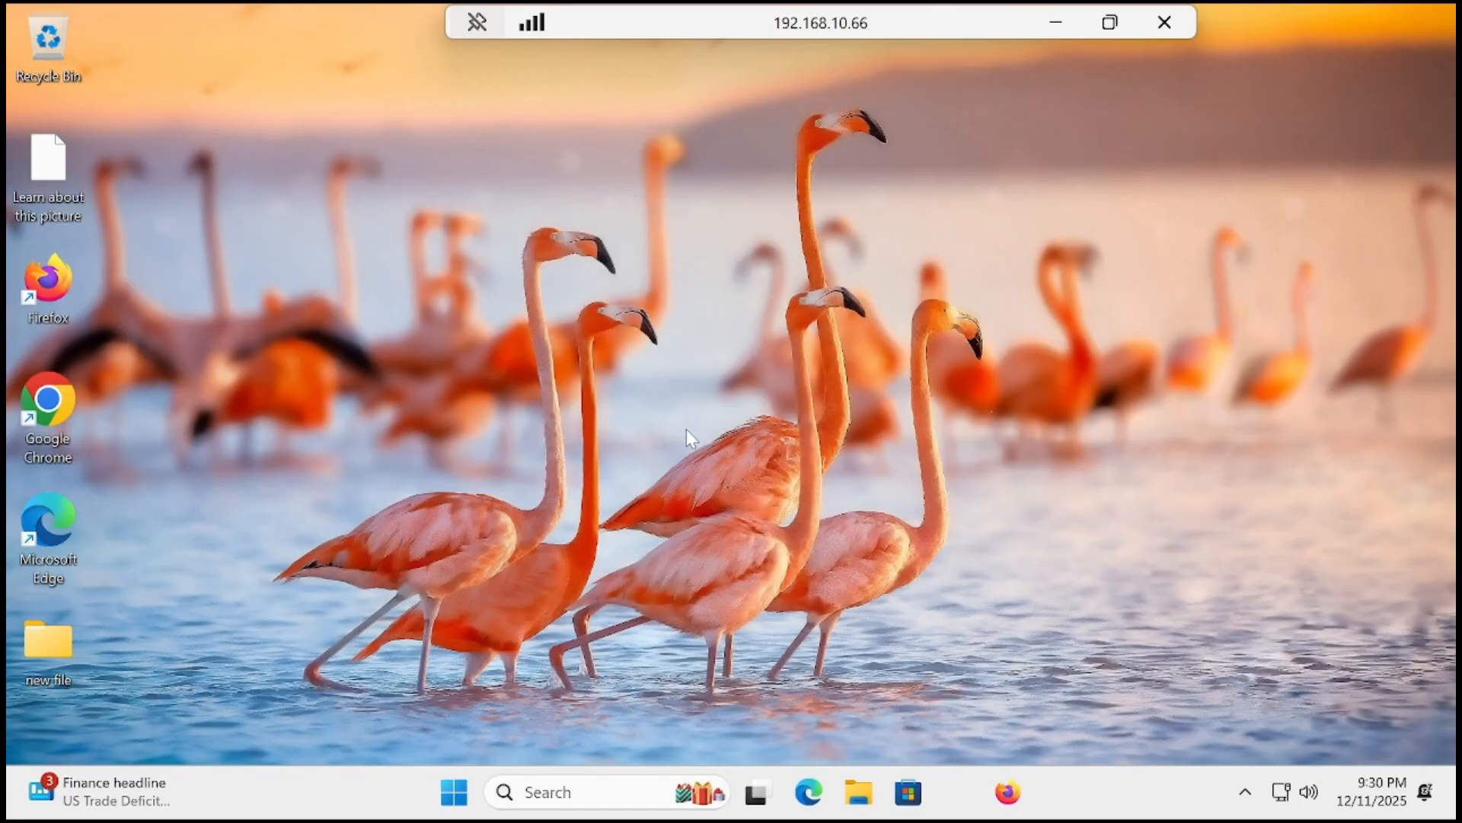